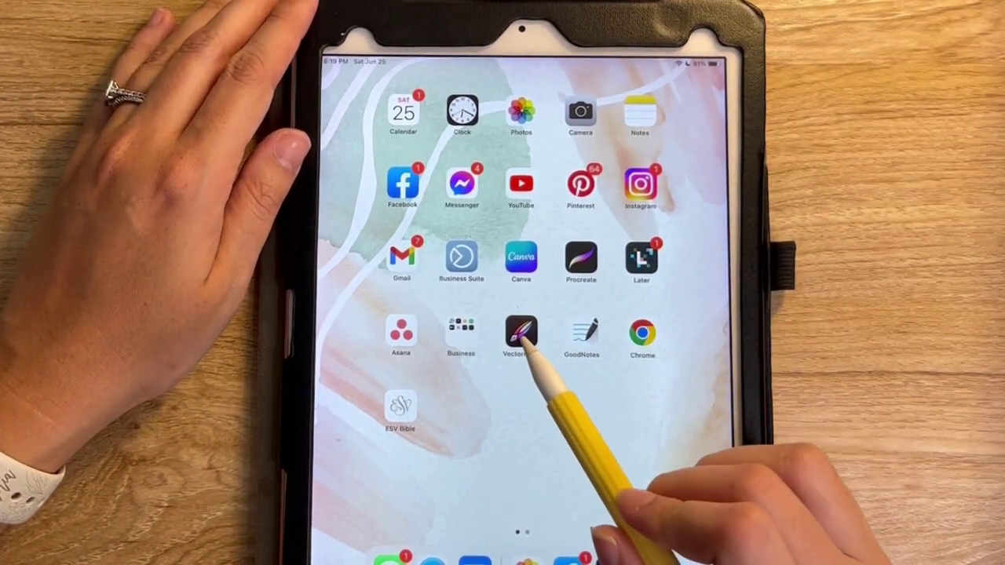
Launch Vectornator from the home screen to reach its iCloud Drive gallery
left_click(521, 337)
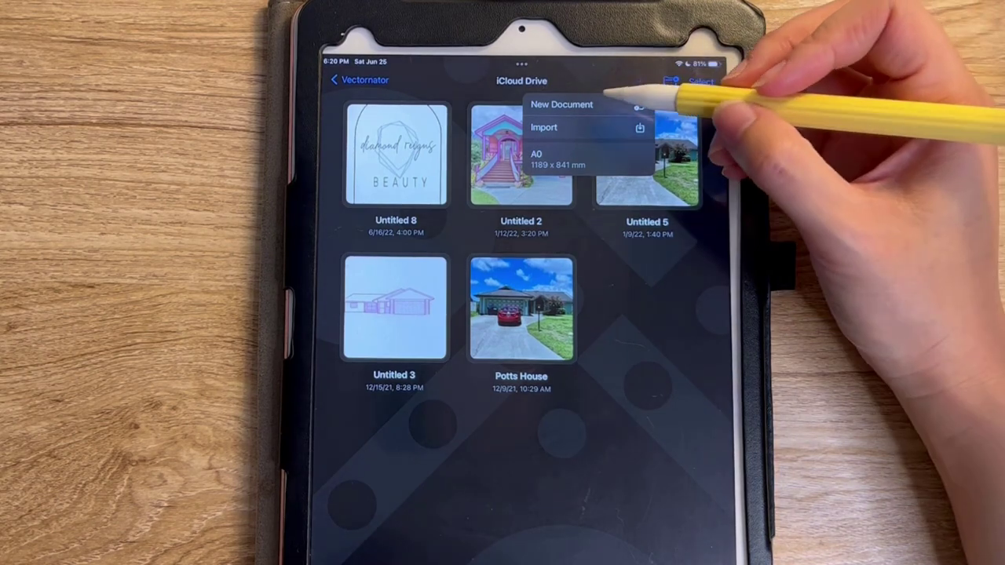
Import the photo of the handwriting on wood as a new document
left_click(543, 127)
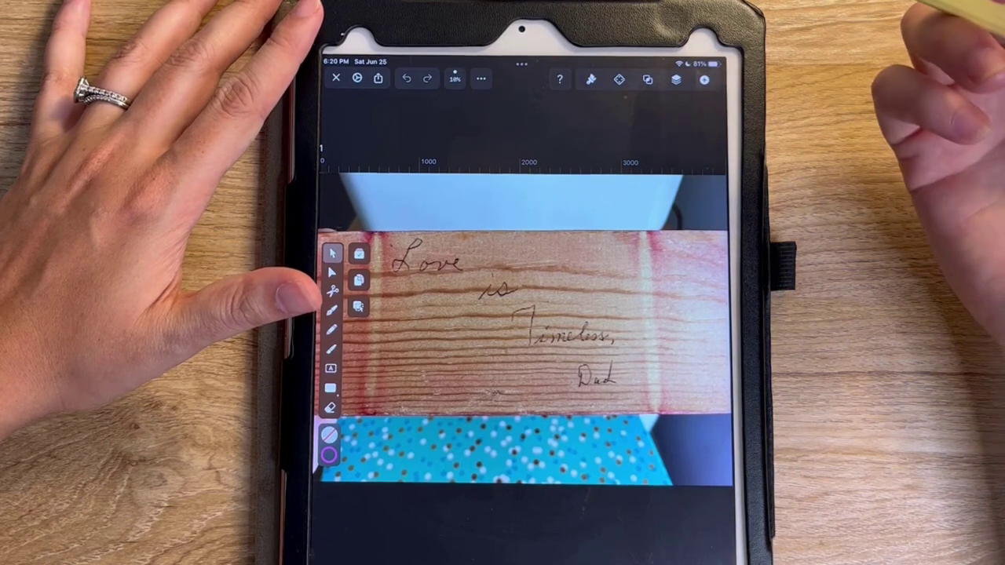
mouse_move(902, 110)
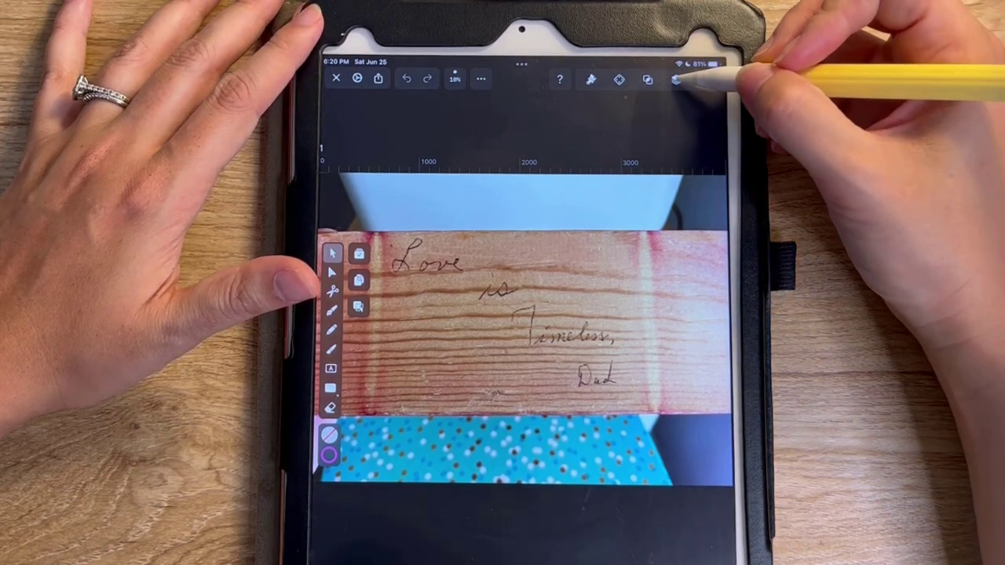
Make Layer 2, above the photo layer, the active drawing layer
left_click(675, 78)
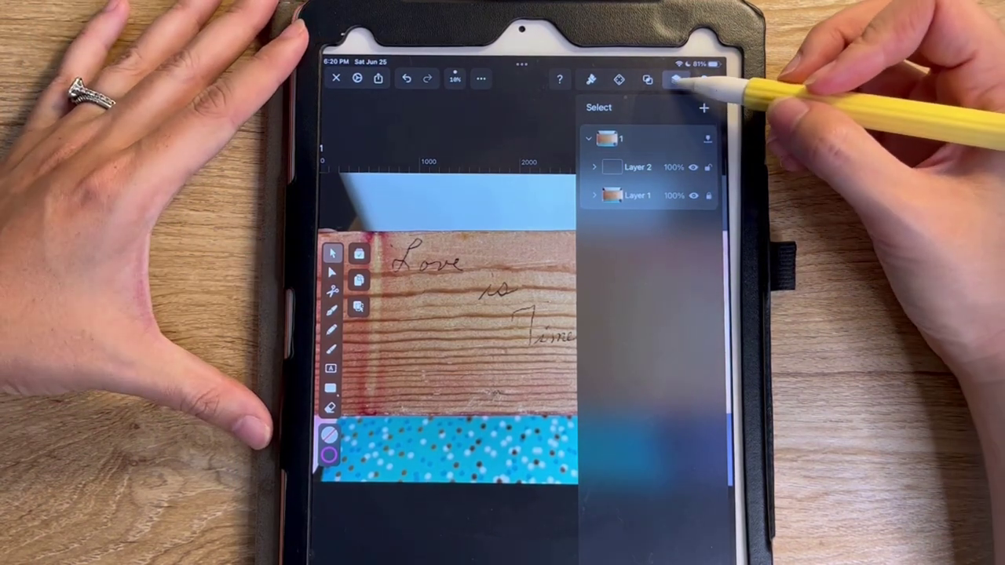
left_click(672, 166)
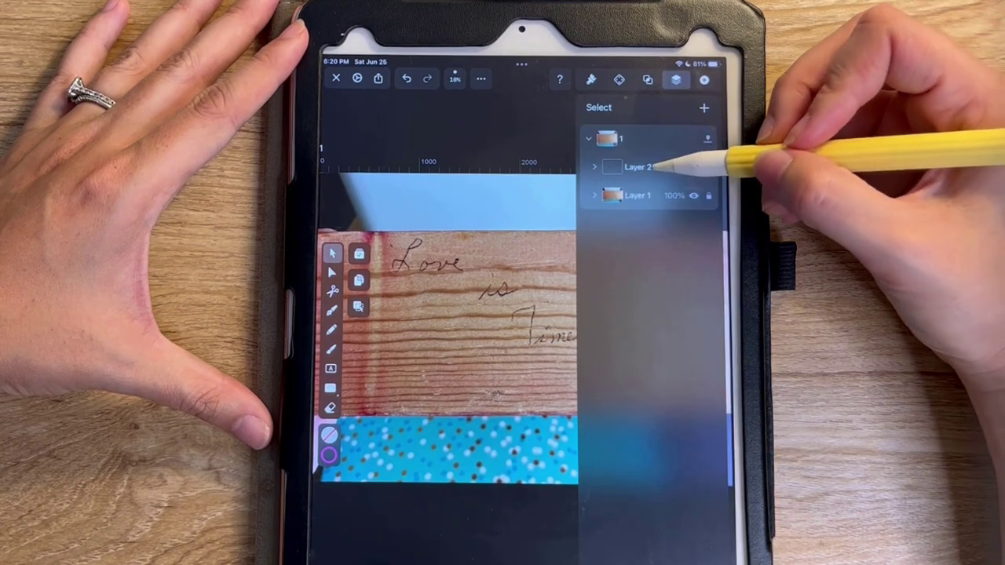
left_click(675, 79)
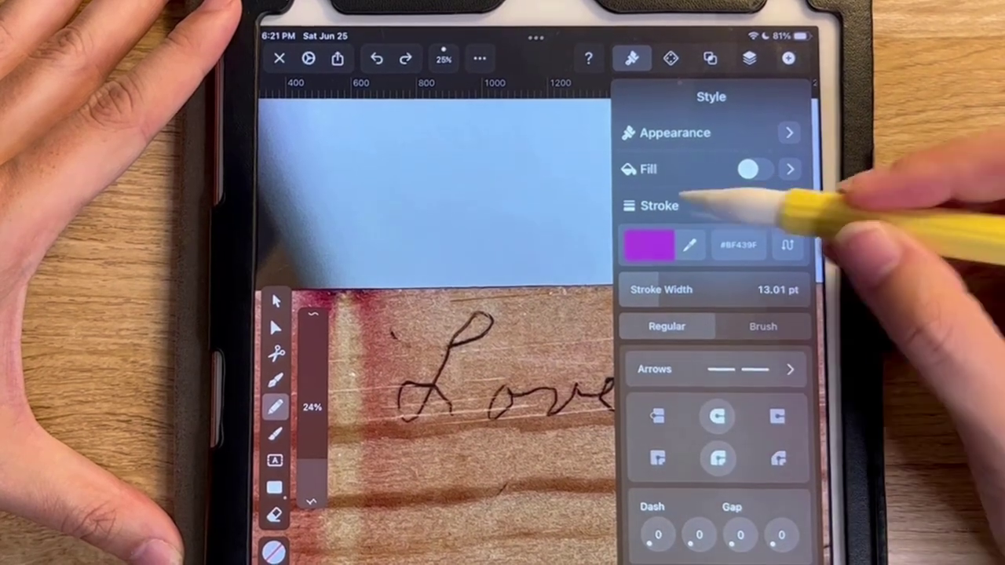
Set a purple stroke around 13 pt and trace the capital L of Love
left_click(753, 206)
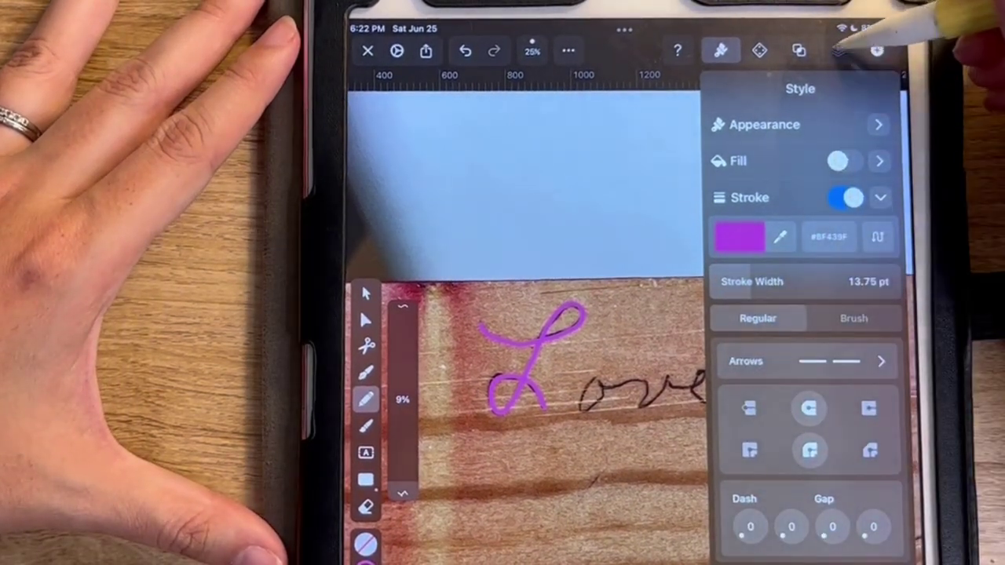
left_click(839, 50)
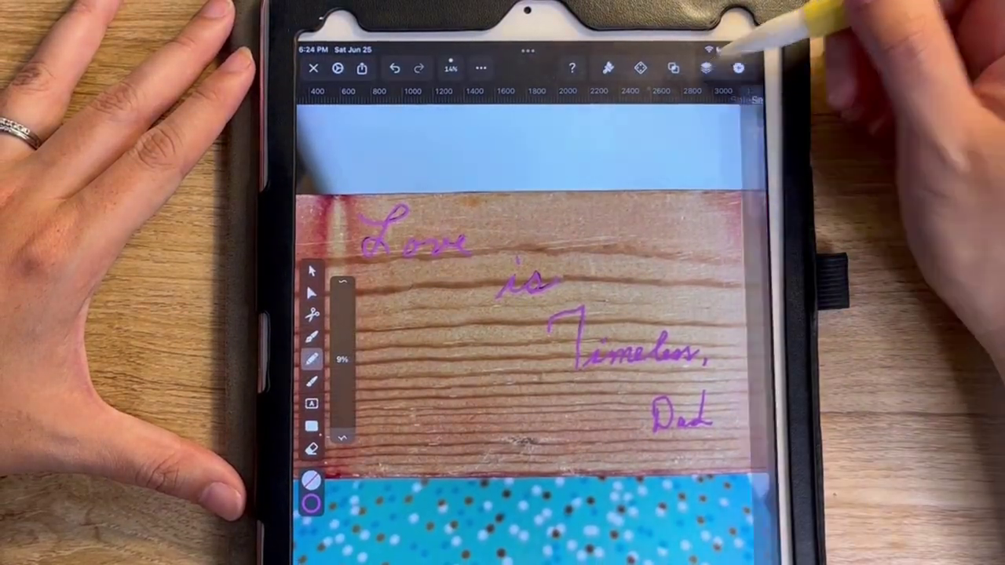
Hide the photo layer so only the purple traced lettering remains
left_click(705, 69)
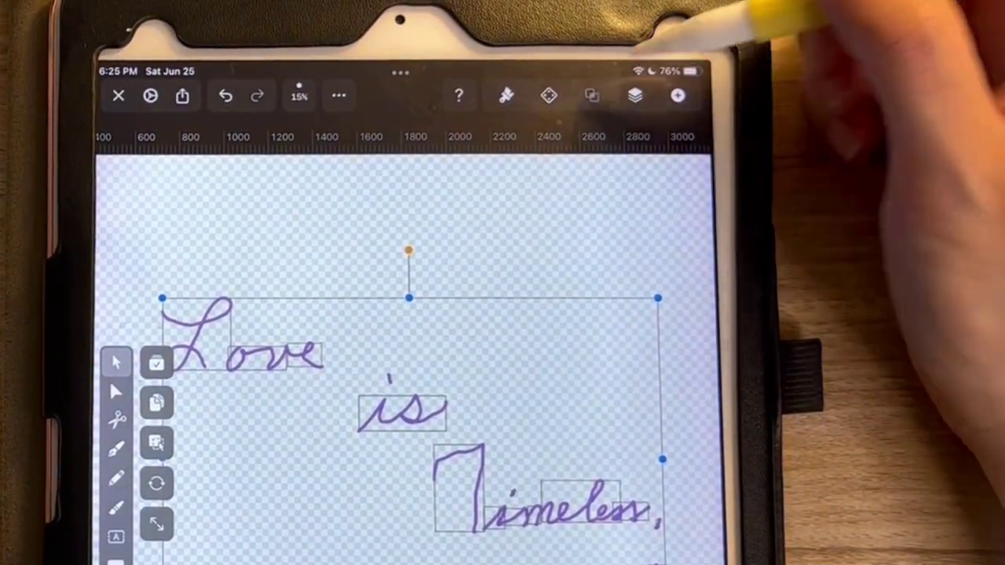
left_click(590, 96)
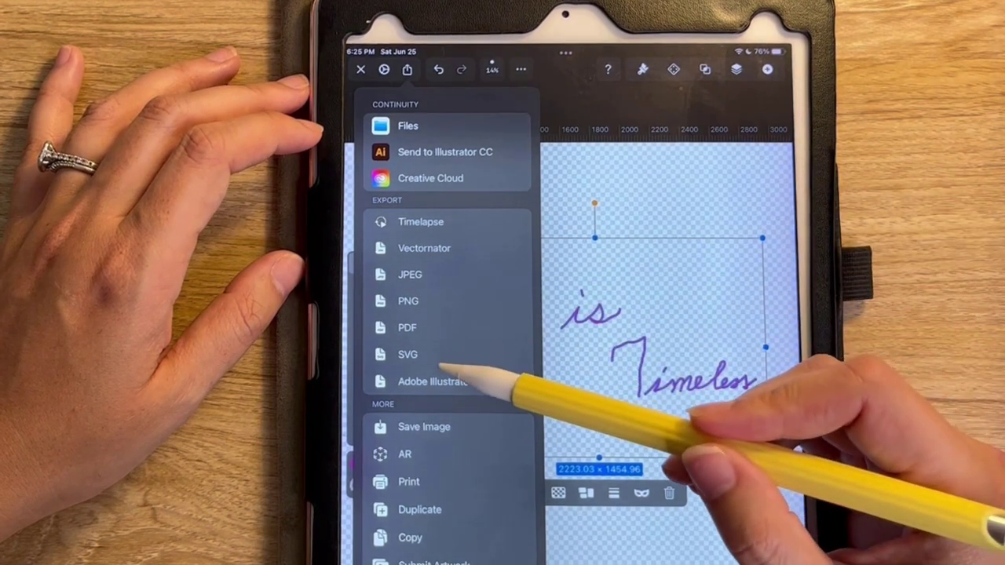
Export the traced 'Love is Timeless, Dad' lettering as SVG for Silhouette Studio
left_click(408, 355)
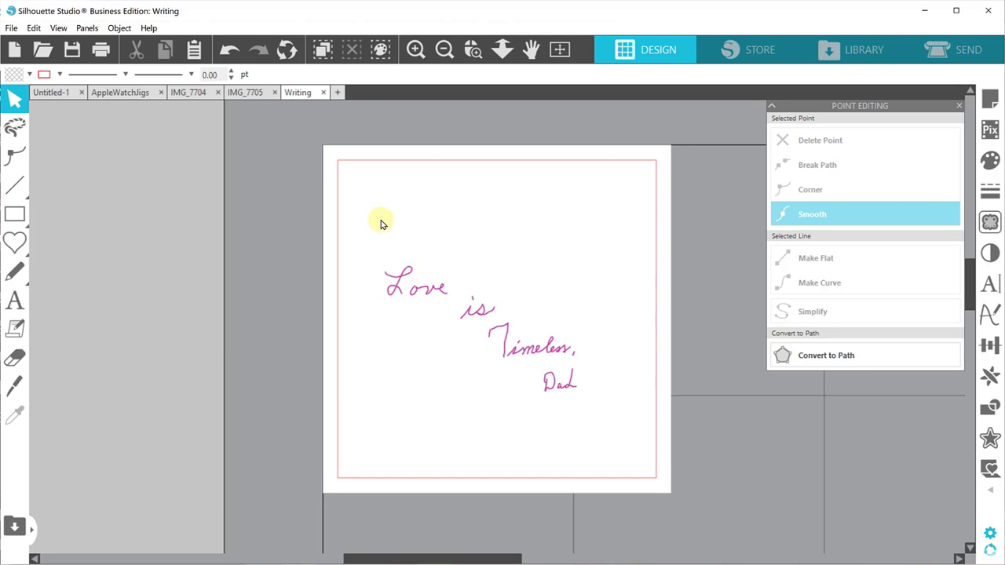
Zoom in on the handwriting and select the whole message as one object
left_click(597, 358)
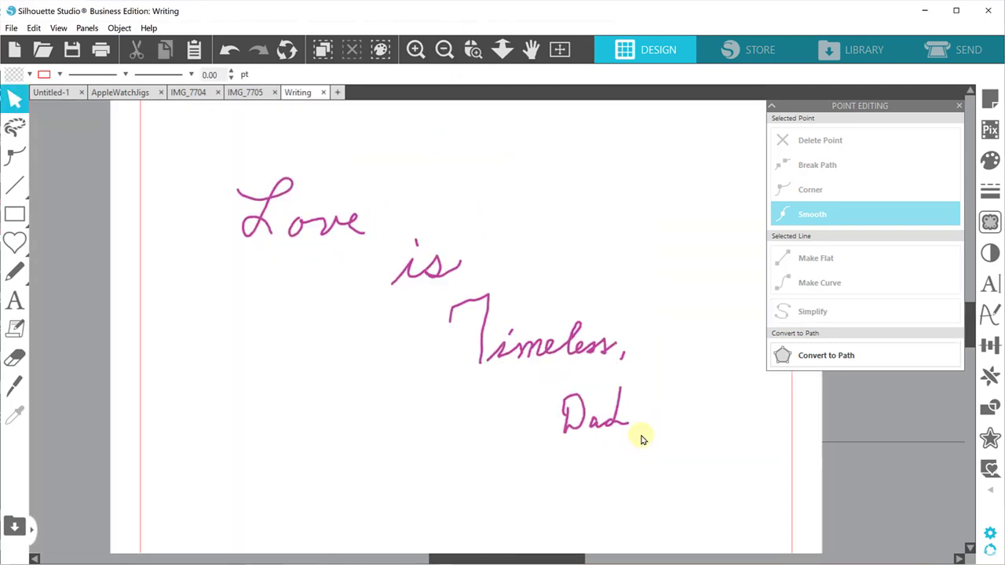
mouse_move(567, 364)
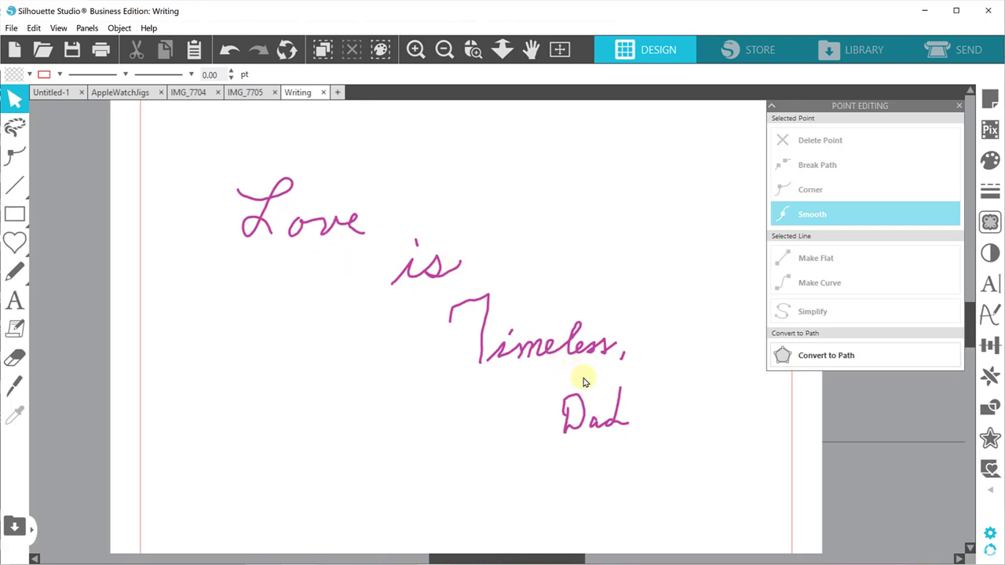
mouse_move(330, 239)
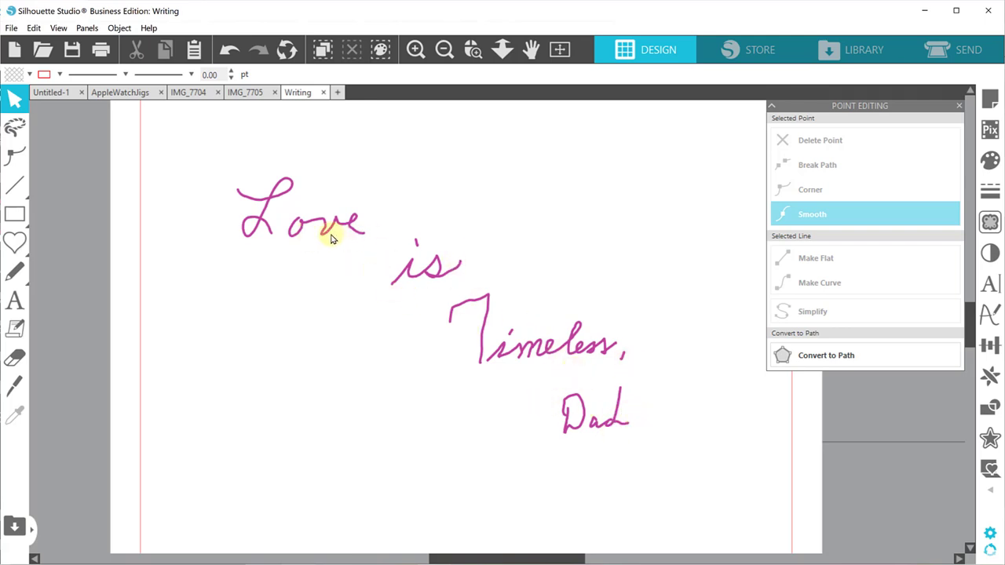
left_click(325, 236)
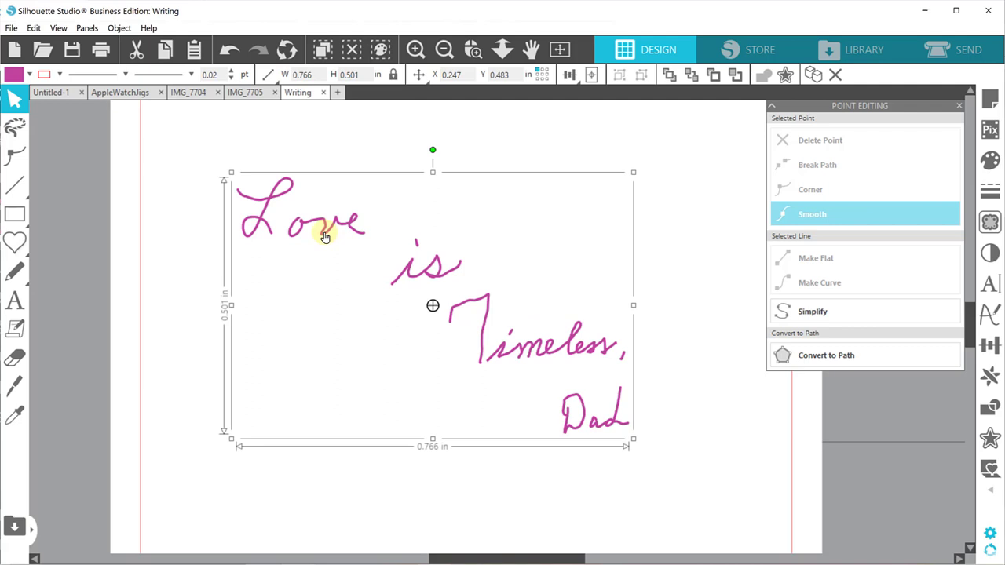
Release the compound path so the message splits into separate pieces
right_click(324, 239)
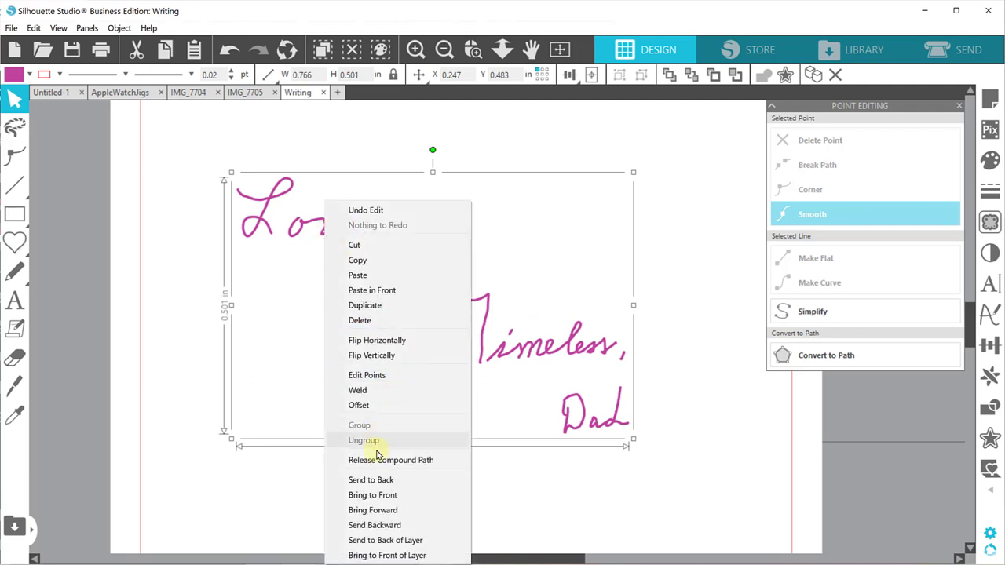
left_click(364, 439)
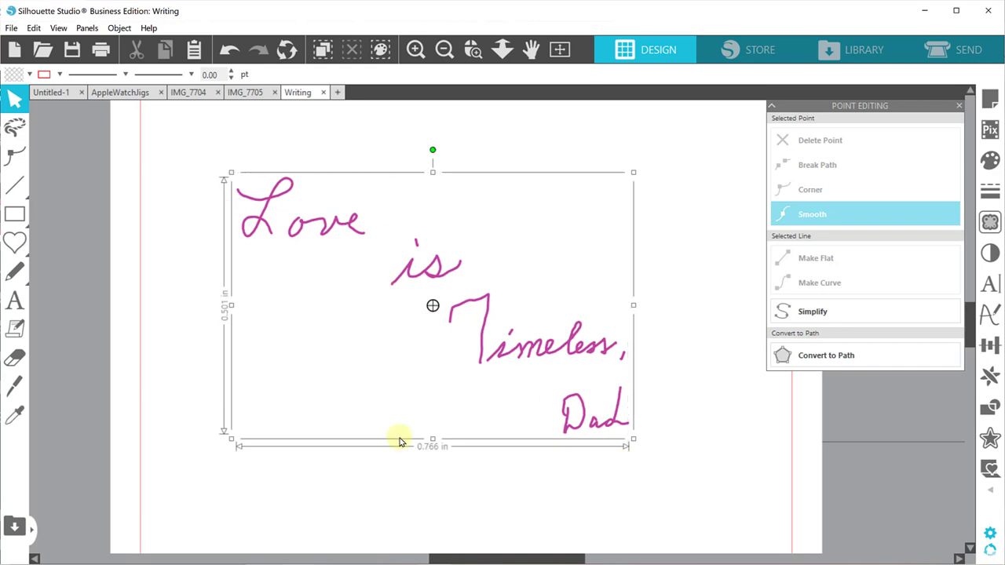
left_click(44, 74)
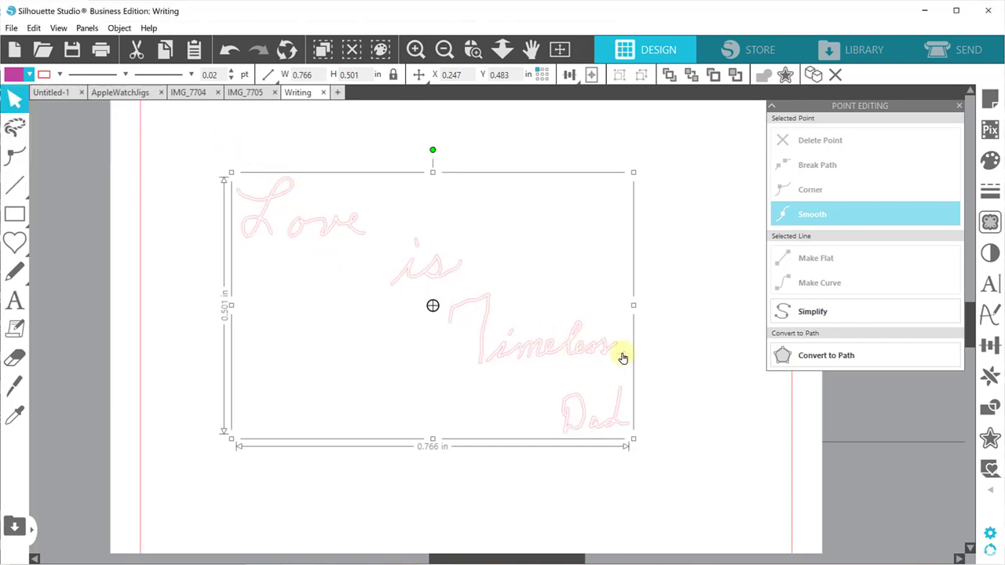
mouse_move(562, 355)
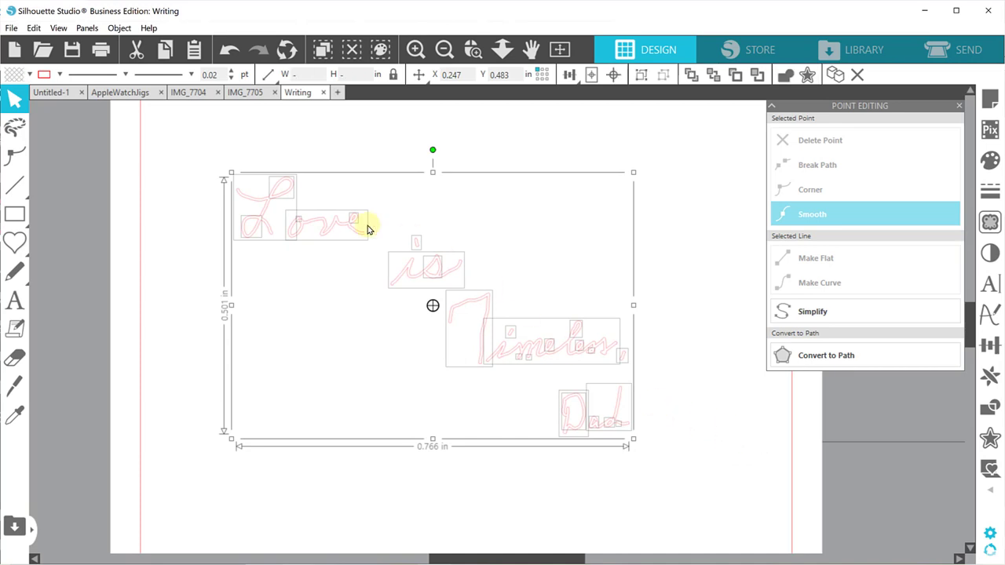
mouse_move(590, 166)
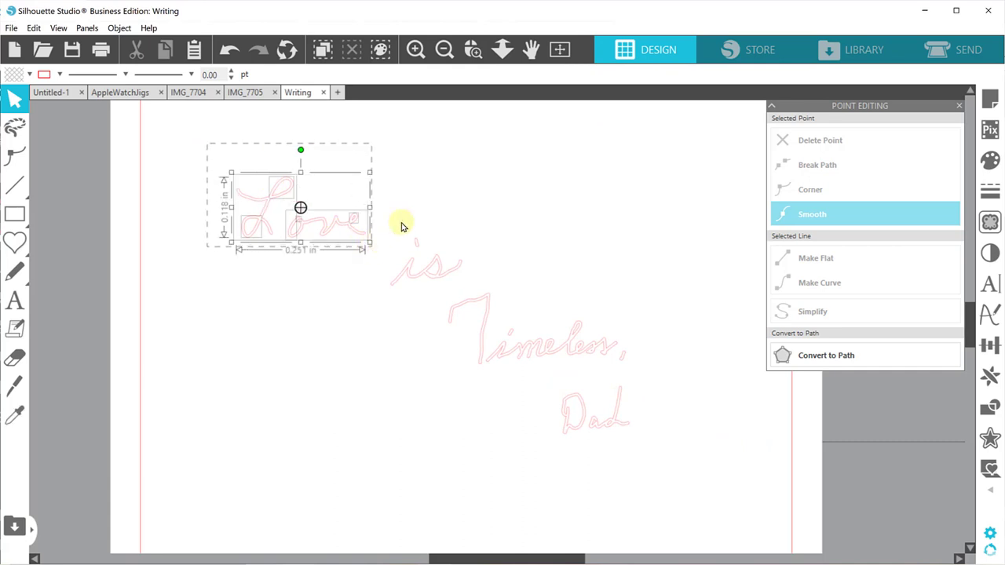
Drag 'is', 'Timeless,' and 'Dad' into a stacked column beneath 'Love'
left_click_drag(301, 207, 427, 261)
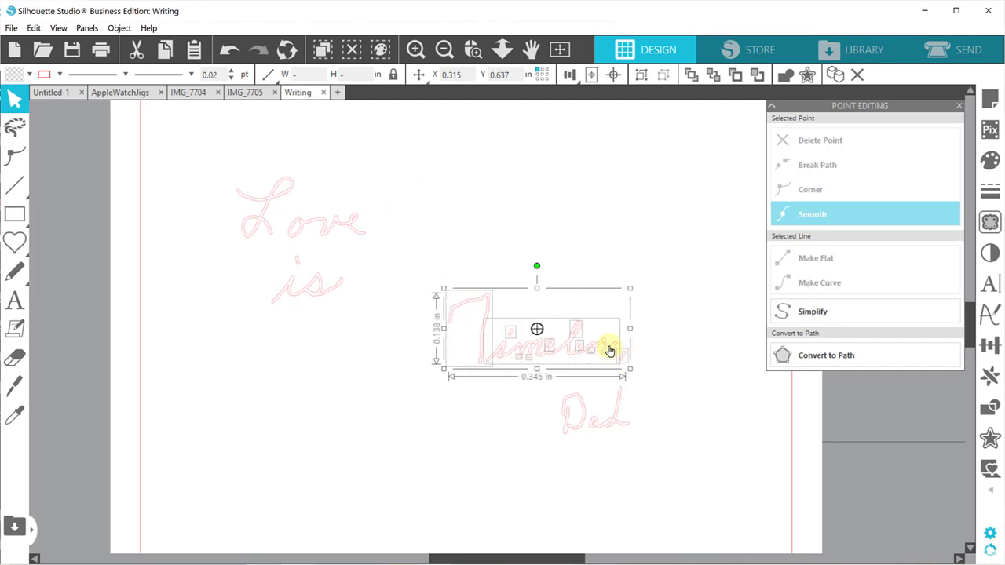
left_click_drag(609, 351, 364, 342)
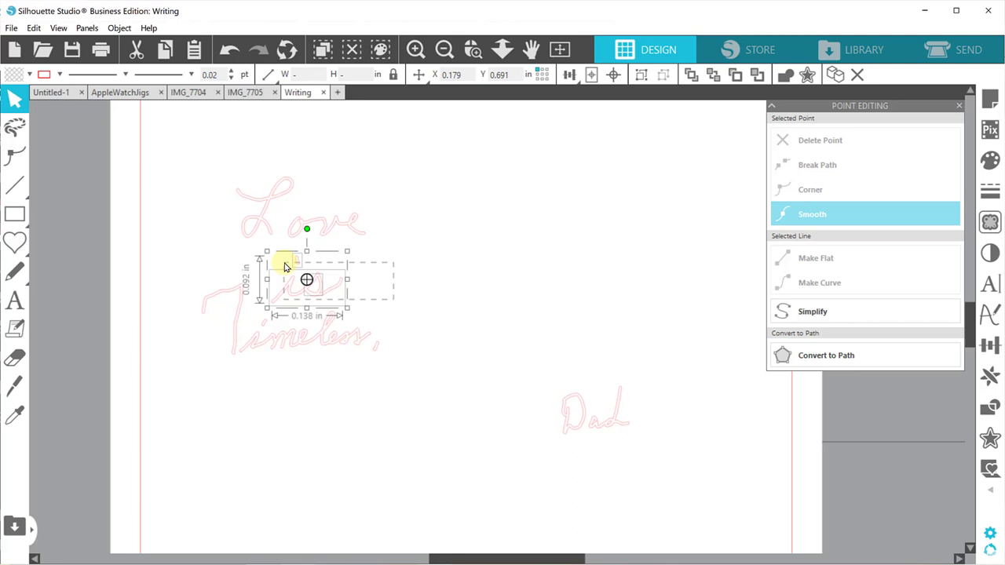
left_click(443, 361)
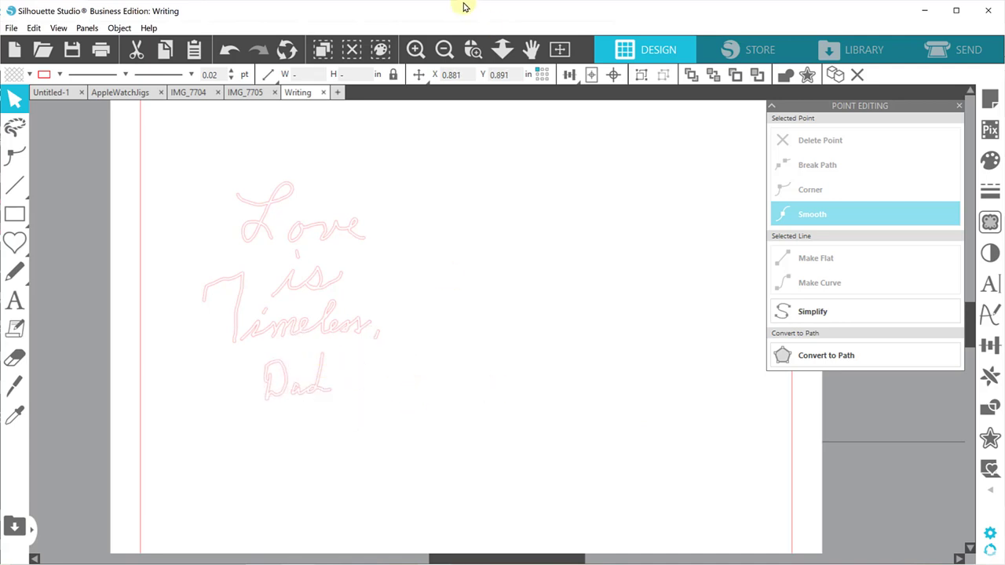
left_click_drag(201, 170, 479, 474)
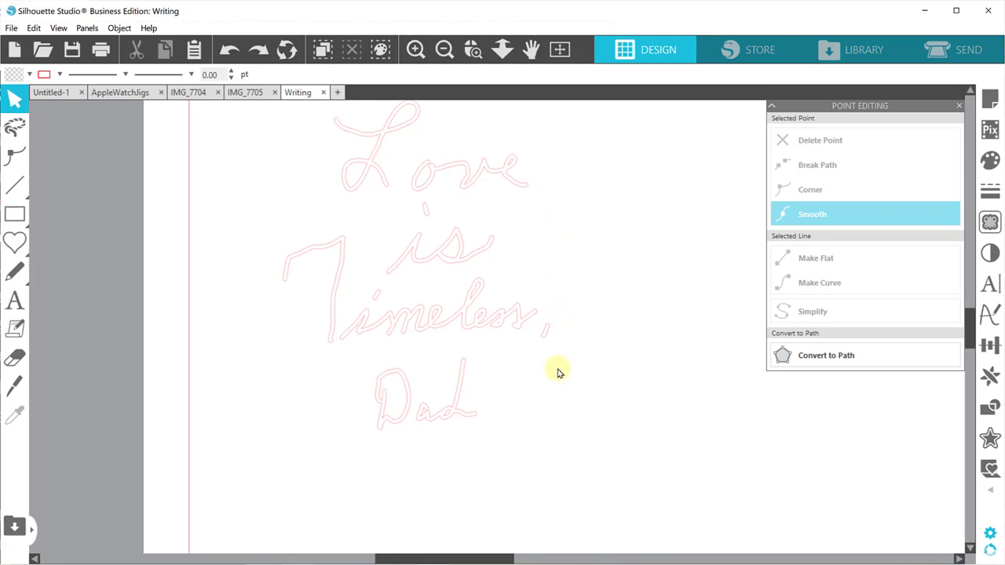
mouse_move(405, 134)
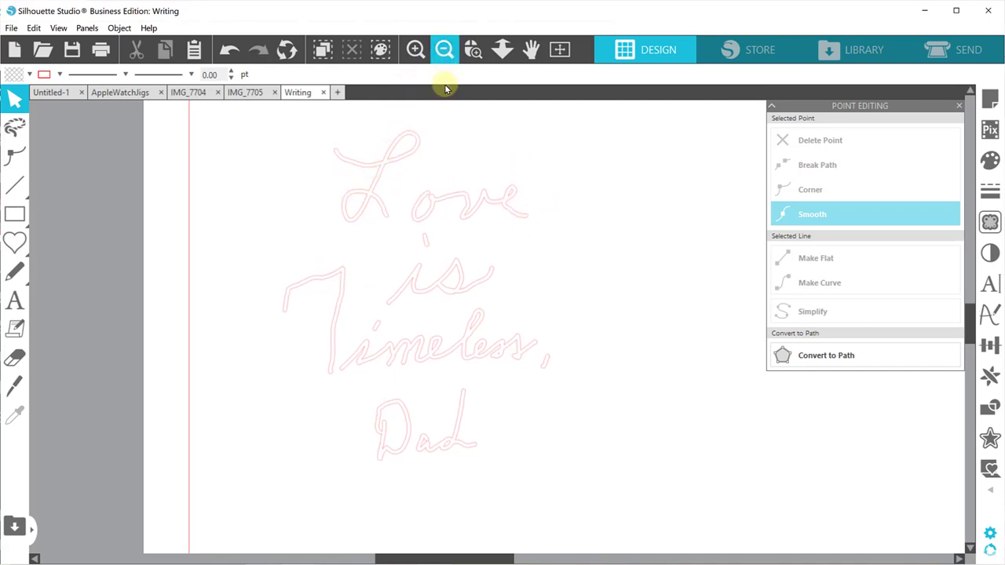
Group the traced pieces of 'Love' into one object and reposition it
left_click(405, 149)
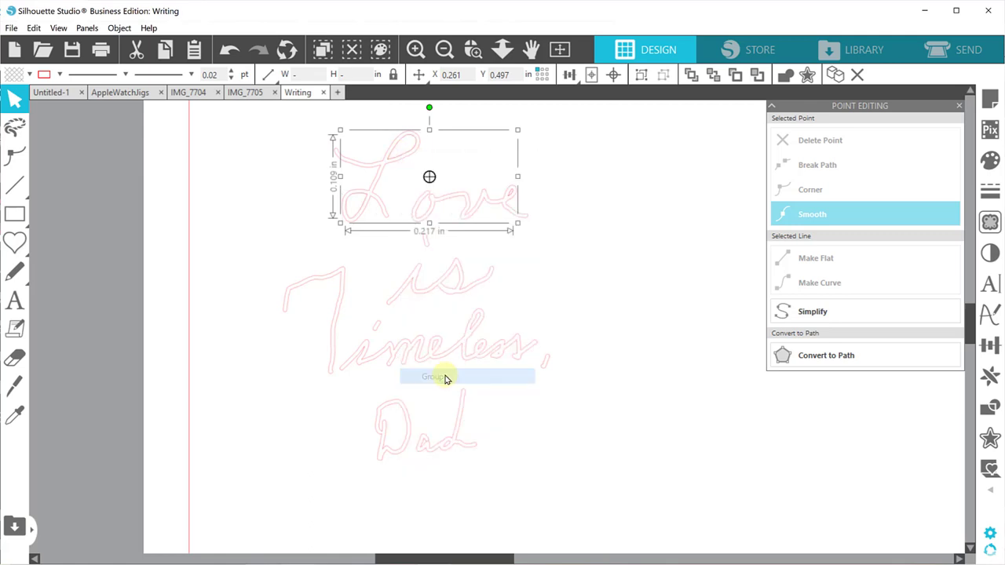
left_click(431, 377)
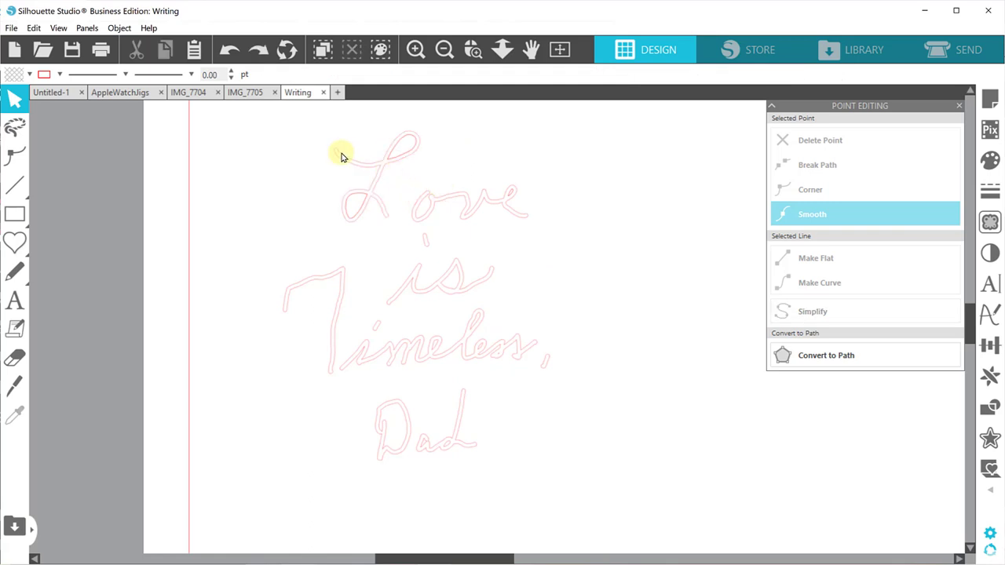
left_click(458, 196)
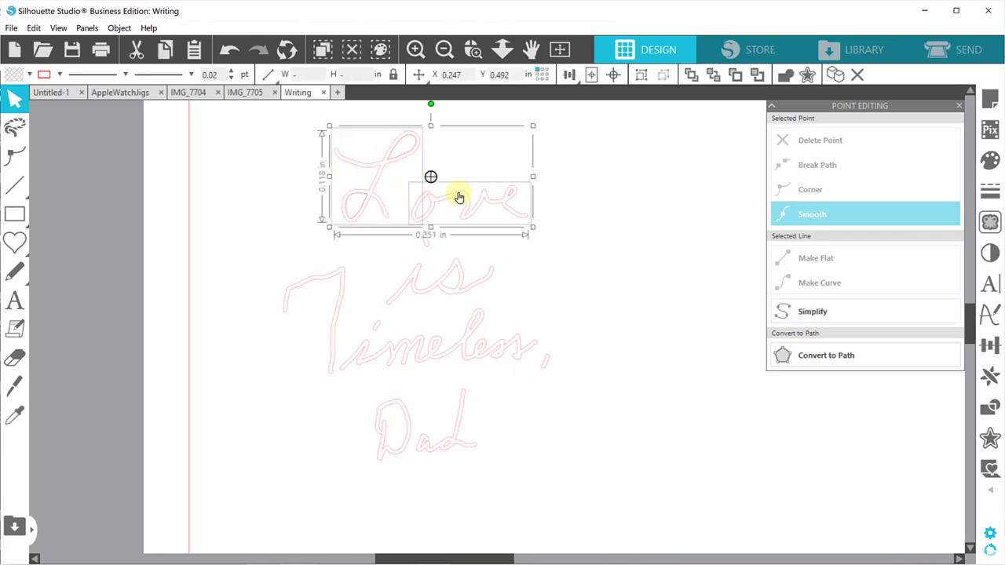
right_click(459, 195)
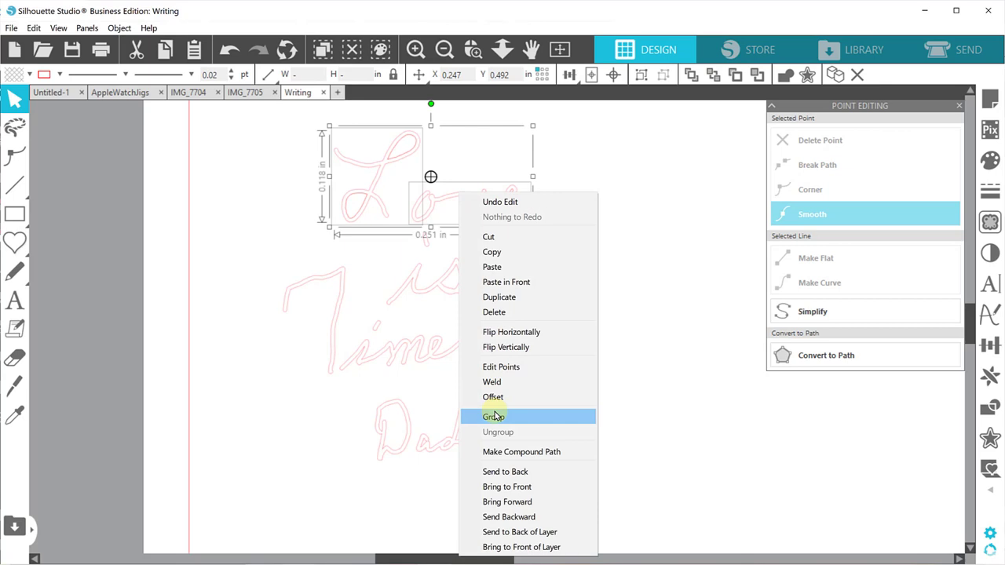
left_click(493, 414)
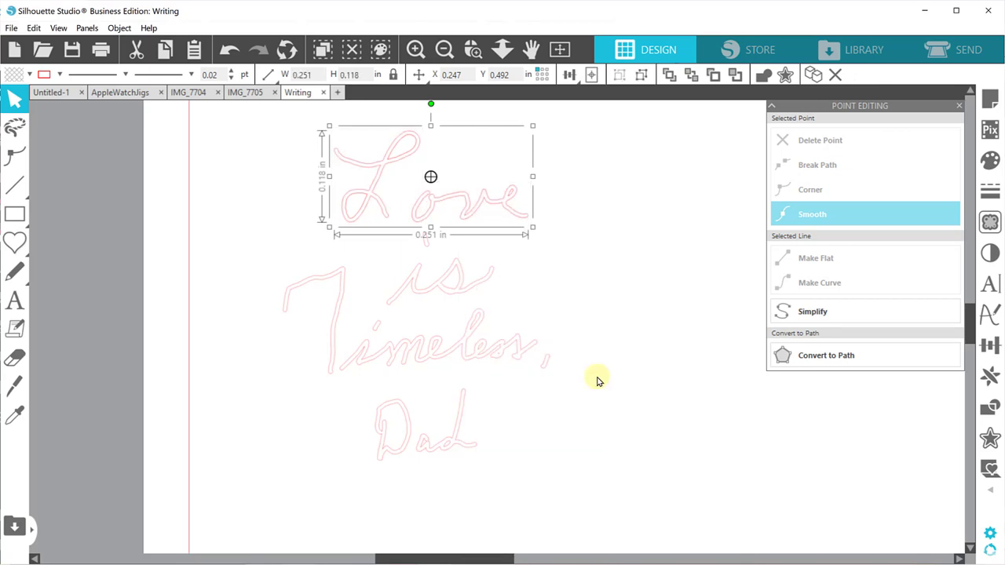
mouse_move(584, 367)
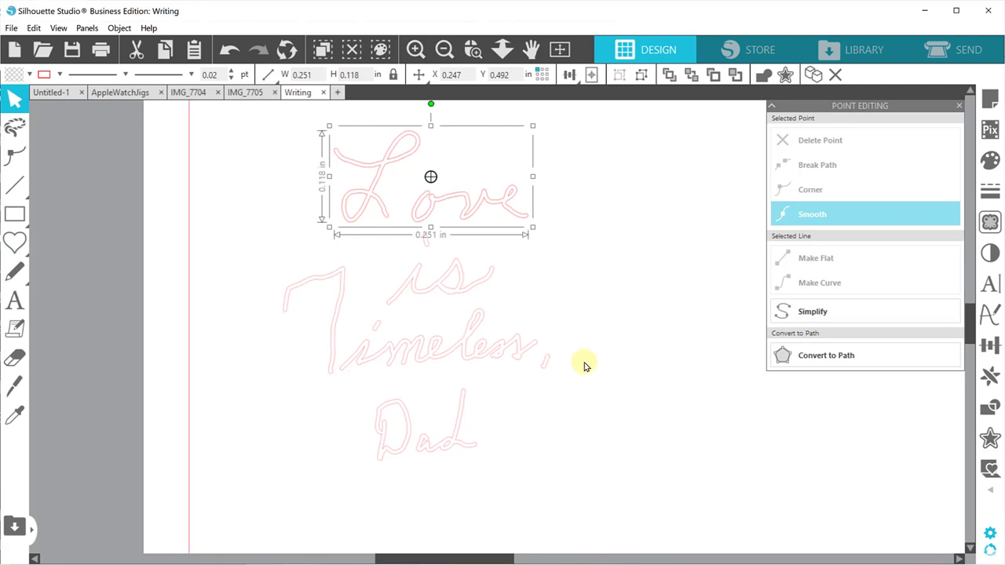
mouse_move(346, 203)
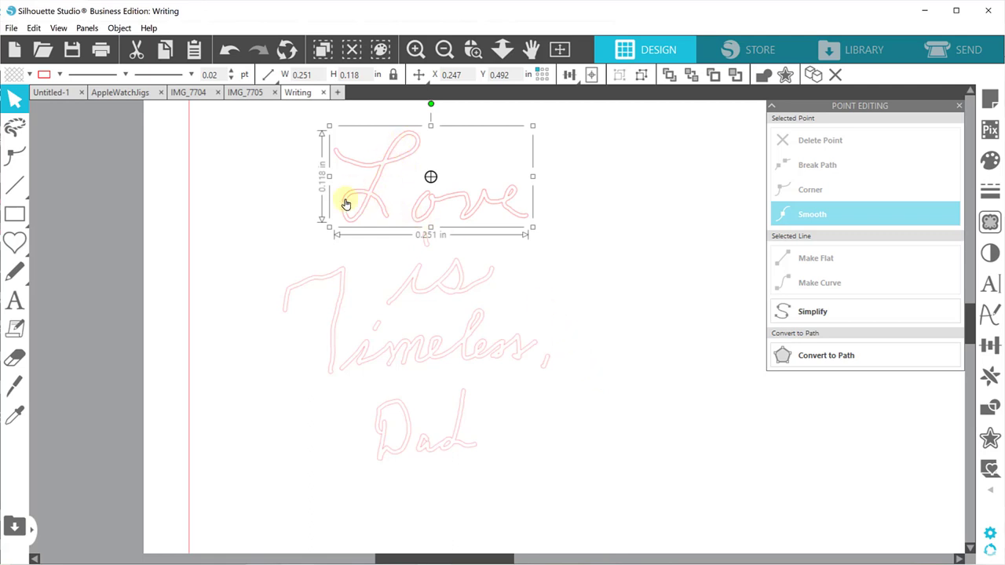
mouse_move(371, 167)
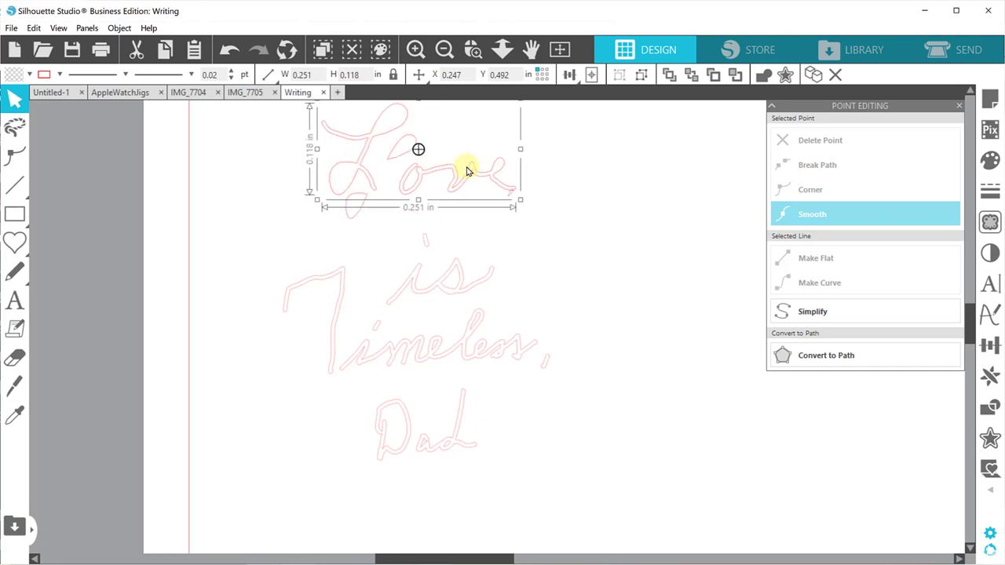
left_click_drag(468, 171, 364, 144)
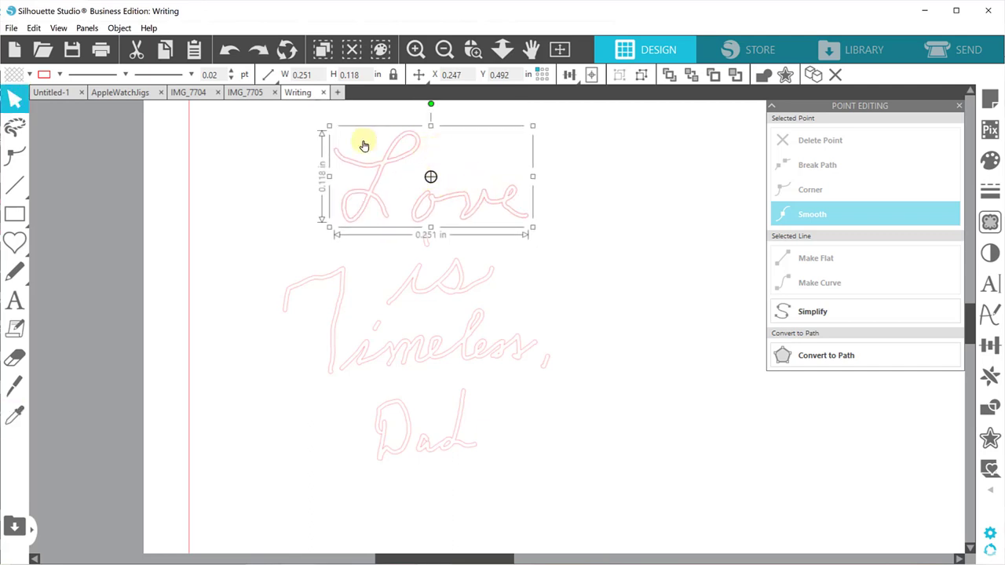
left_click(44, 75)
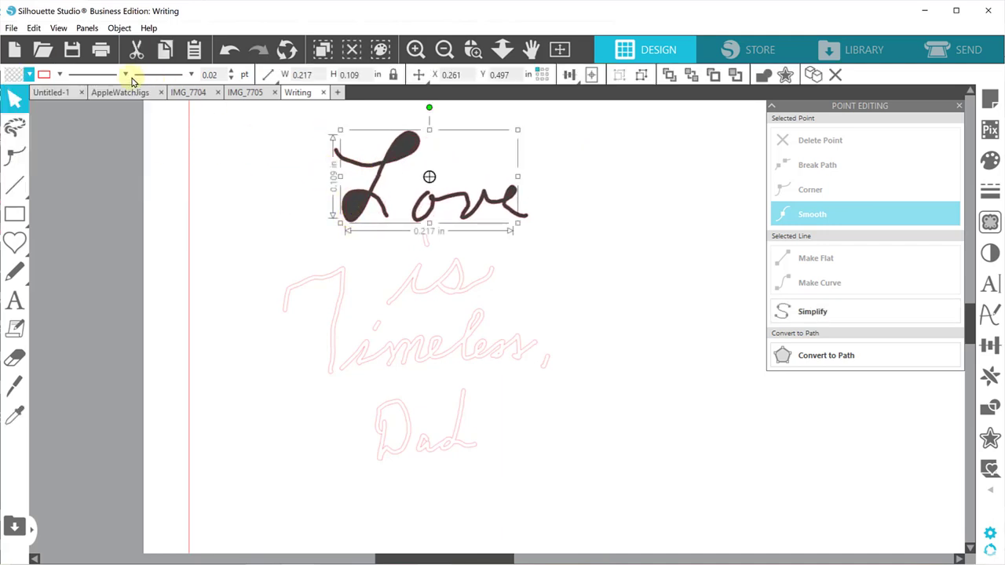
Fill the word Love with a solid dark colour from the toolbar picker, ready for modifying
left_click(59, 75)
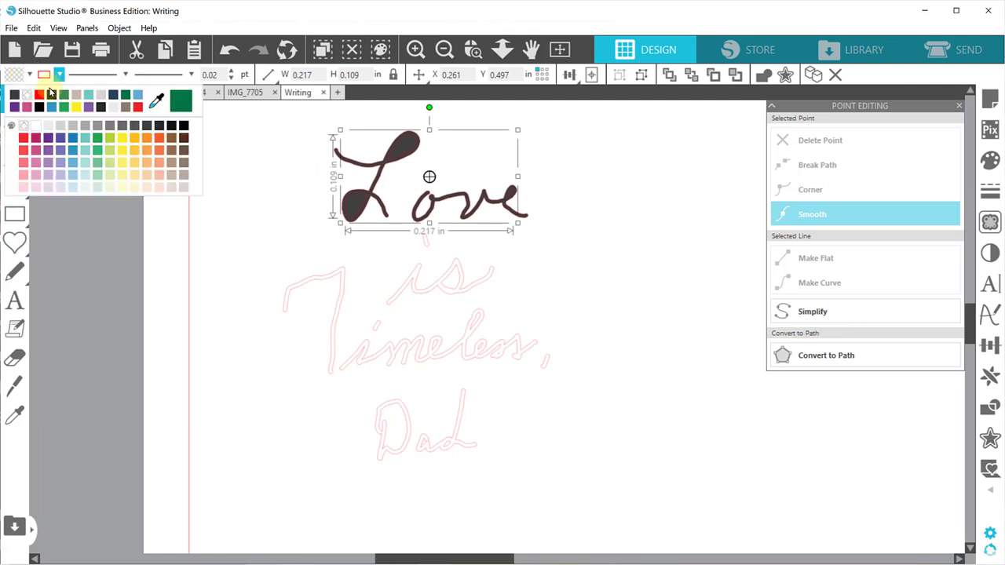
left_click(24, 138)
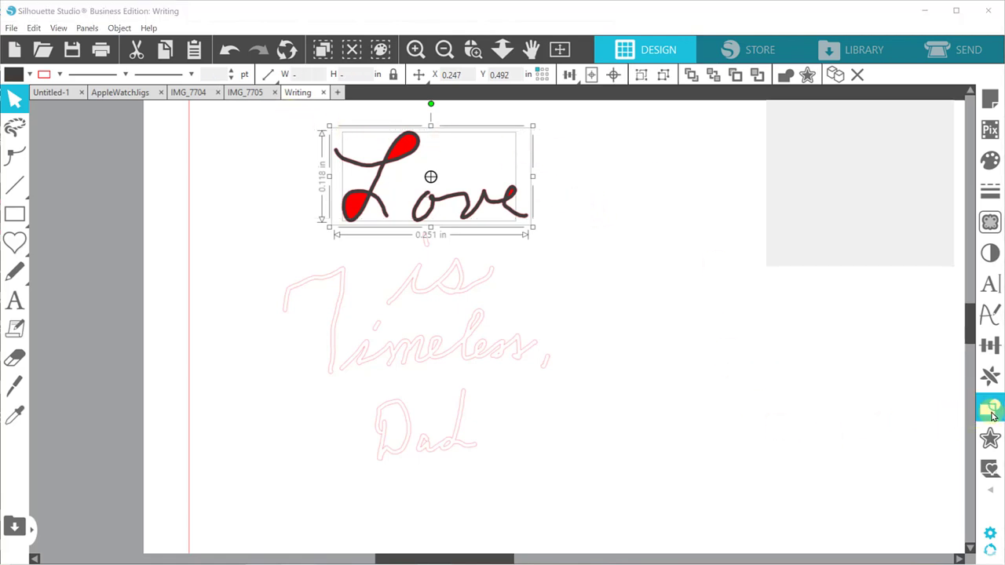
left_click(989, 406)
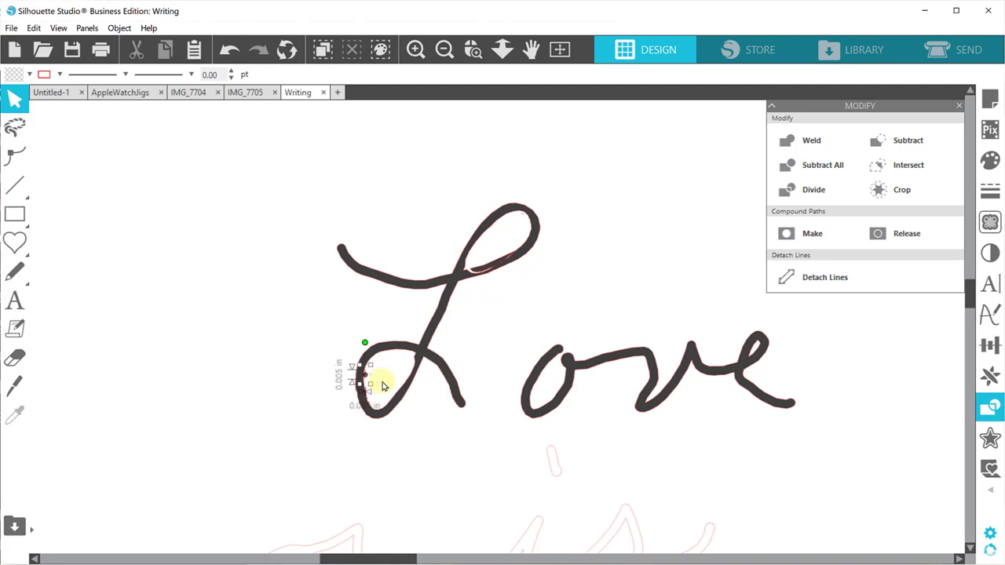
Point-edit the loop of the L in Love, turning its crossing point into a sharp corner
left_click(605, 261)
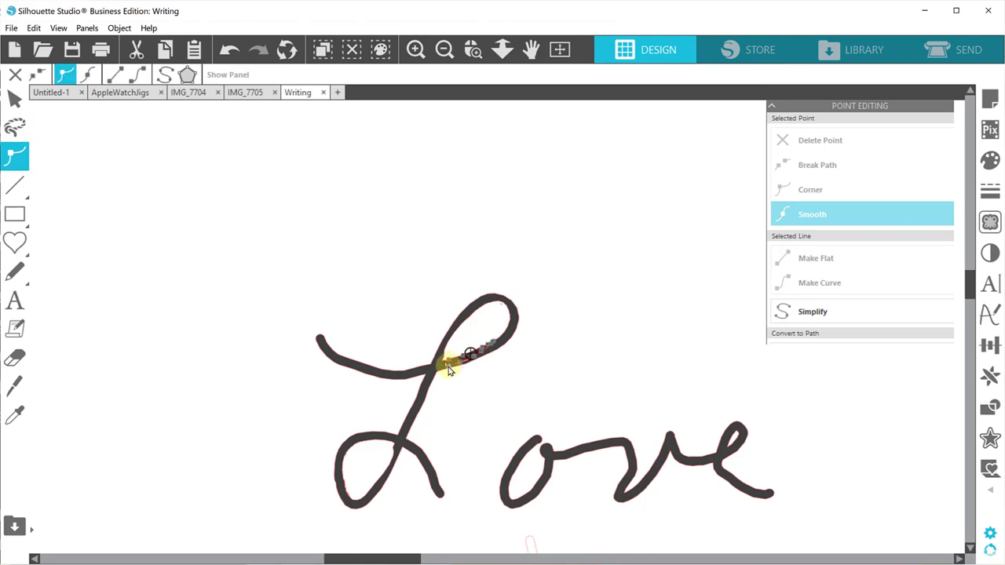
left_click(811, 188)
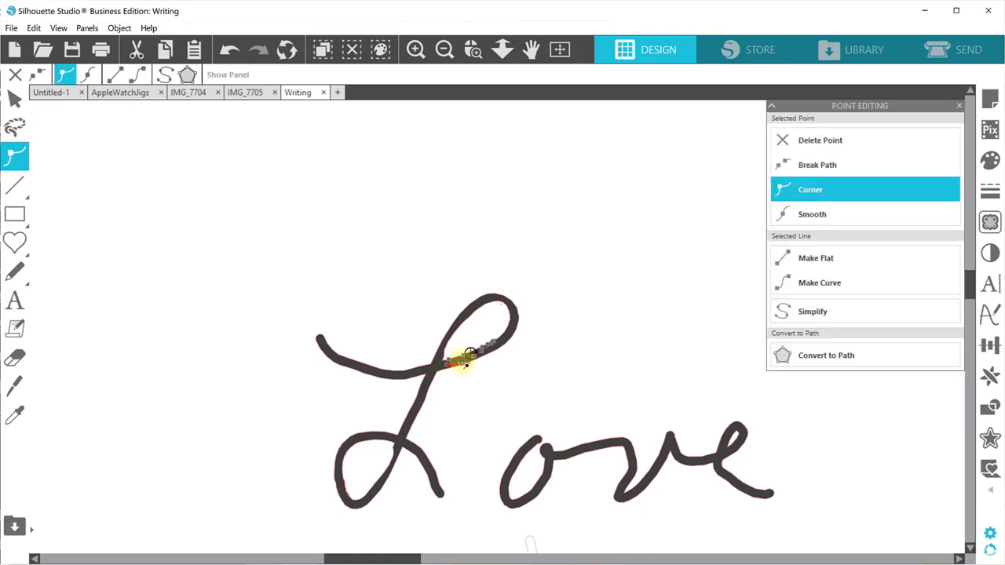
left_click(812, 214)
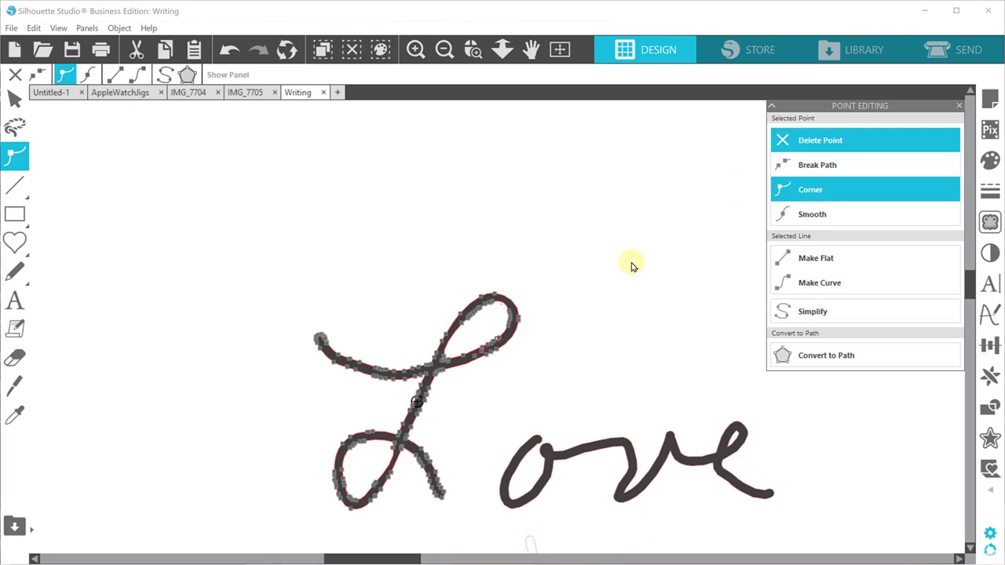
mouse_move(471, 361)
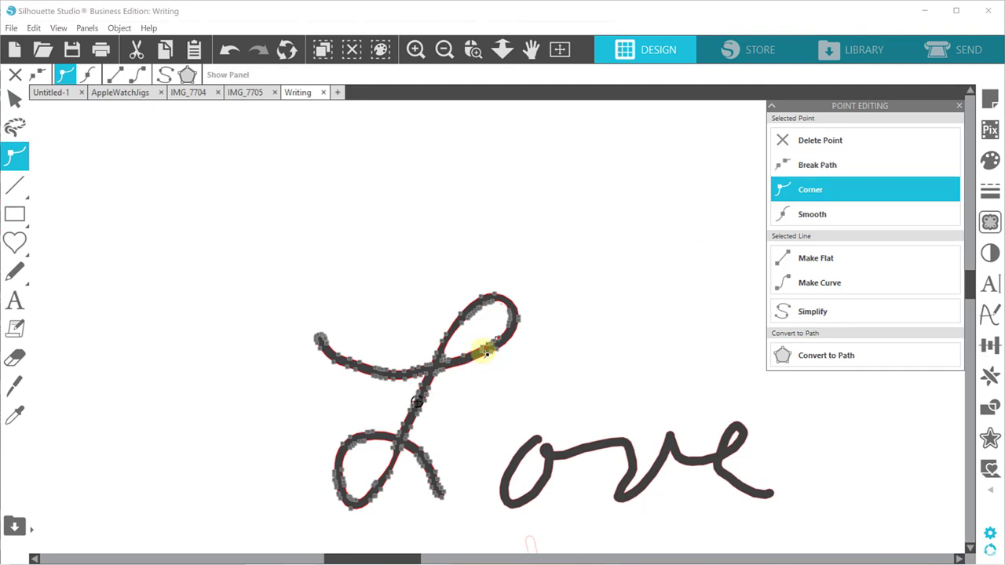
mouse_move(840, 148)
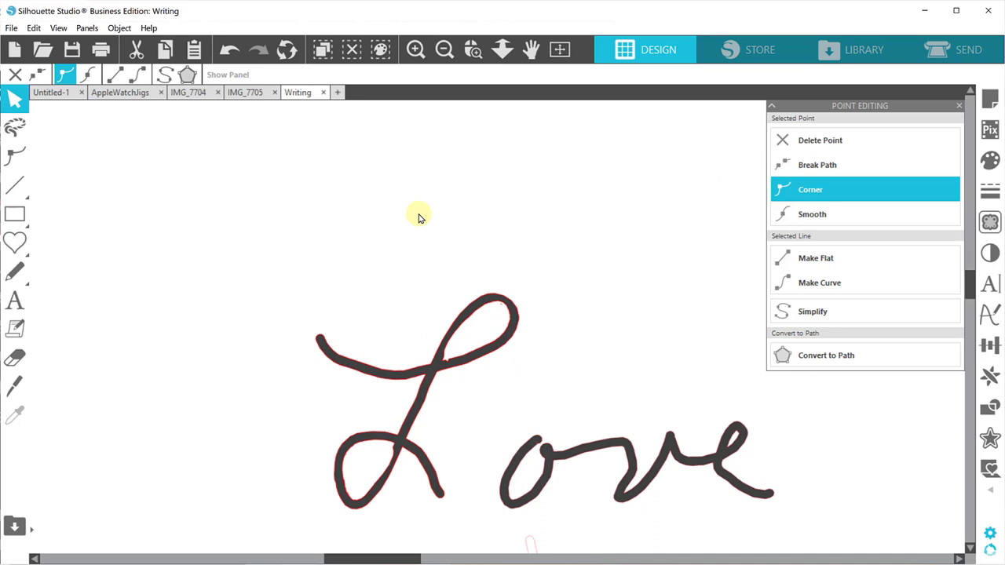
left_click(444, 49)
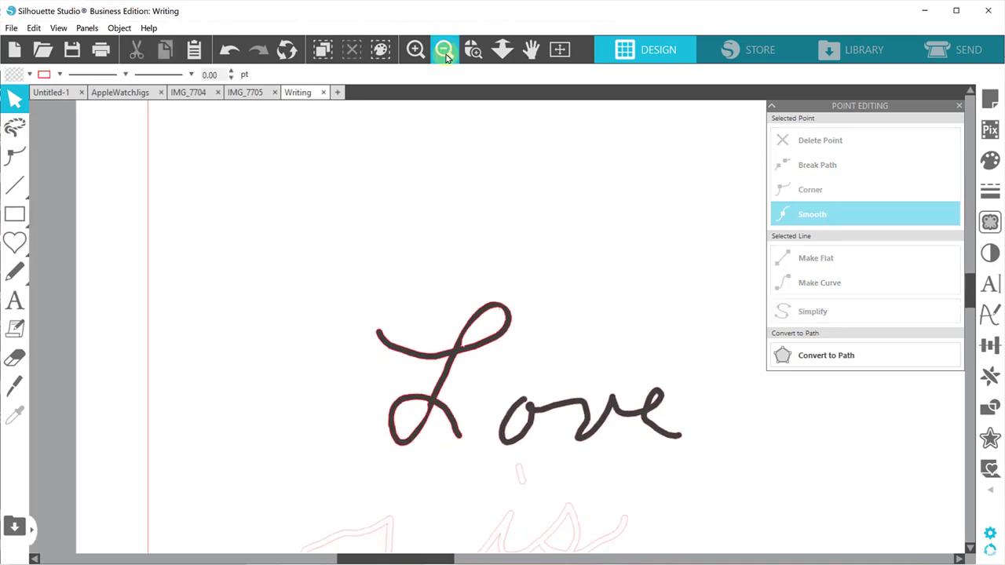
left_click(444, 49)
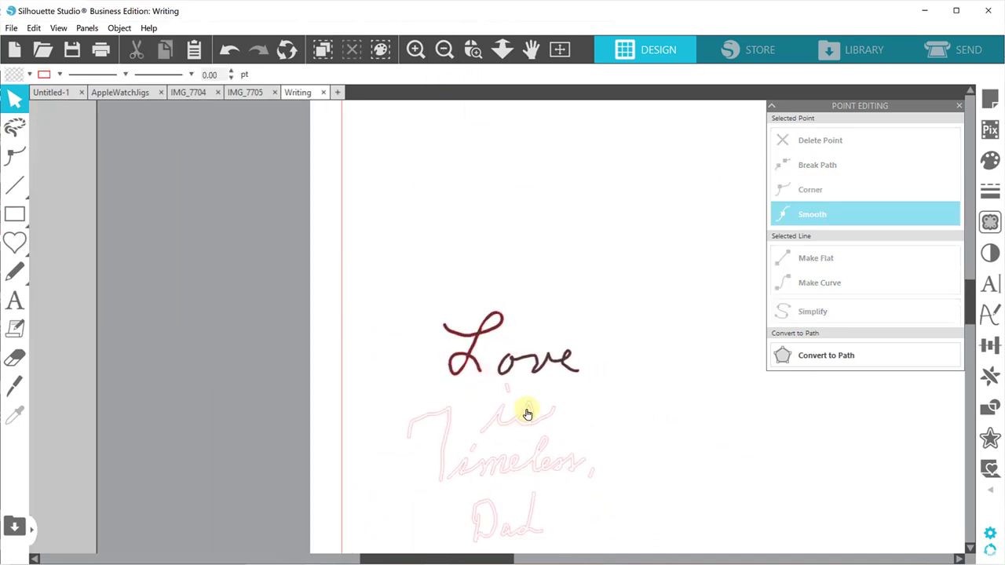
left_click(527, 415)
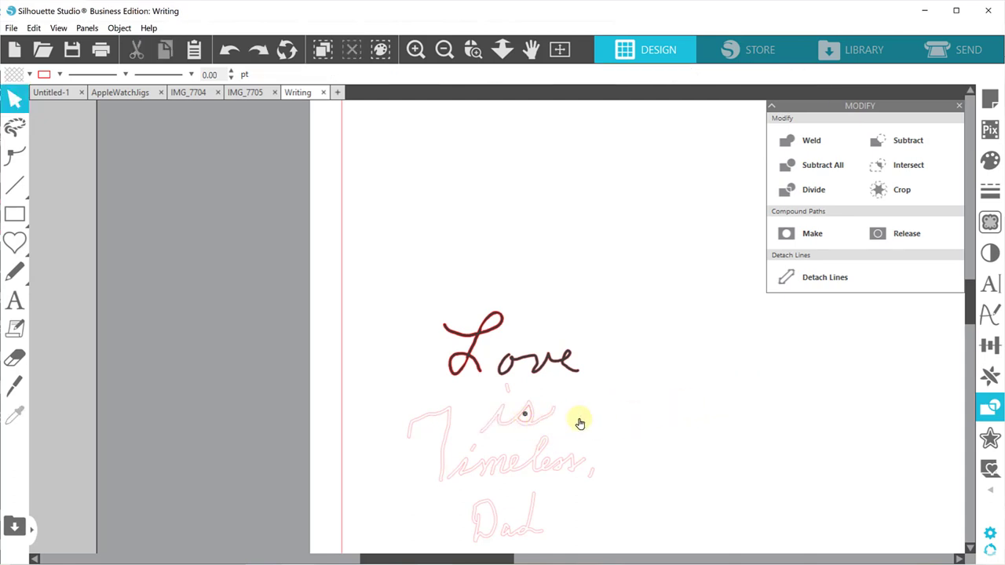
left_click(524, 411)
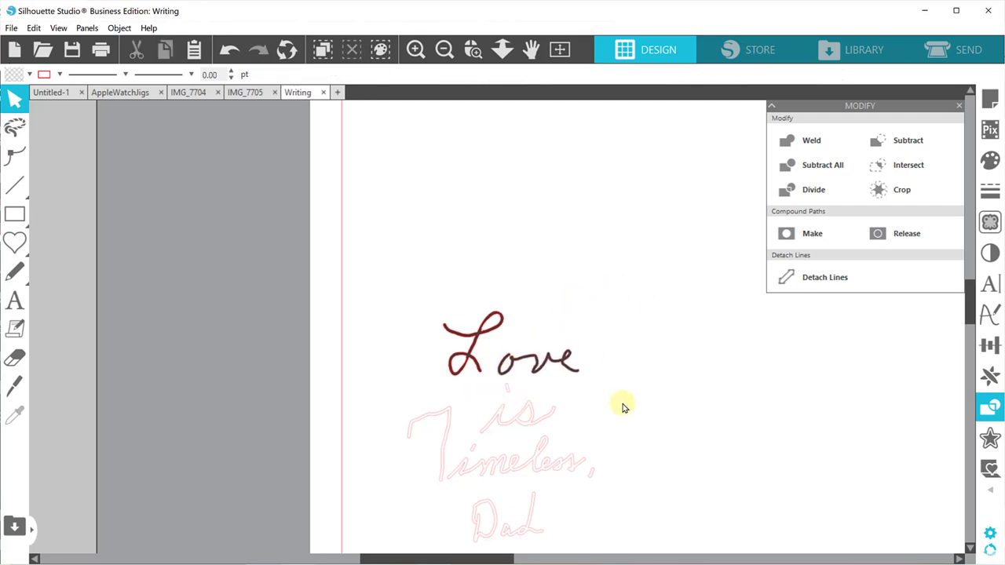
left_click(511, 353)
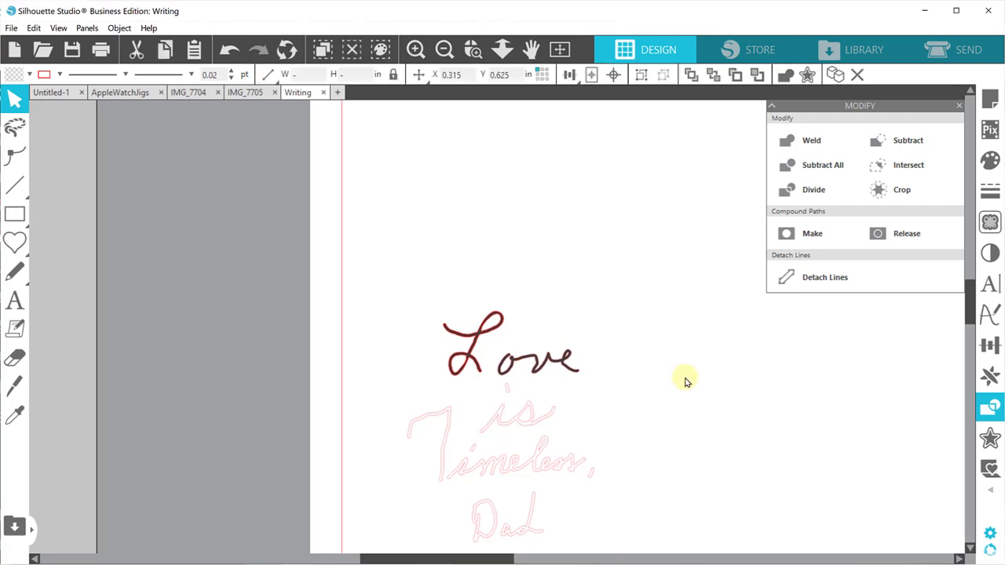
scroll("up", 3)
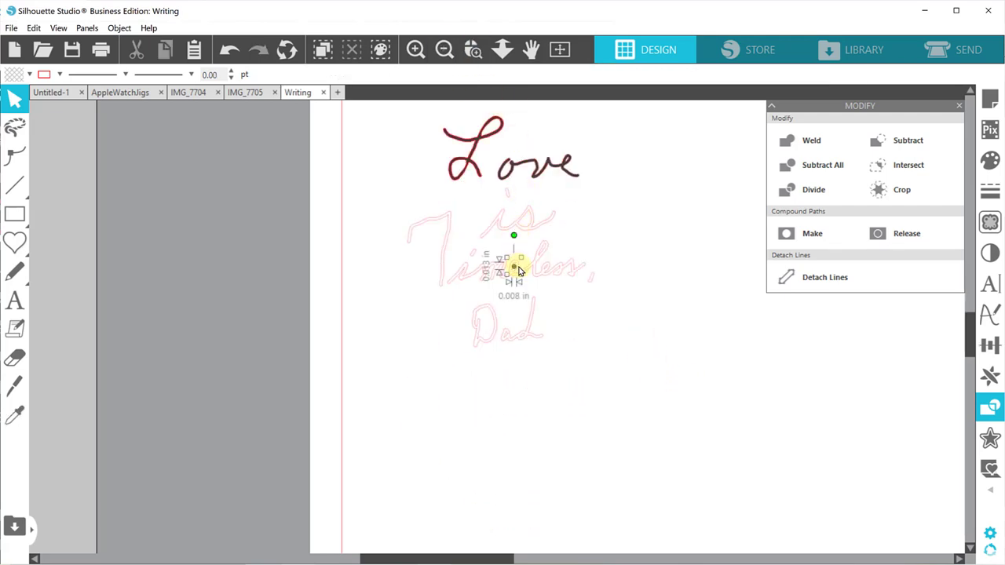
left_click(630, 301)
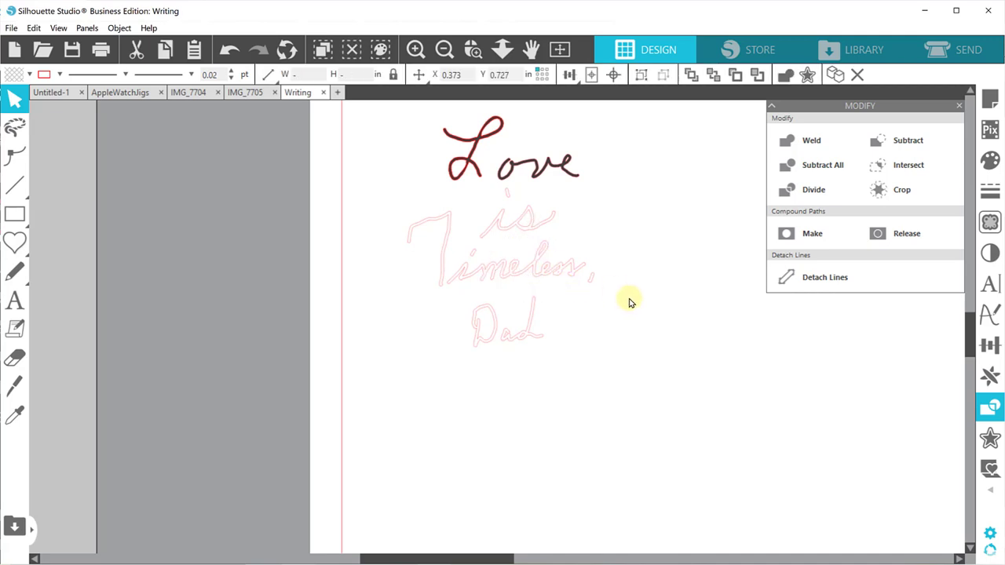
left_click(444, 49)
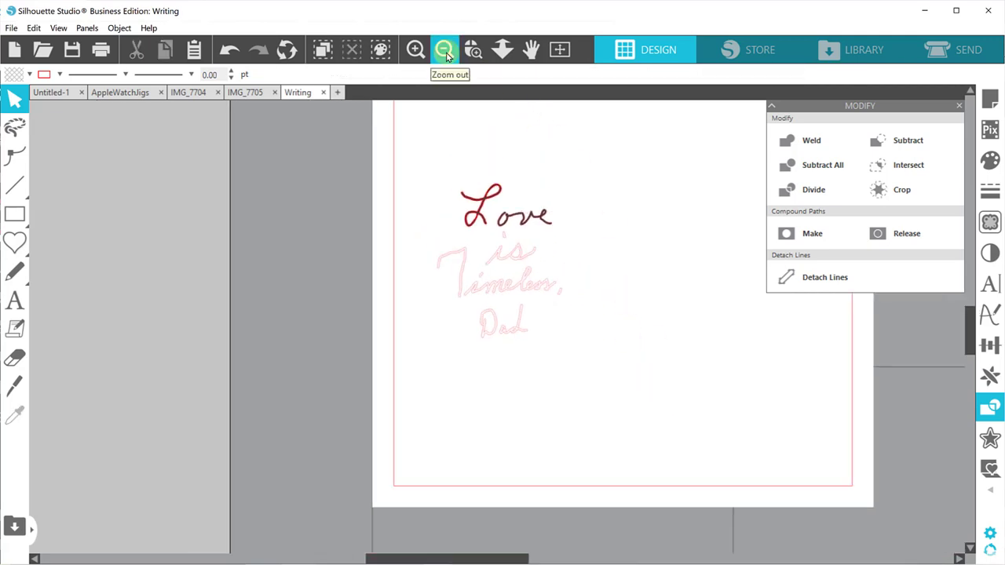
left_click(445, 48)
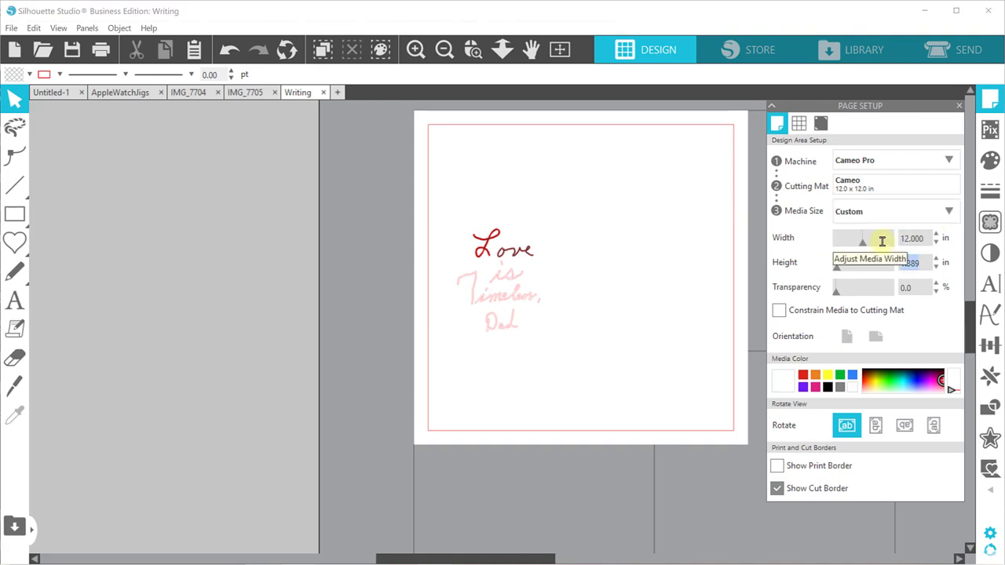
Set the media to 12 × 12 in and select all the handwritten words
left_click(876, 335)
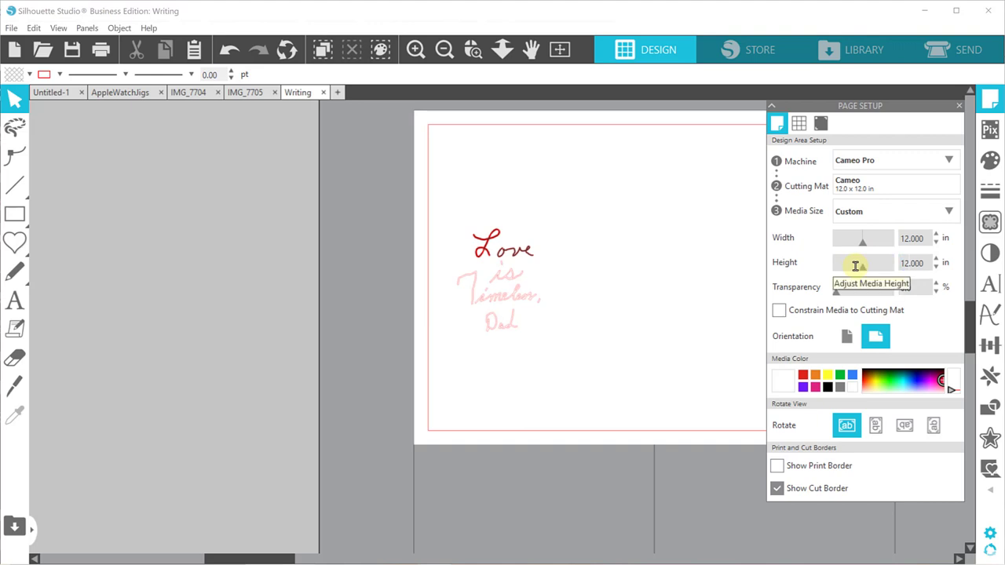
left_click(445, 49)
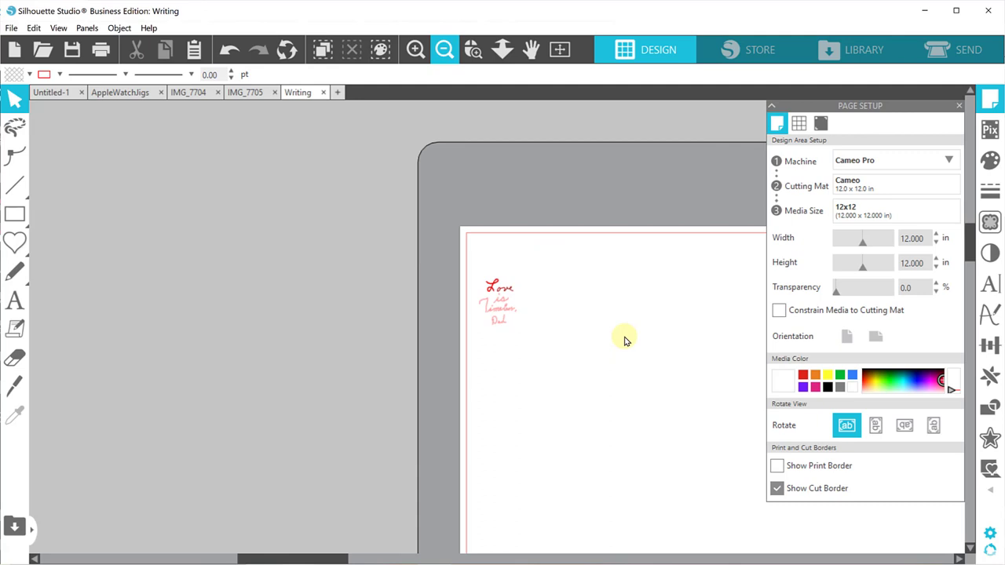
left_click(498, 302)
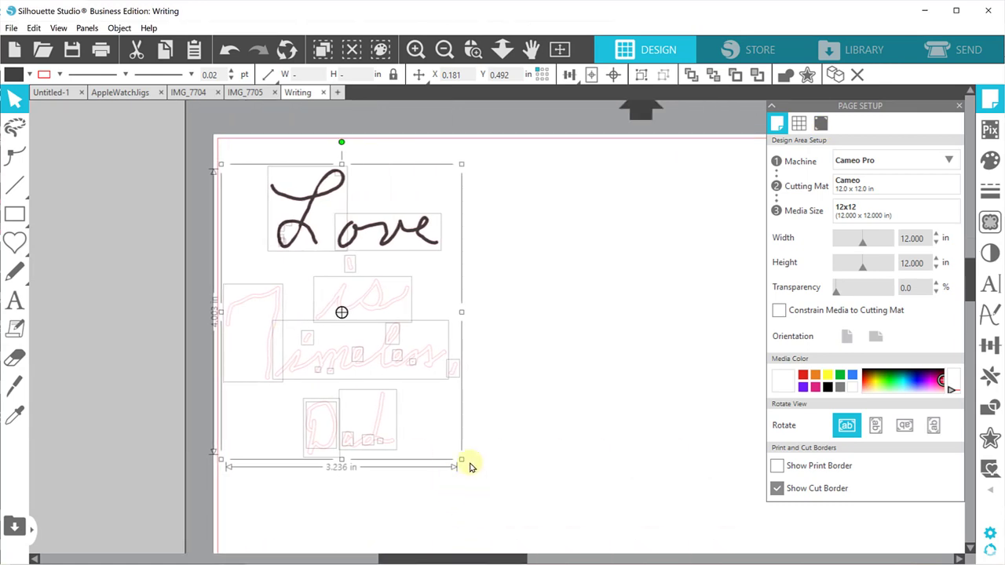
mouse_move(463, 461)
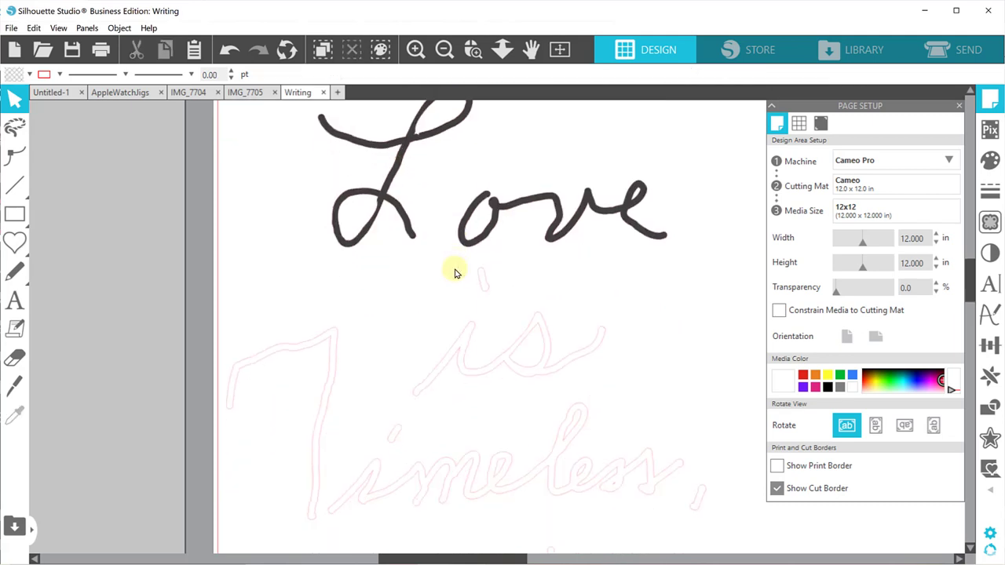
Enter point editing on the Love lettering to inspect the L's stroke crossing
scroll("down", 3)
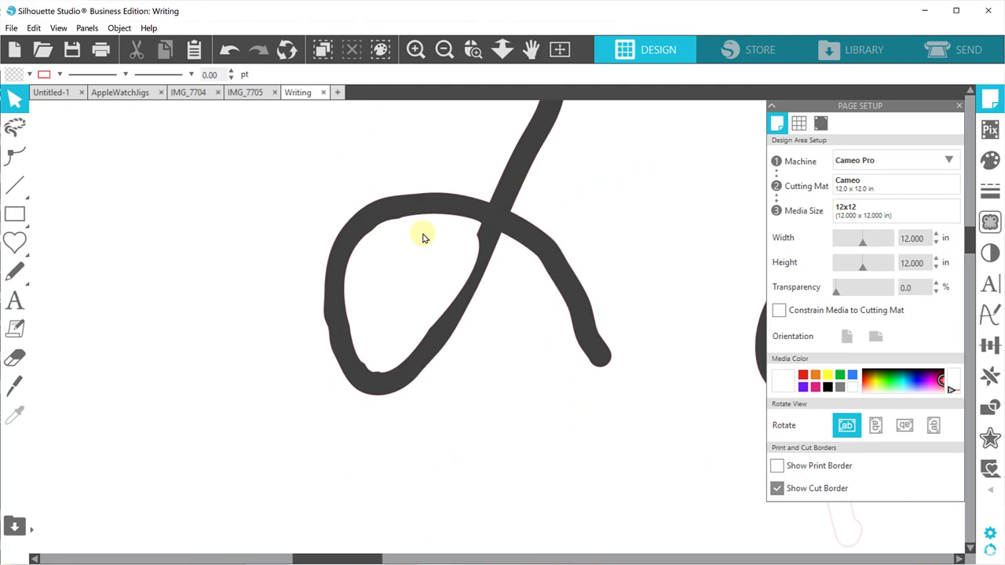
left_click(483, 239)
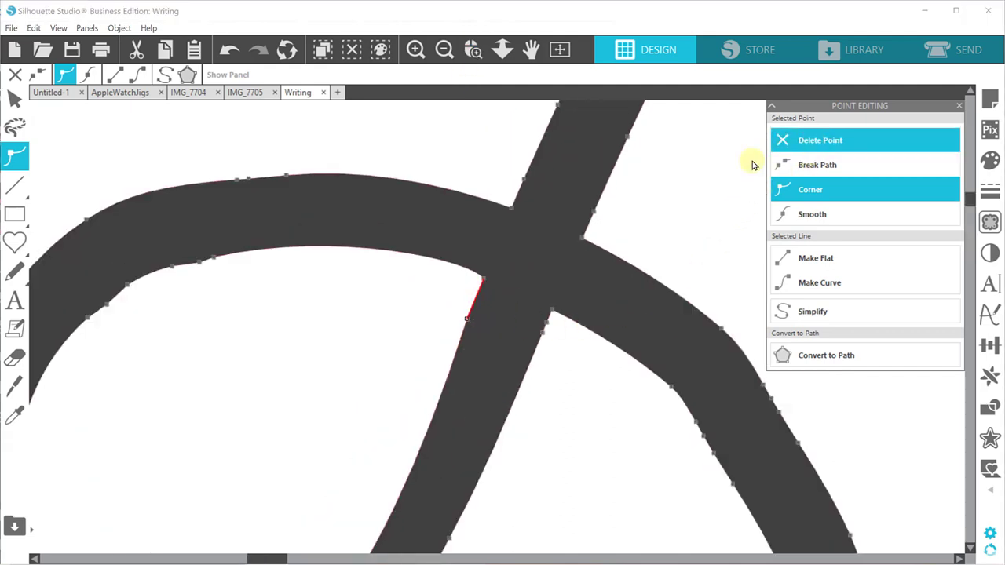
left_click(443, 48)
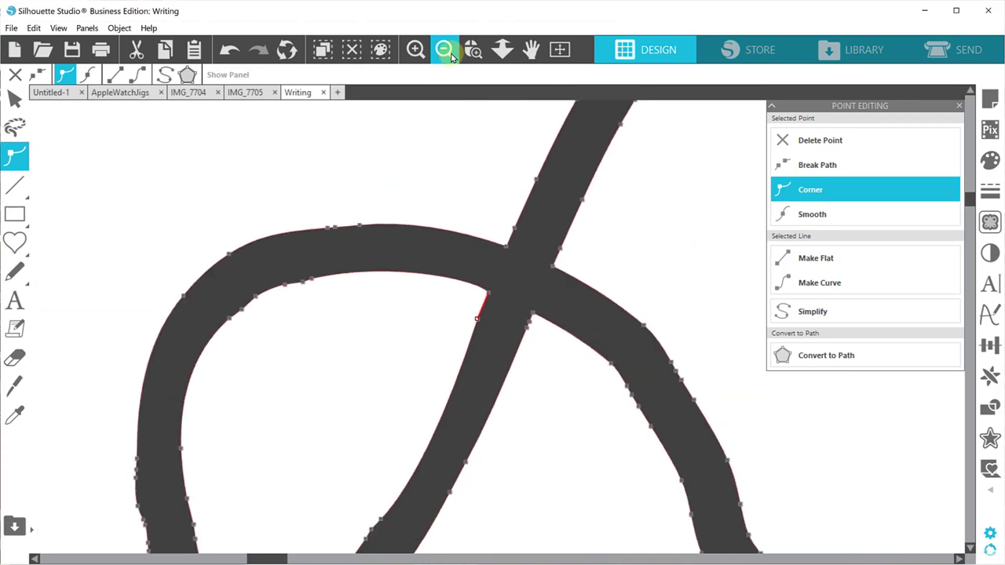
left_click(445, 49)
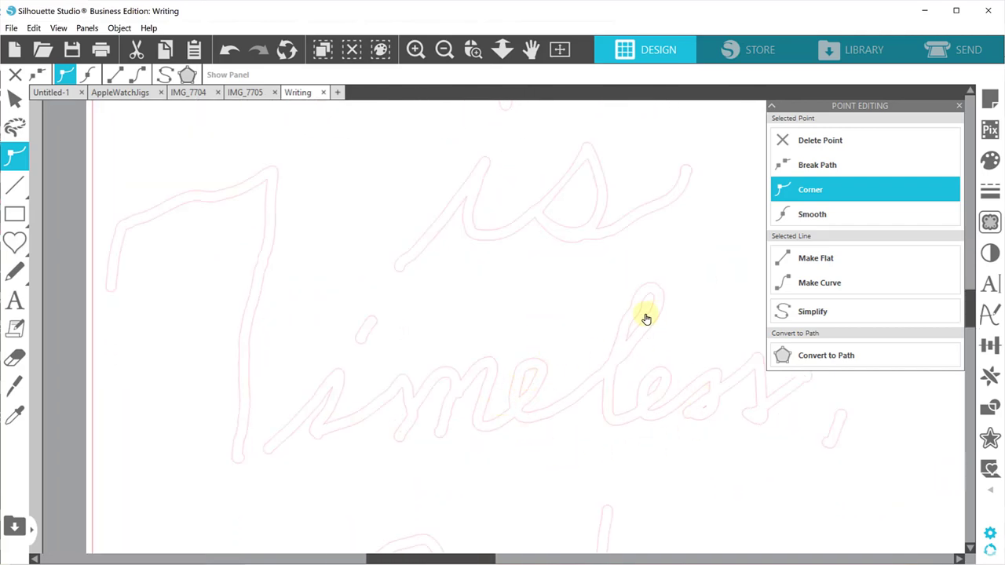
mouse_move(571, 319)
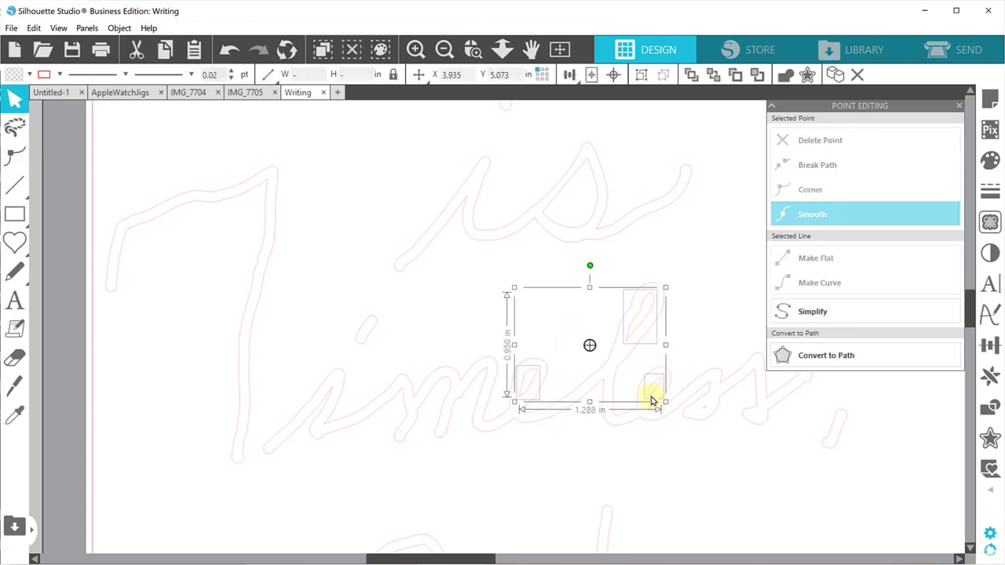
Make the stray pieces inside Timeless a compound path and subtract them from the word
left_click_drag(657, 402, 703, 415)
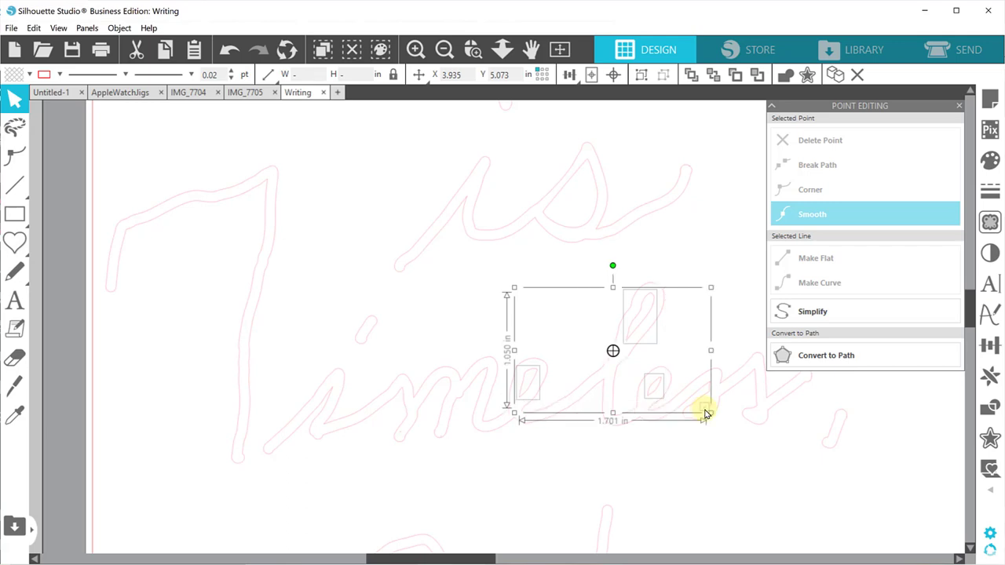
mouse_move(672, 315)
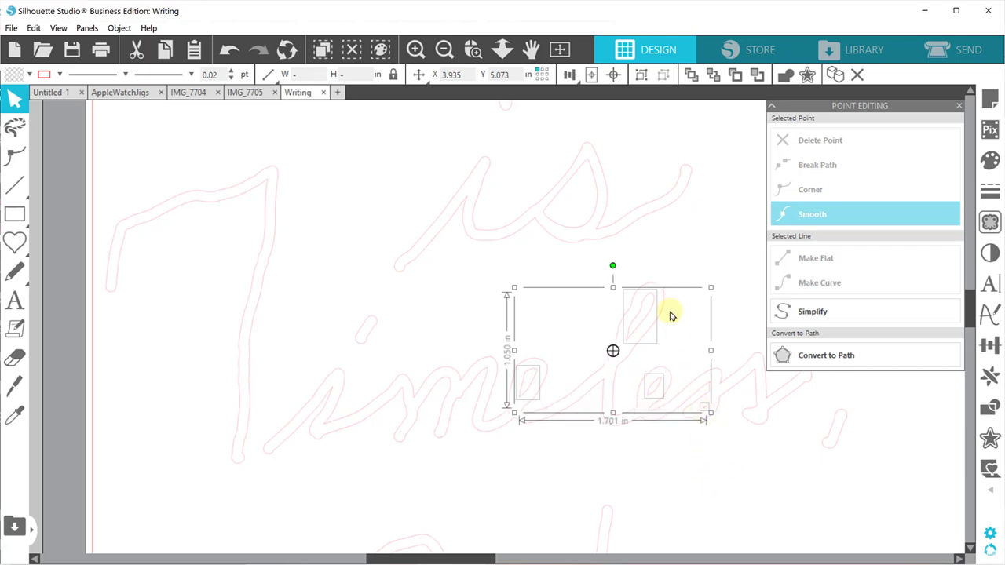
right_click(672, 315)
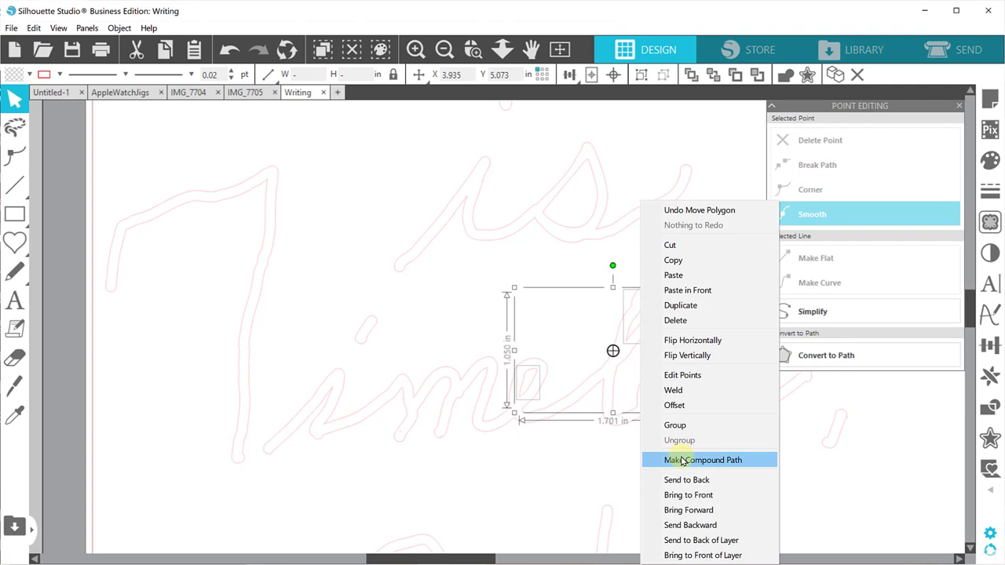
left_click(702, 459)
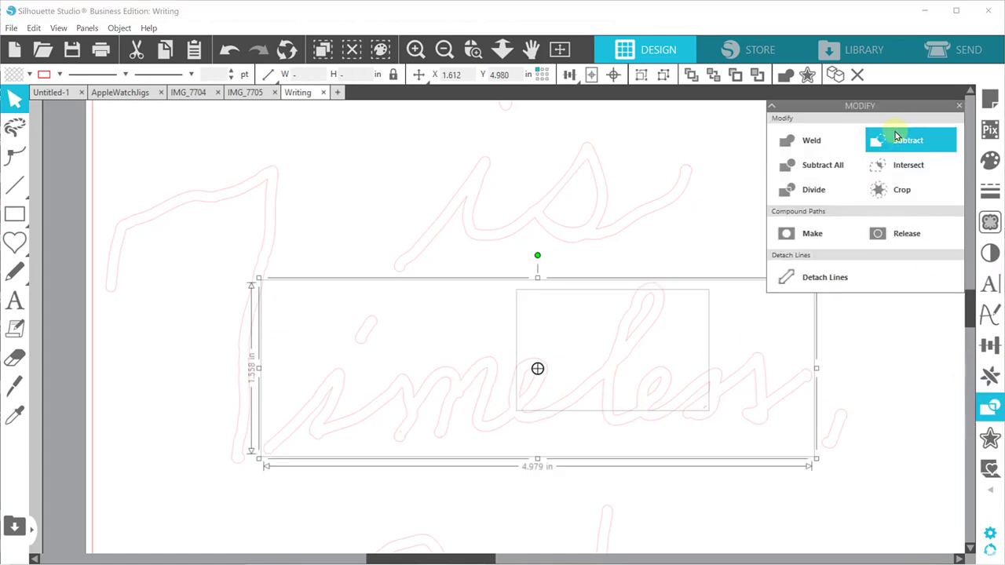
left_click(908, 140)
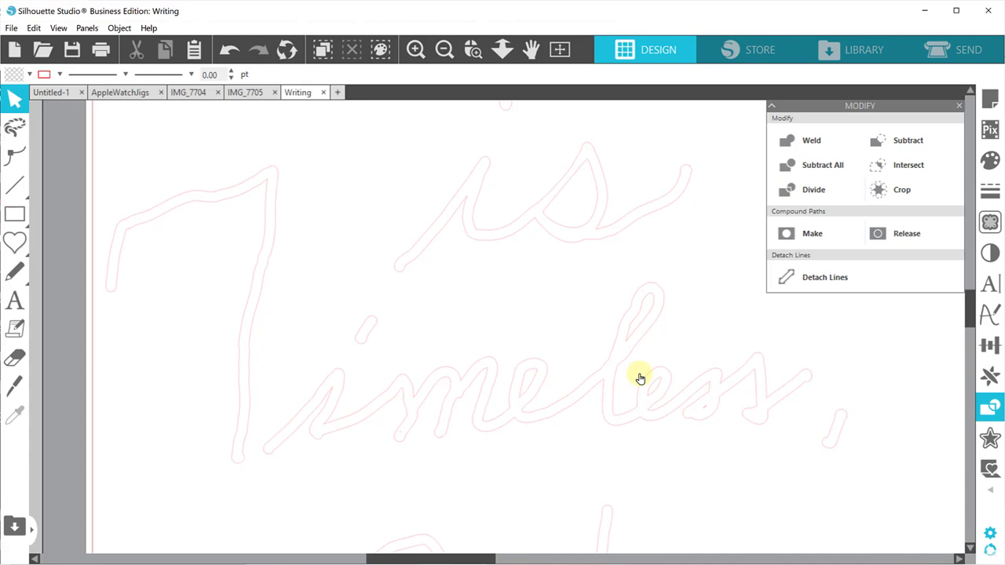
mouse_move(616, 346)
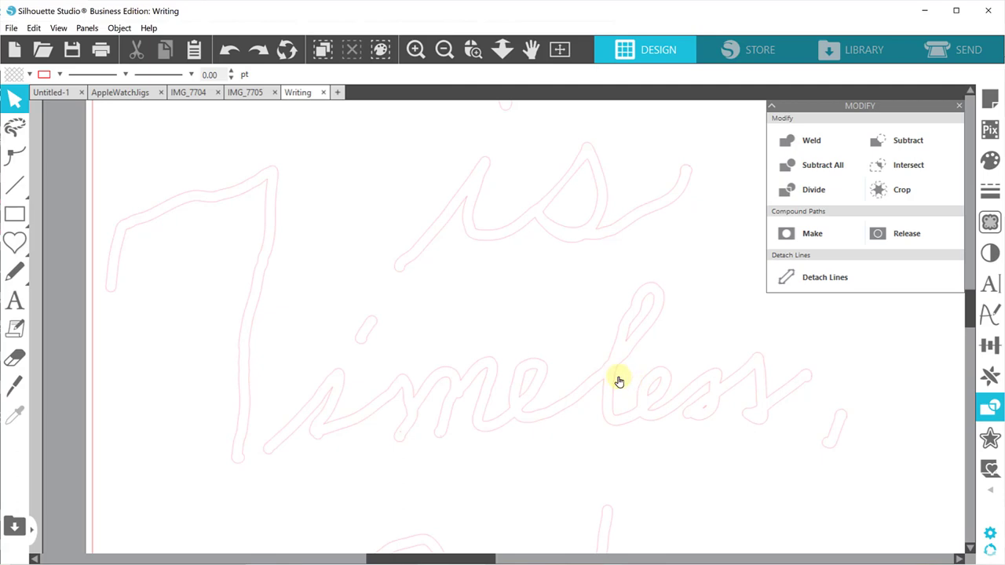
mouse_move(617, 380)
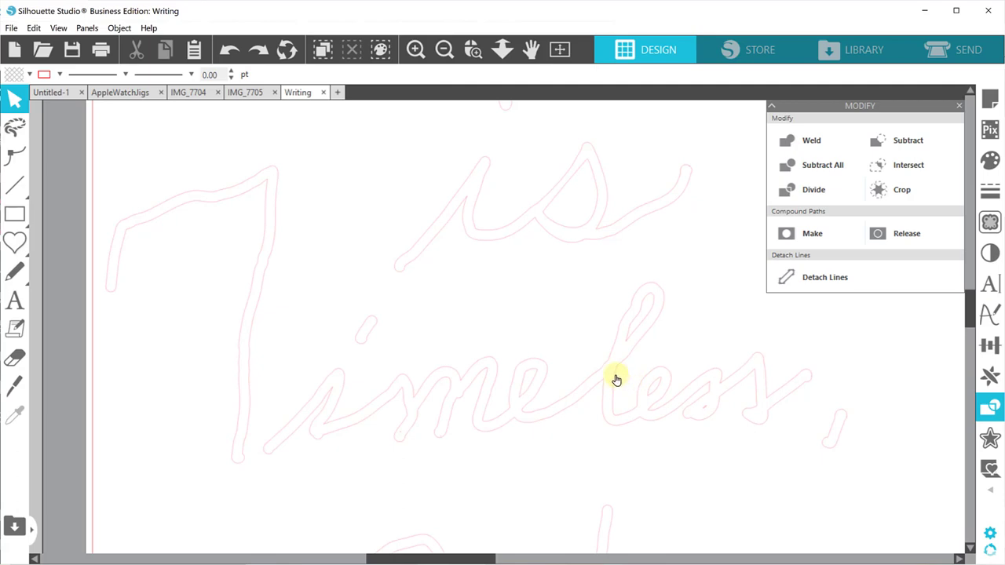
mouse_move(358, 364)
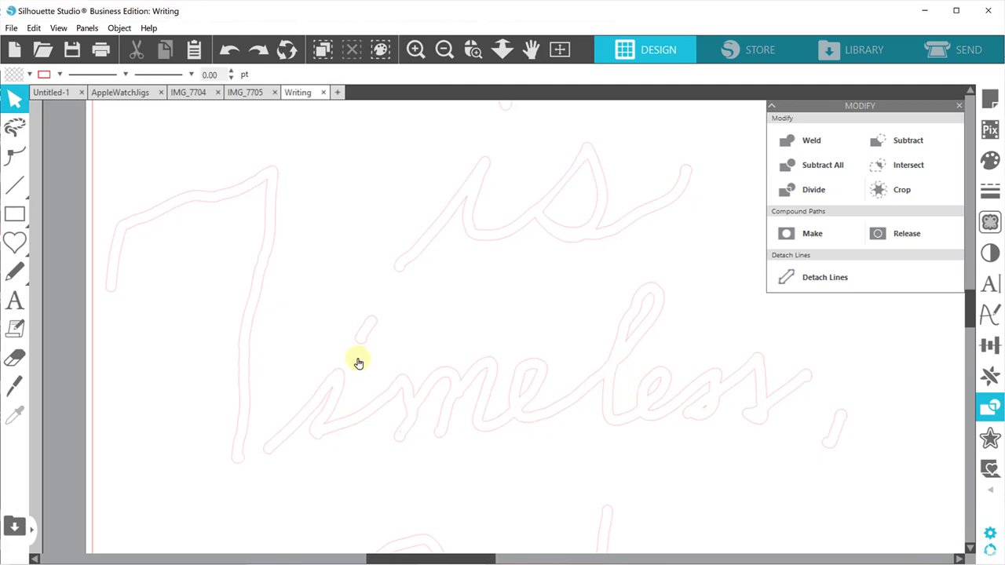
mouse_move(709, 281)
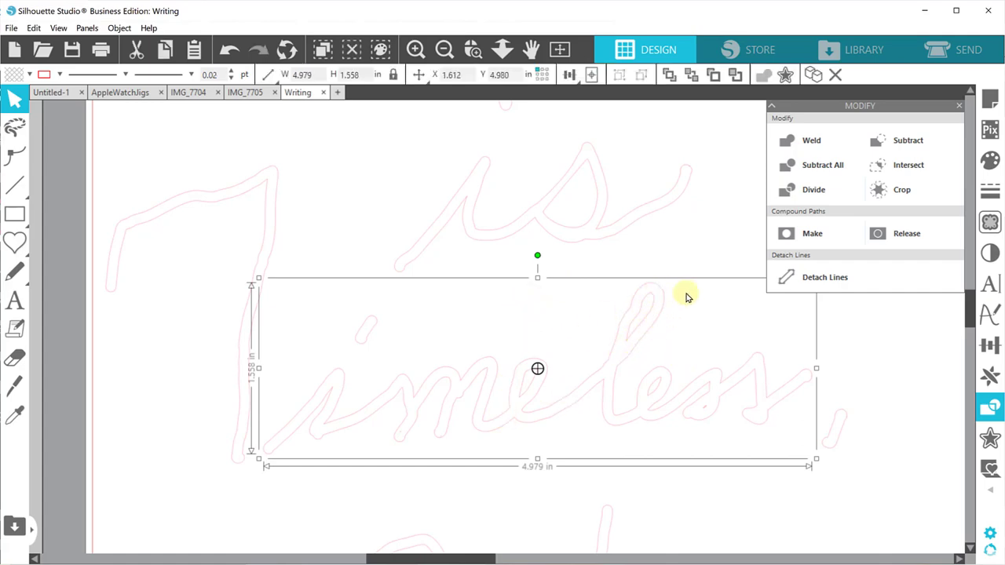
mouse_move(653, 317)
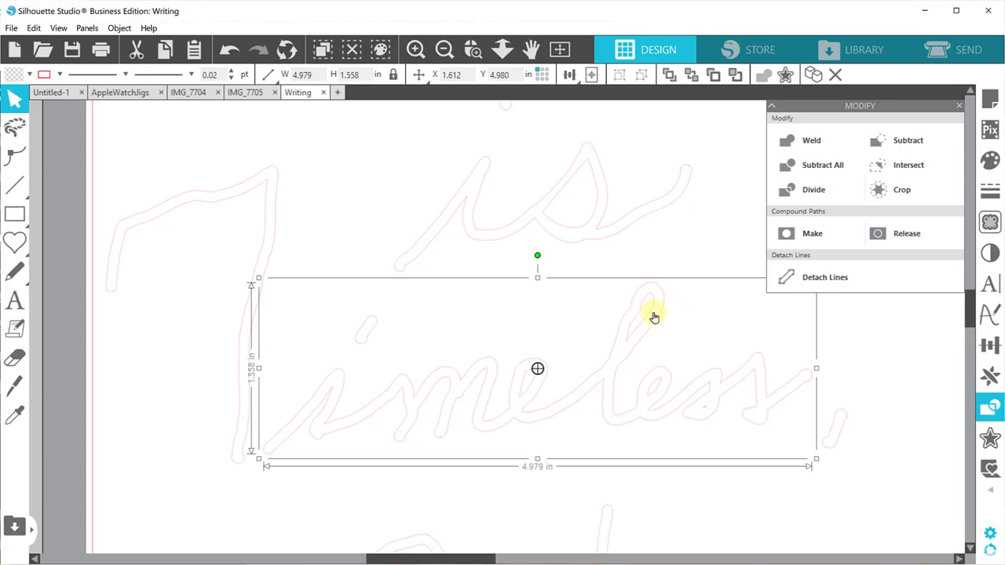
mouse_move(587, 323)
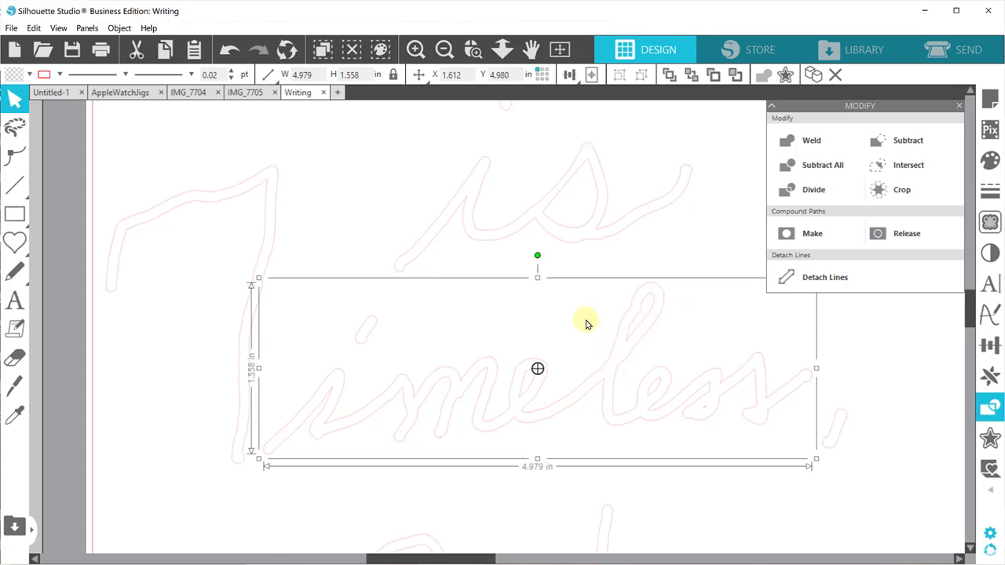
Select the stray pieces inside Dad with the word and subtract them away
scroll("down", 3)
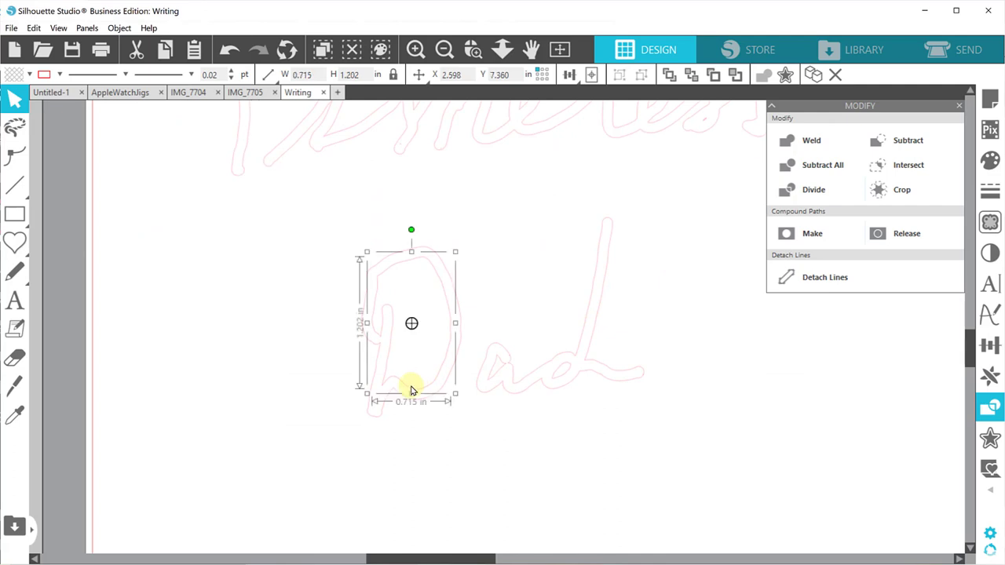
mouse_move(565, 380)
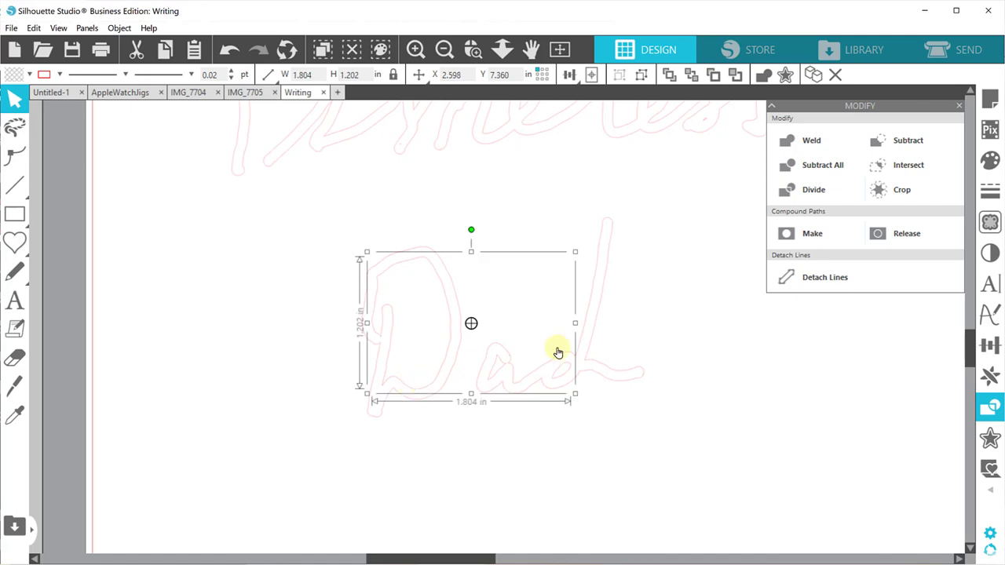
mouse_move(603, 302)
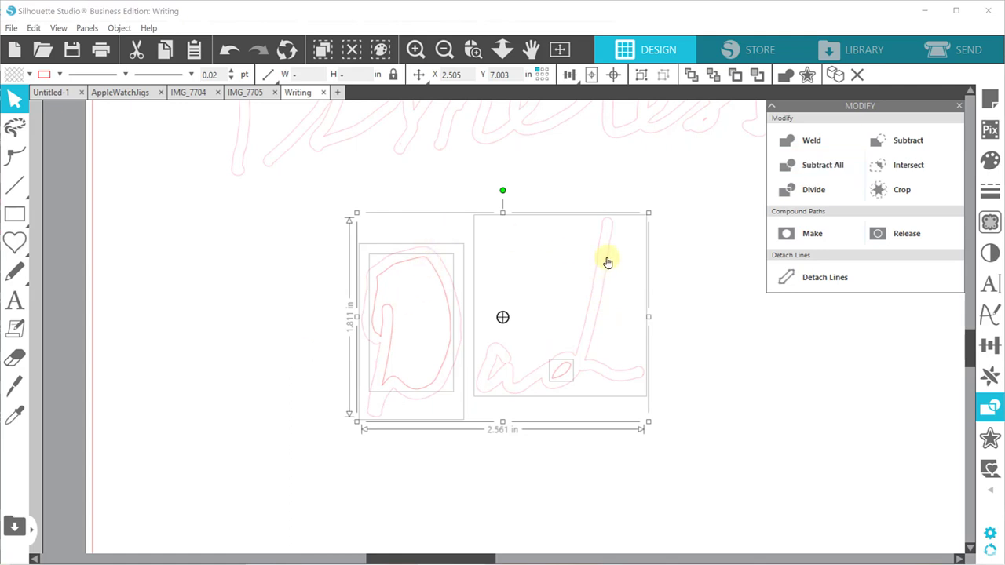
left_click_drag(354, 423, 373, 400)
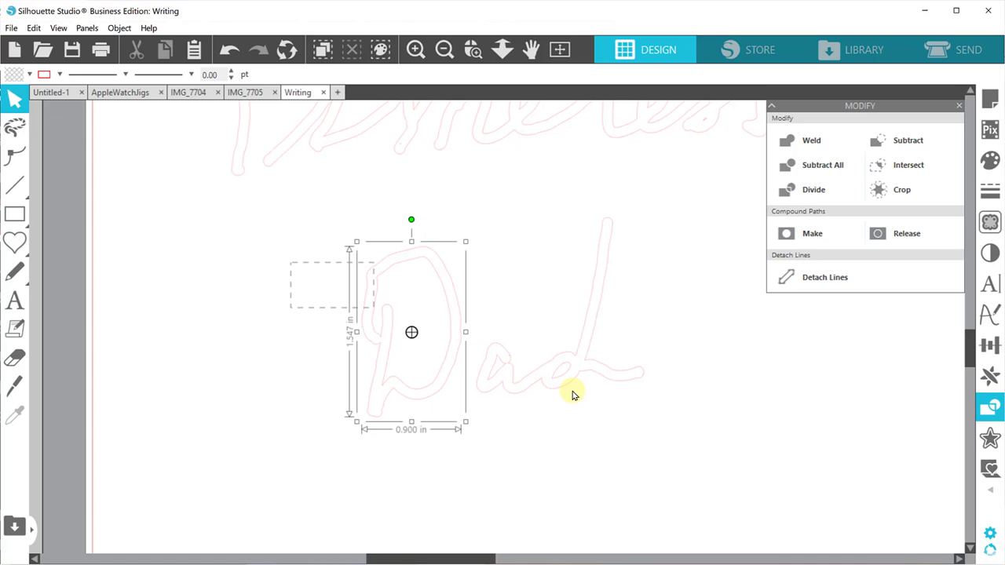
left_click(494, 378)
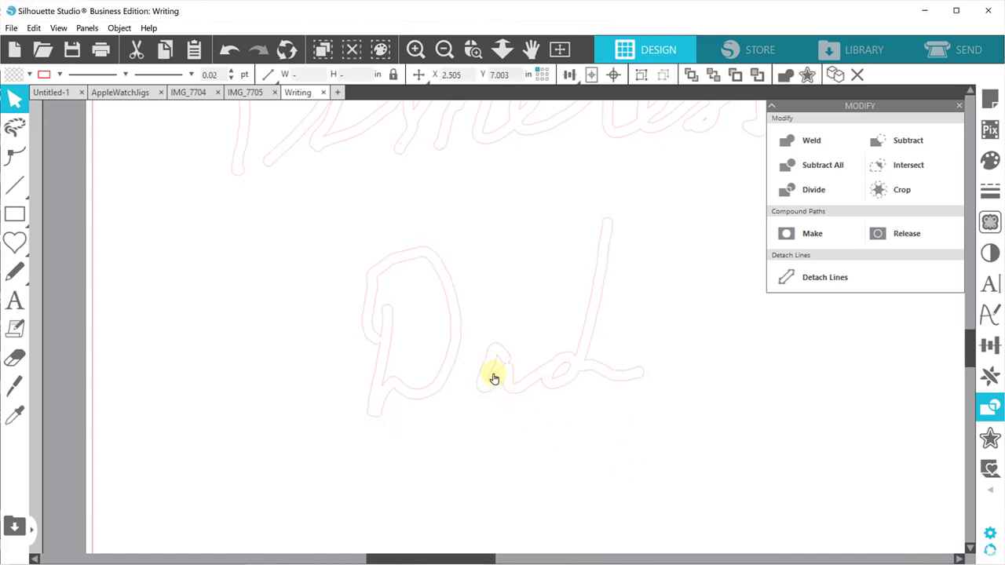
left_click(16, 416)
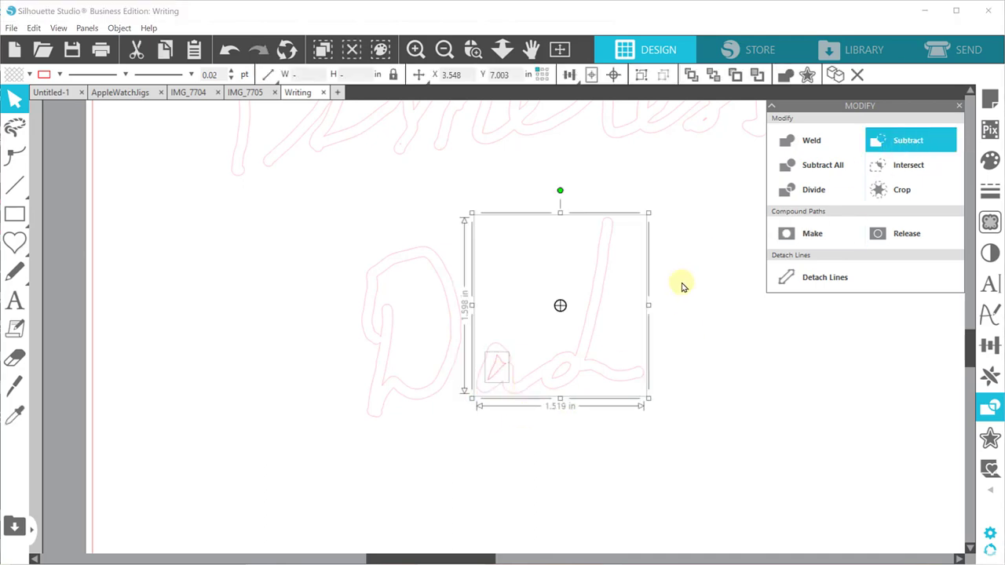
mouse_move(537, 394)
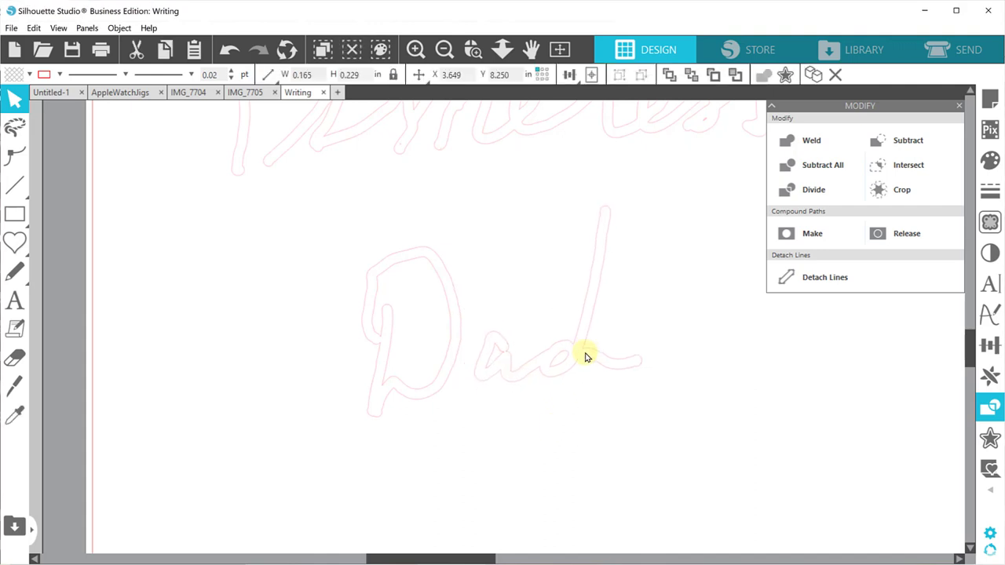
left_click(442, 49)
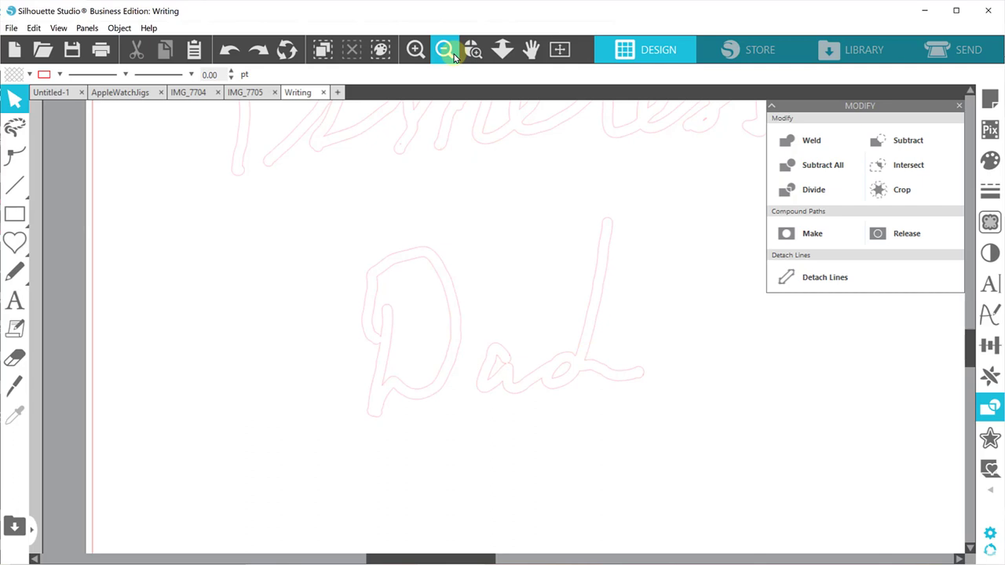
Select and copy the full 'Love is Timeless, Dad' handwriting and switch to the AppleWatchJigs design
left_click(559, 48)
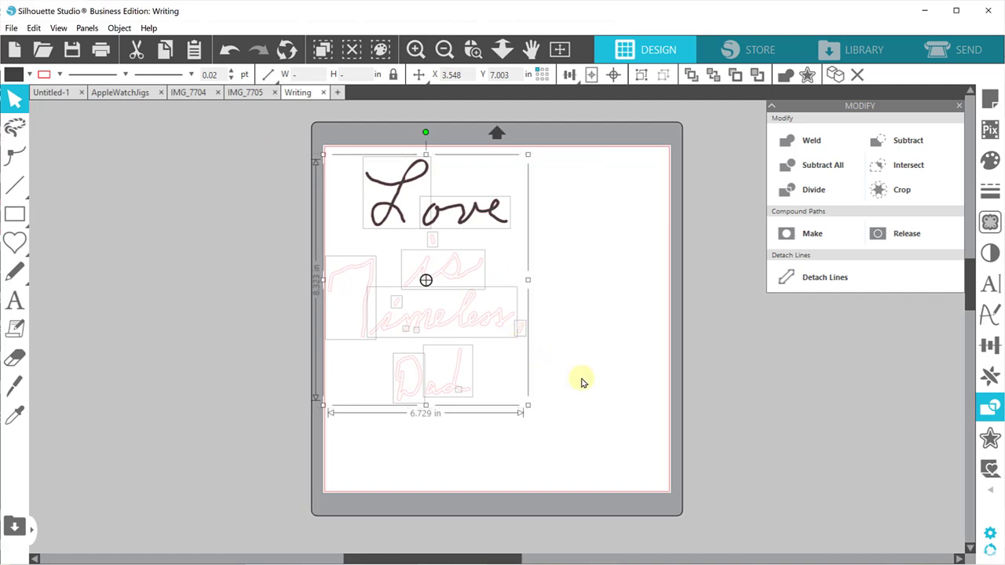
left_click(396, 308)
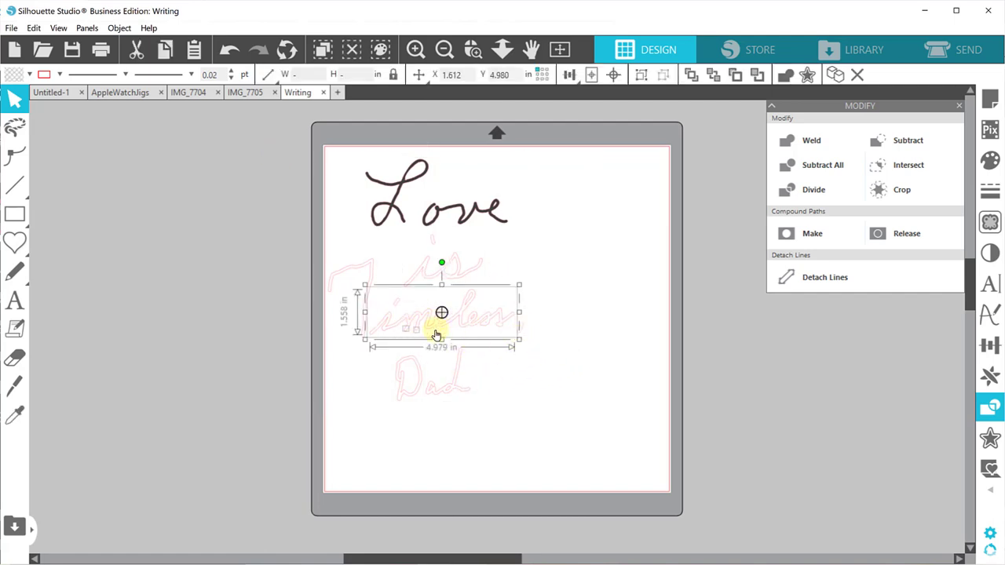
left_click(540, 384)
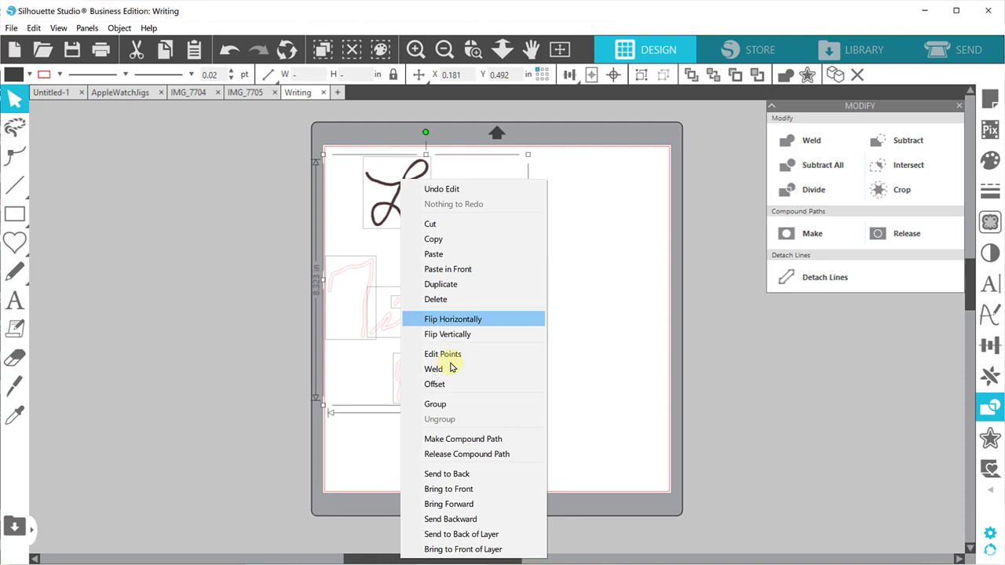
left_click(452, 319)
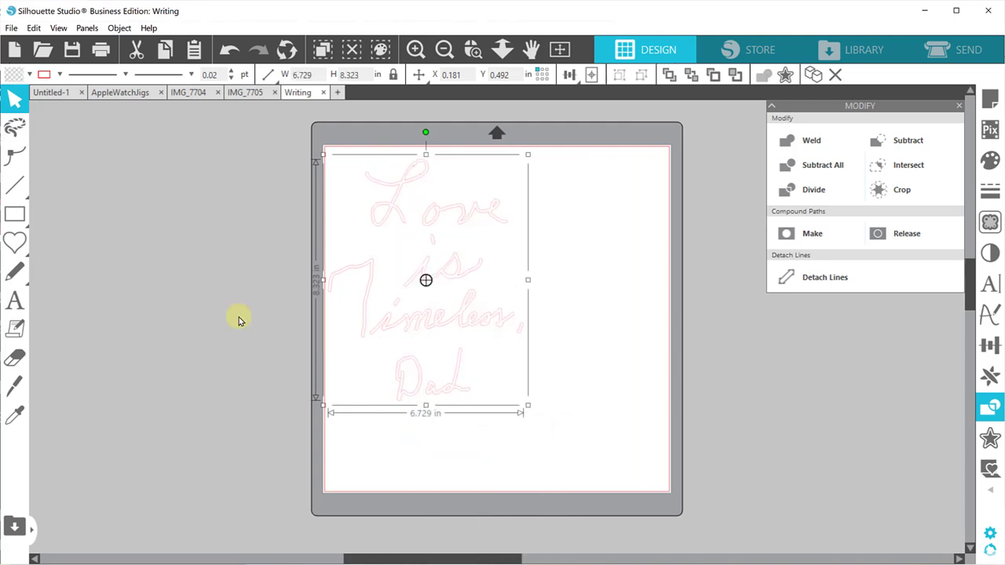
left_click(28, 75)
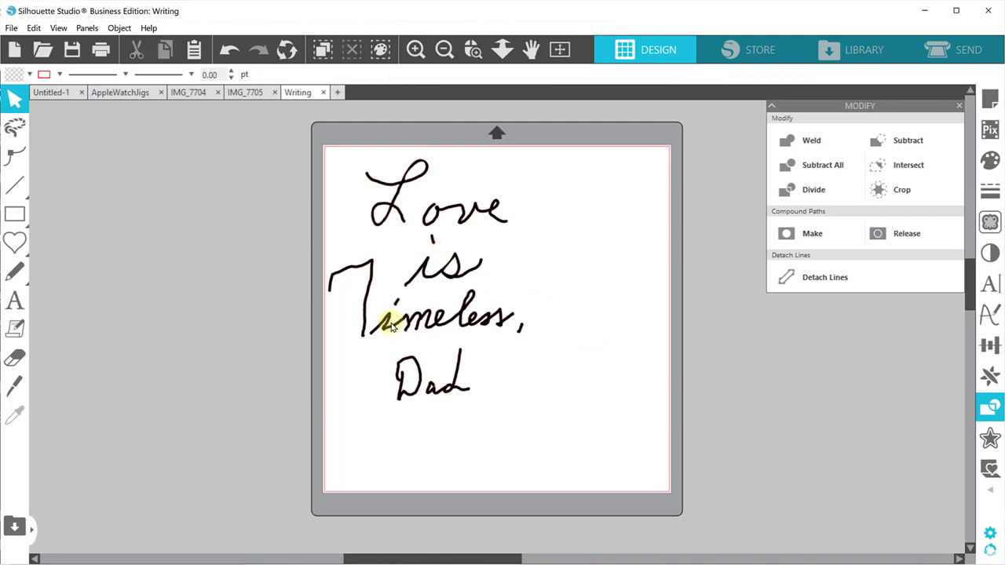
mouse_move(511, 314)
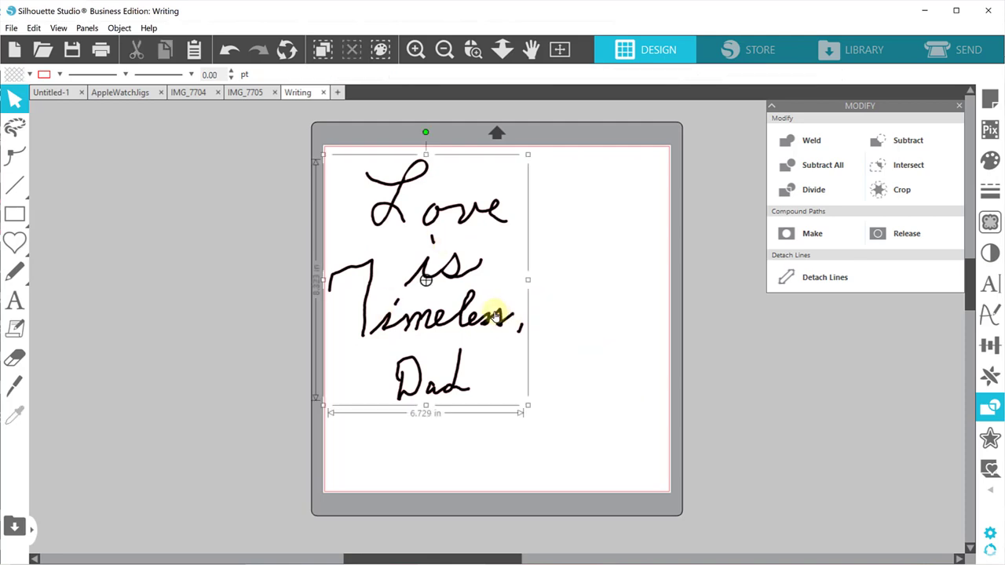
left_click(431, 298)
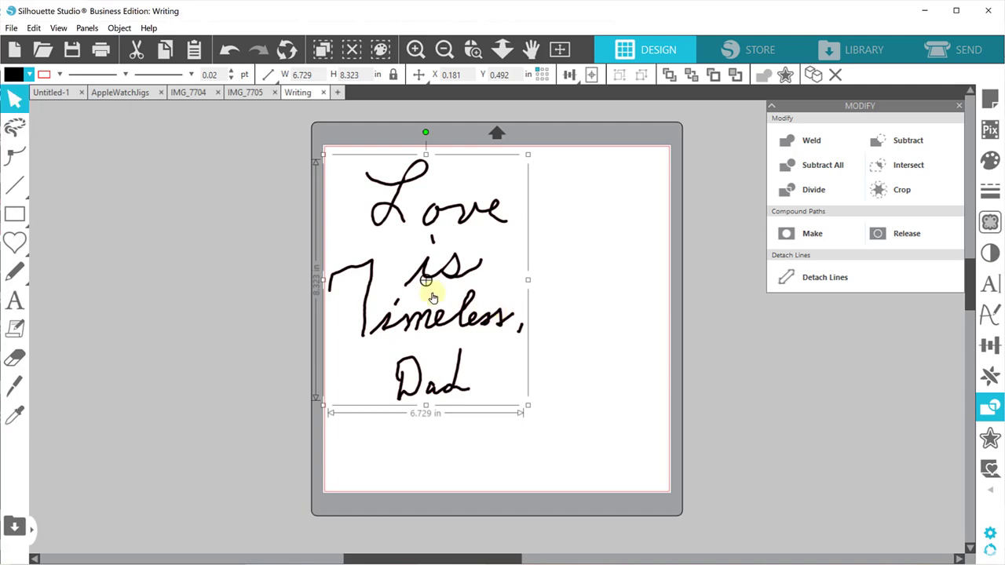
left_click(119, 91)
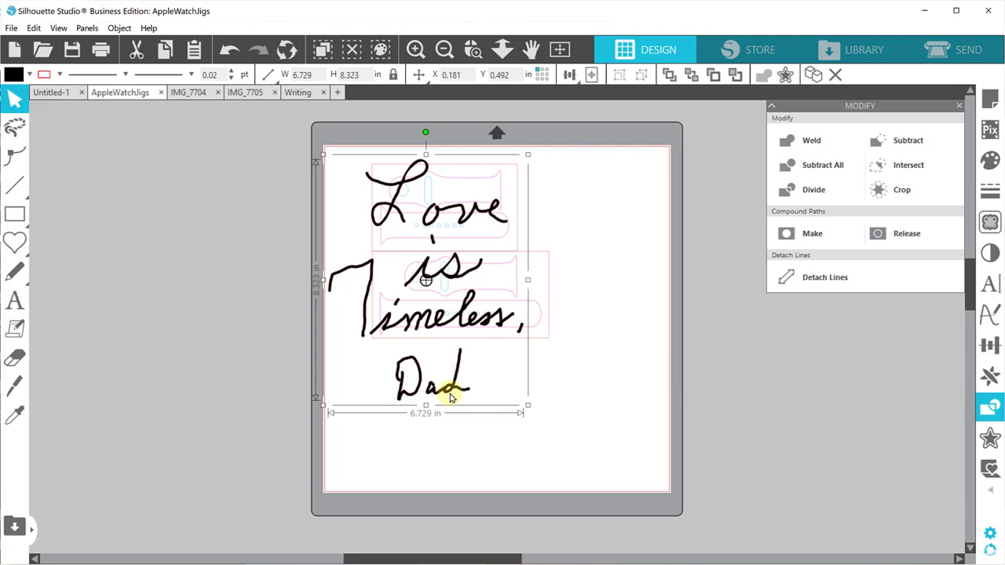
Move the handwriting aside and delete extra jig pieces, leaving one upright watch band
left_click_drag(452, 396, 290, 424)
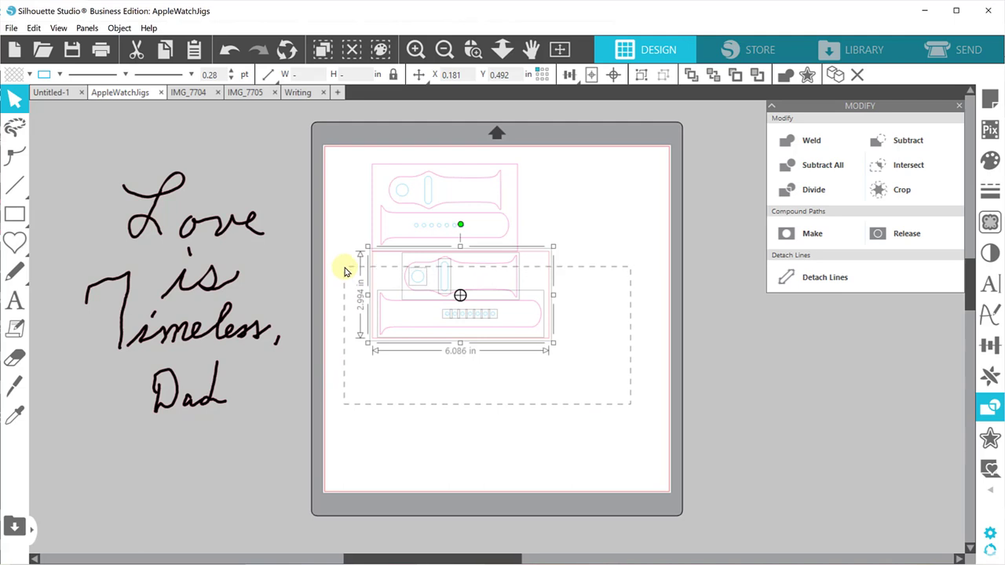
key("Delete")
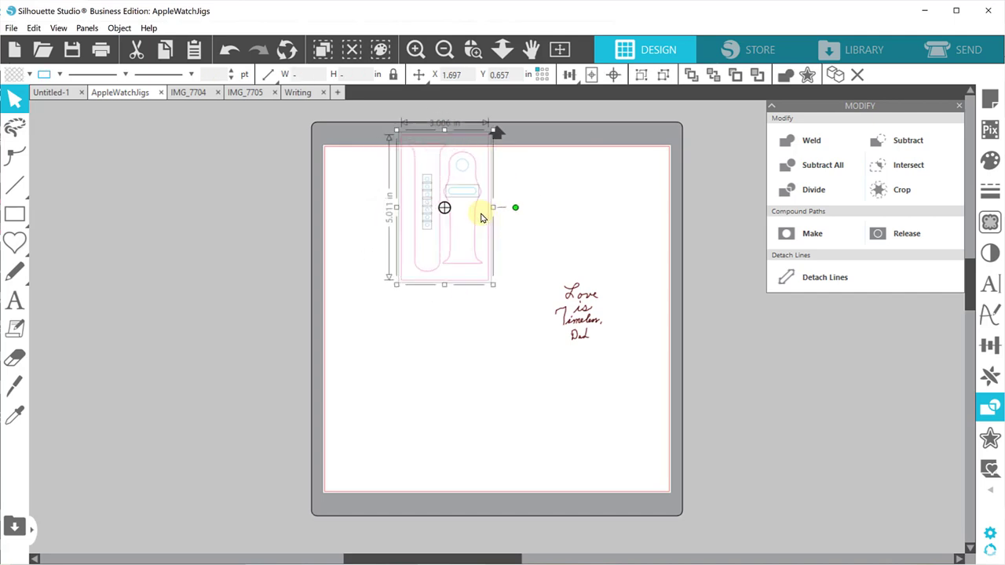
left_click(563, 217)
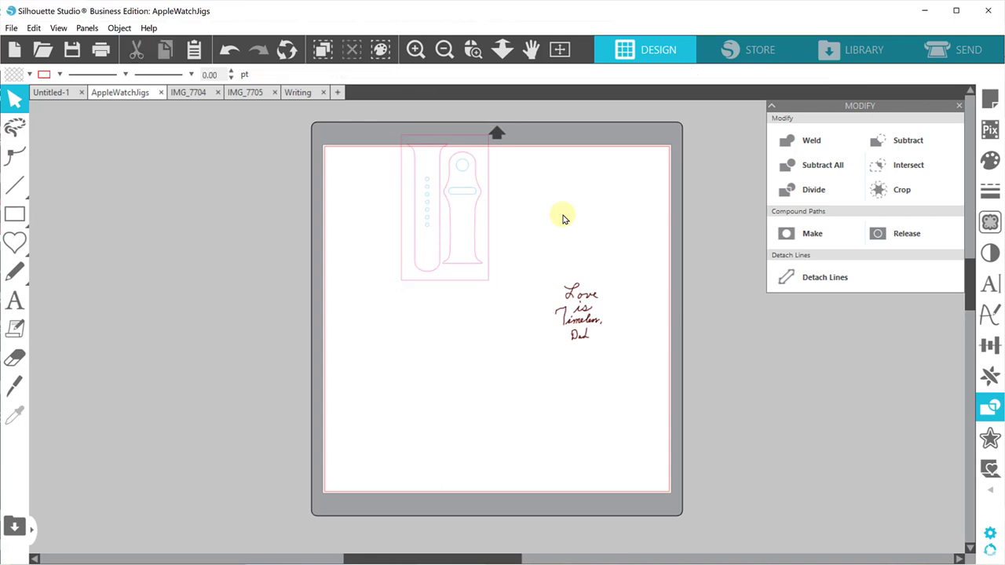
Shrink the handwriting to about 0.8 in wide and place it on the strap above the holes
left_click(581, 314)
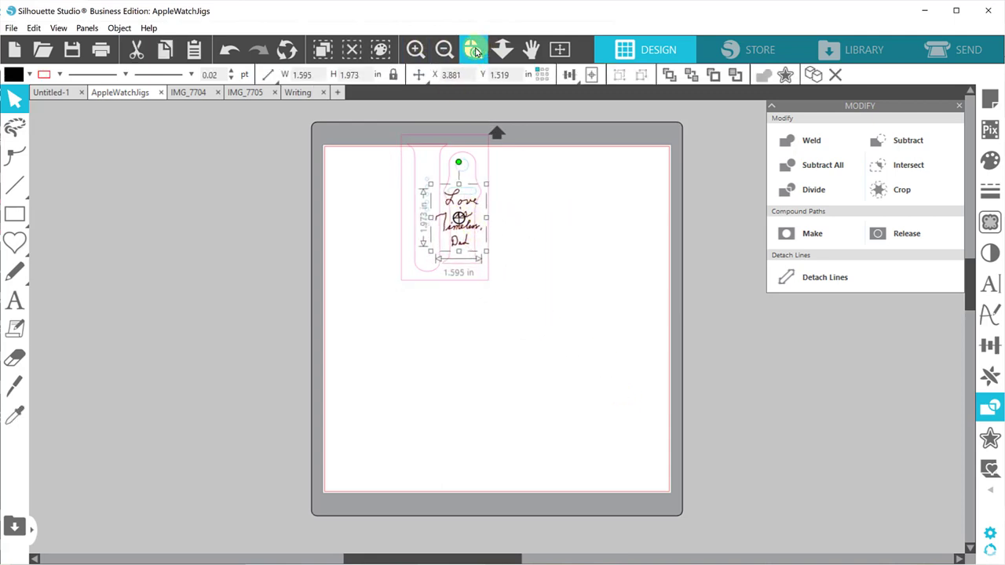
left_click(471, 49)
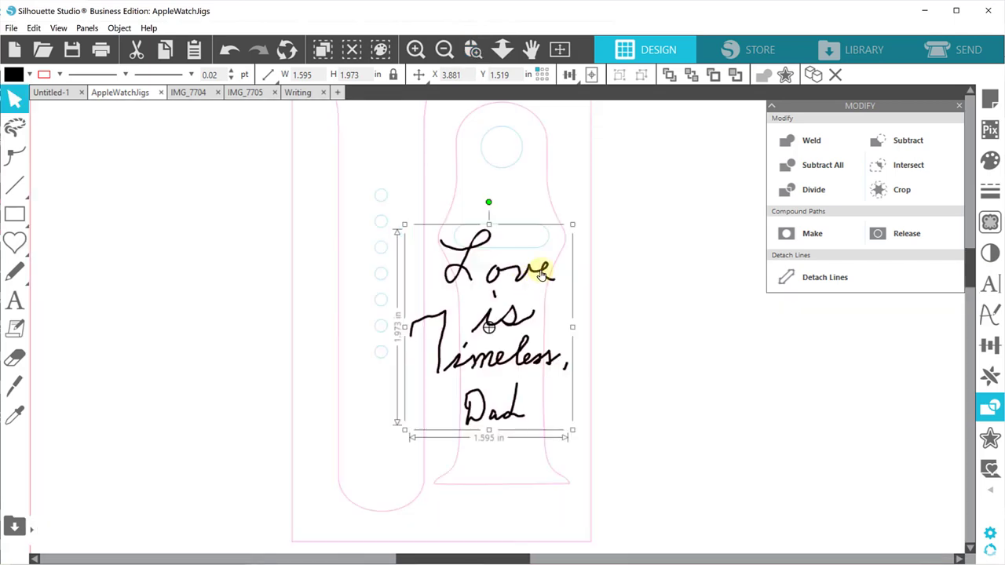
scroll("down", 3)
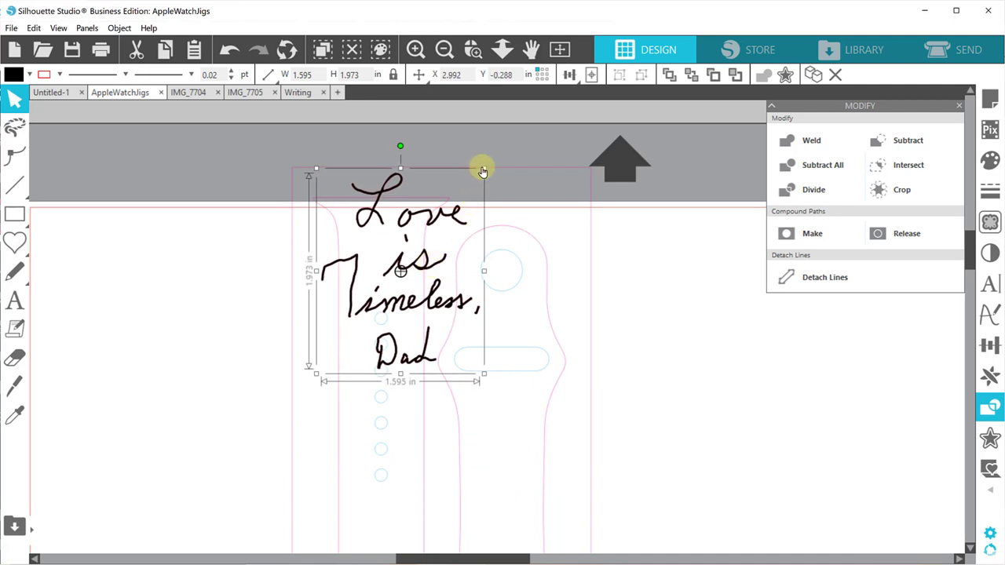
left_click_drag(484, 170, 401, 228)
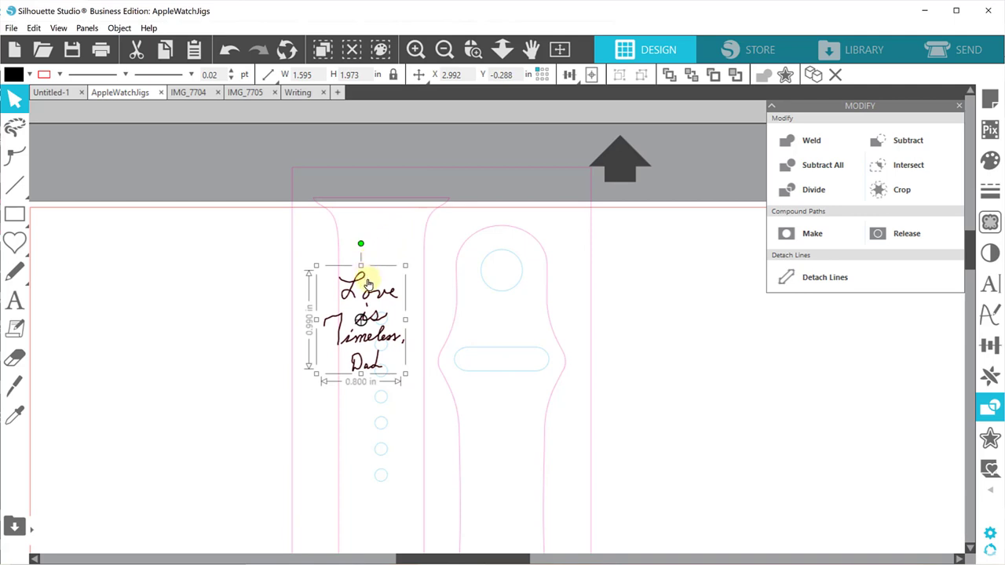
left_click_drag(369, 314, 385, 259)
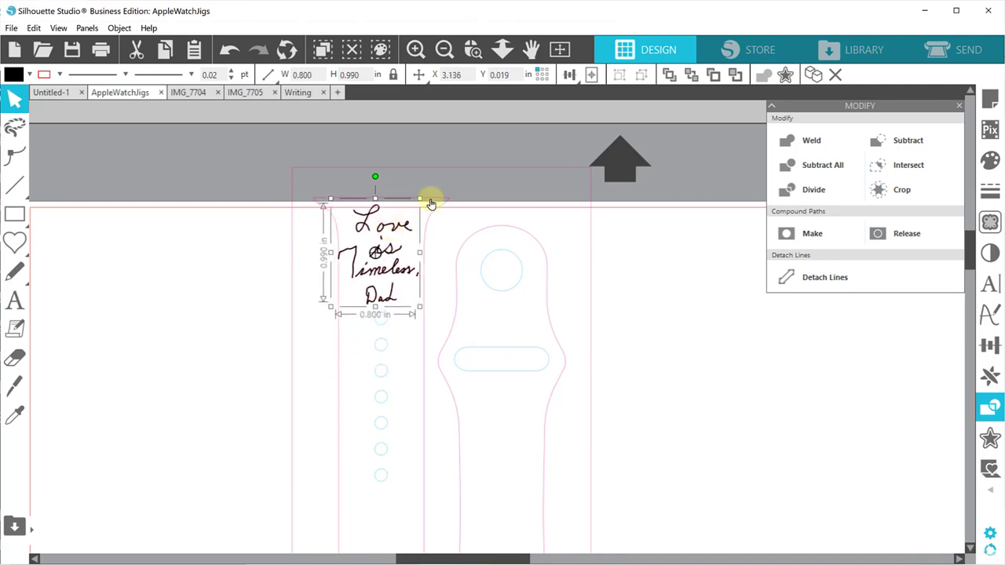
left_click_drag(420, 198, 402, 220)
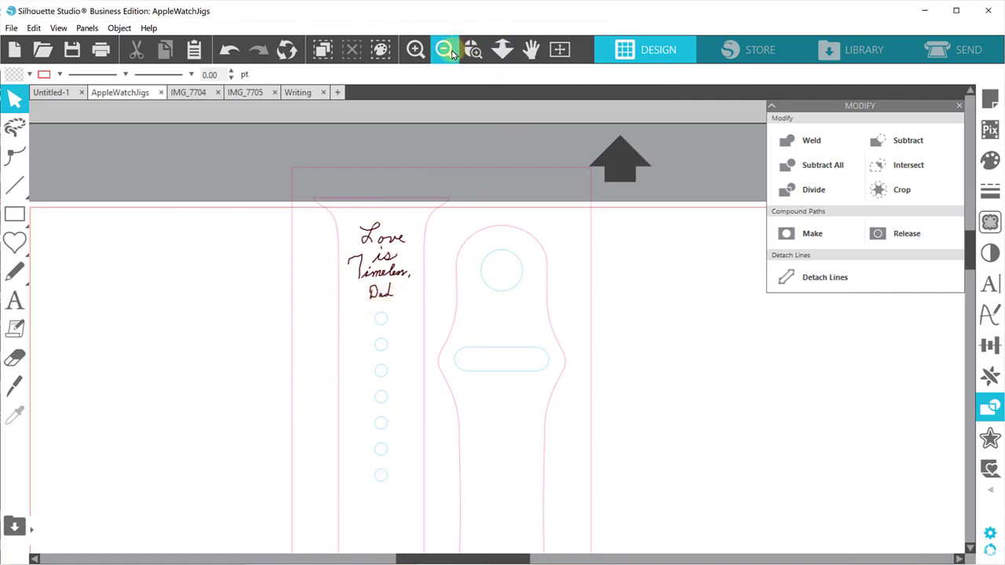
Set the handwriting's line colour to black
left_click(445, 49)
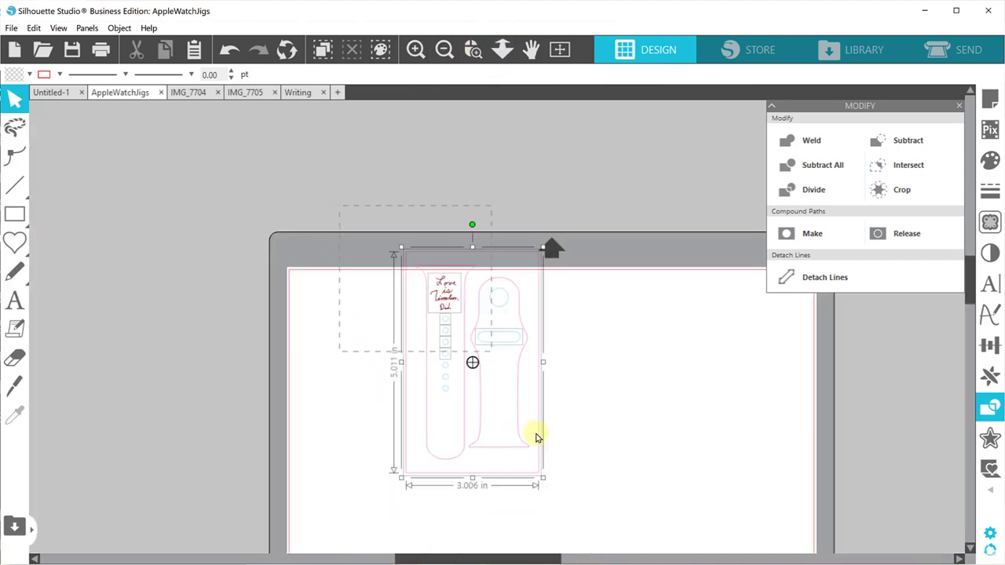
left_click(524, 453)
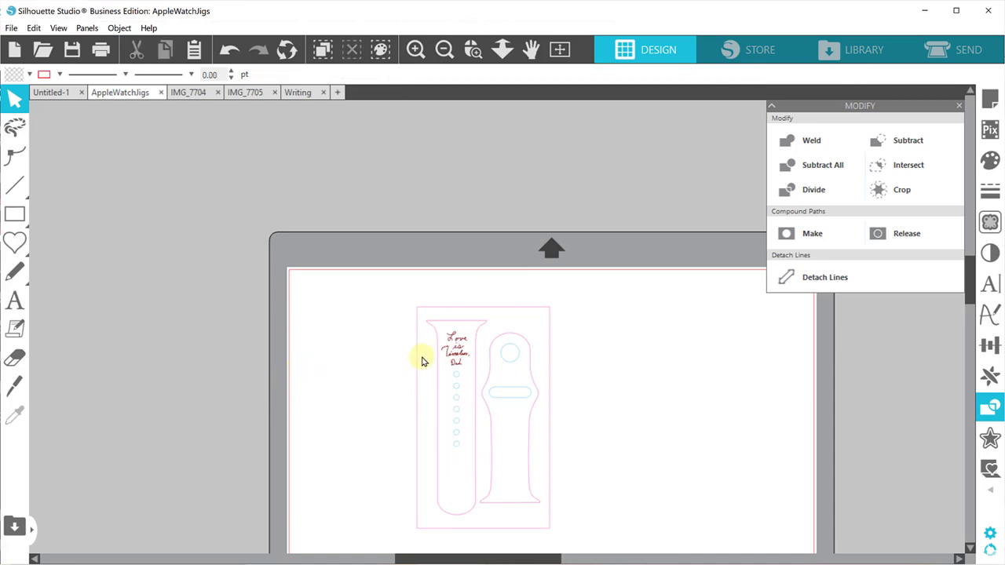
mouse_move(369, 328)
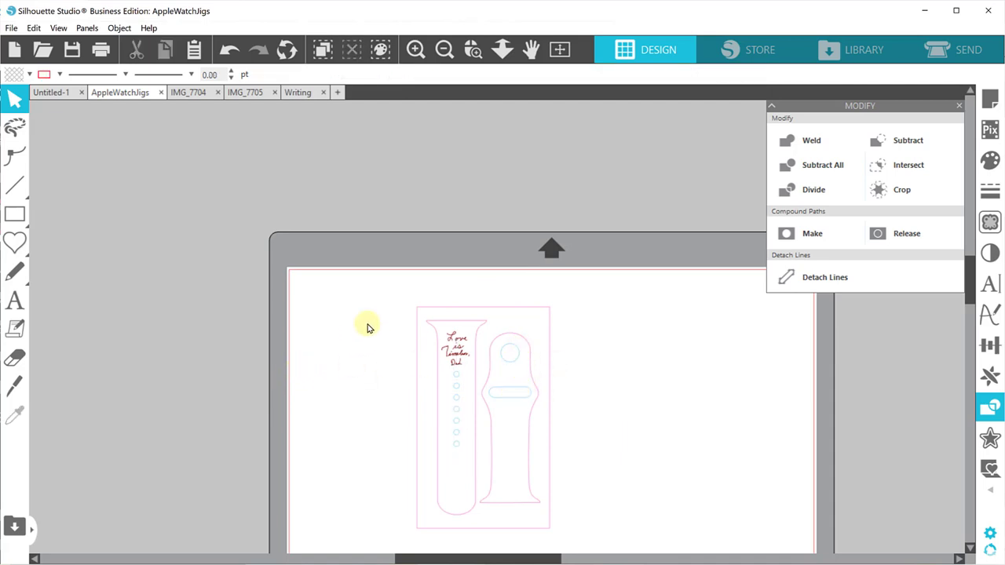
scroll("up", 3)
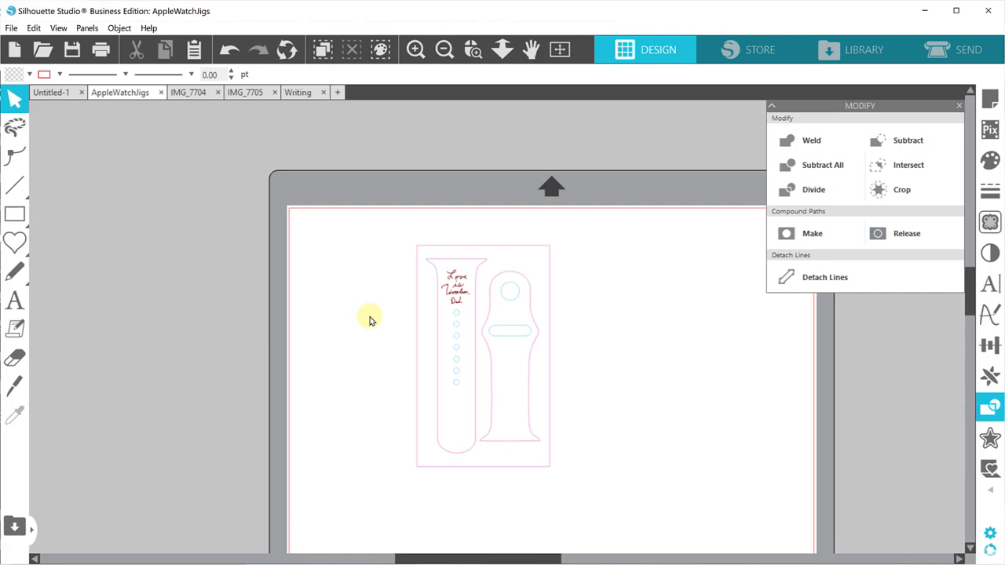
mouse_move(524, 246)
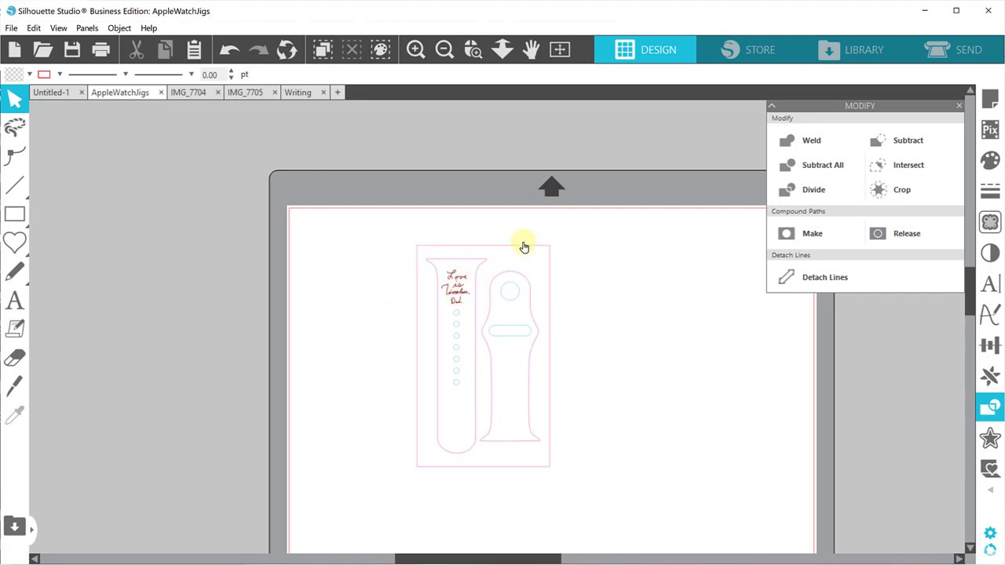
left_click(456, 289)
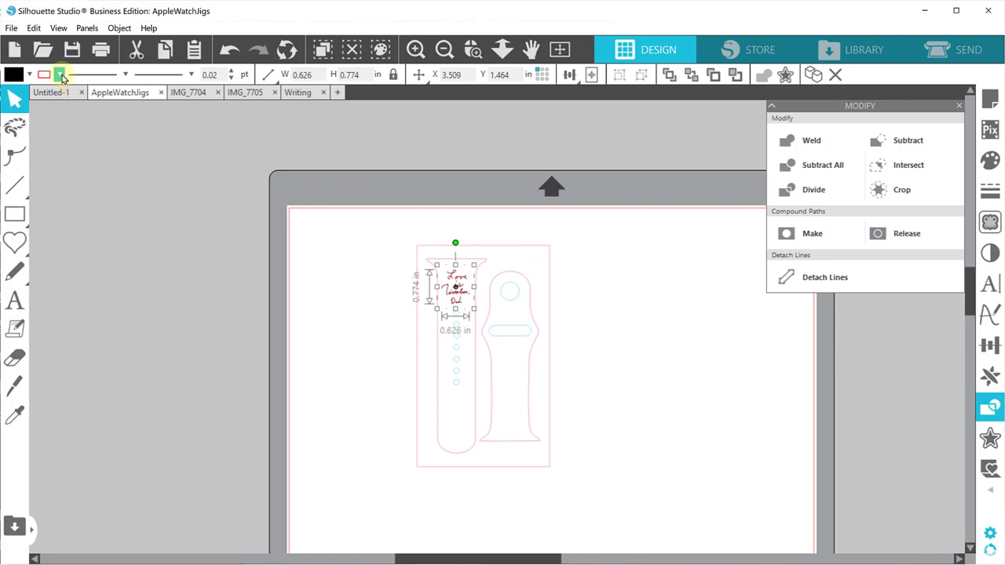
left_click(60, 75)
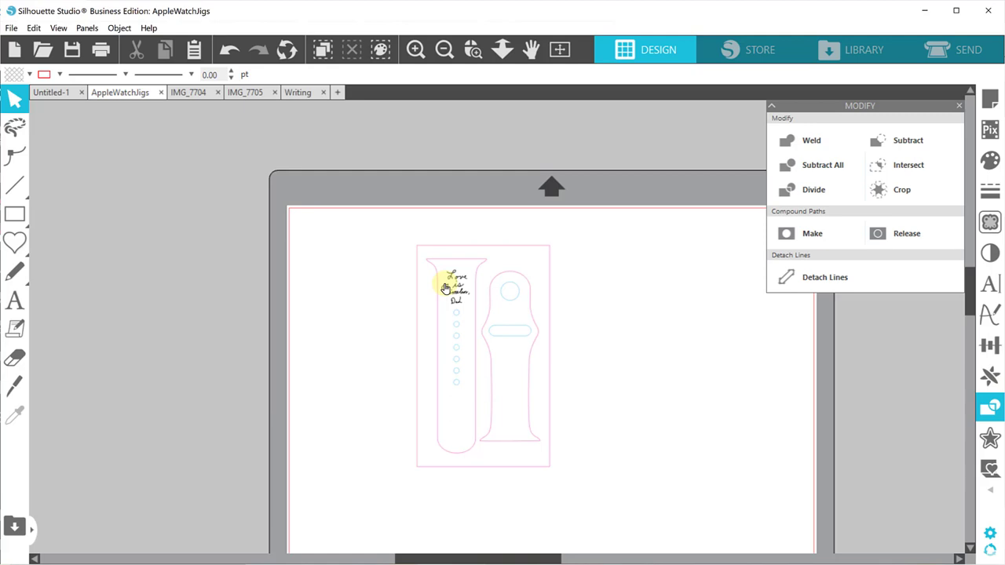
mouse_move(496, 306)
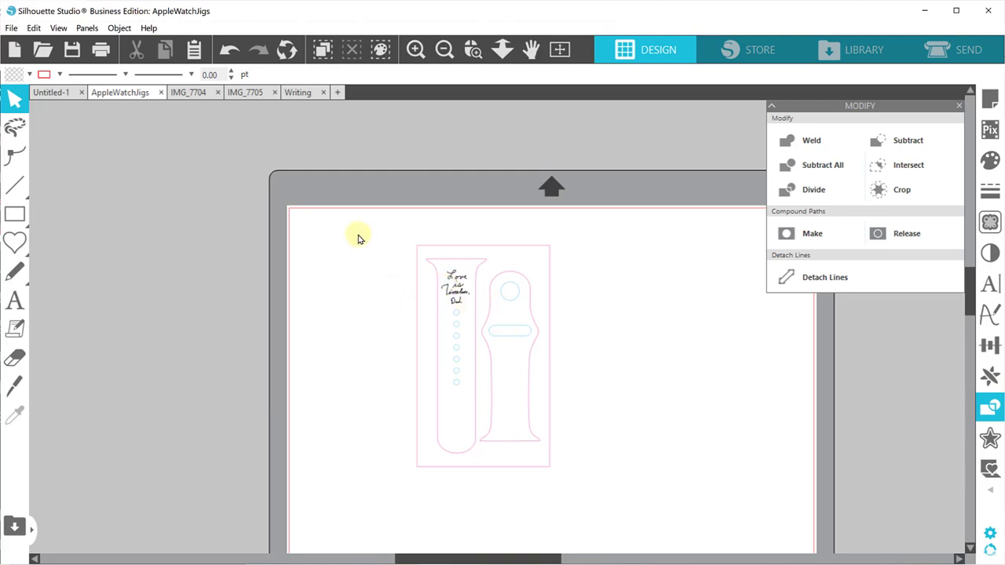
Select the whole jig with its text and start Save Selection to Hard Drive
left_click(483, 356)
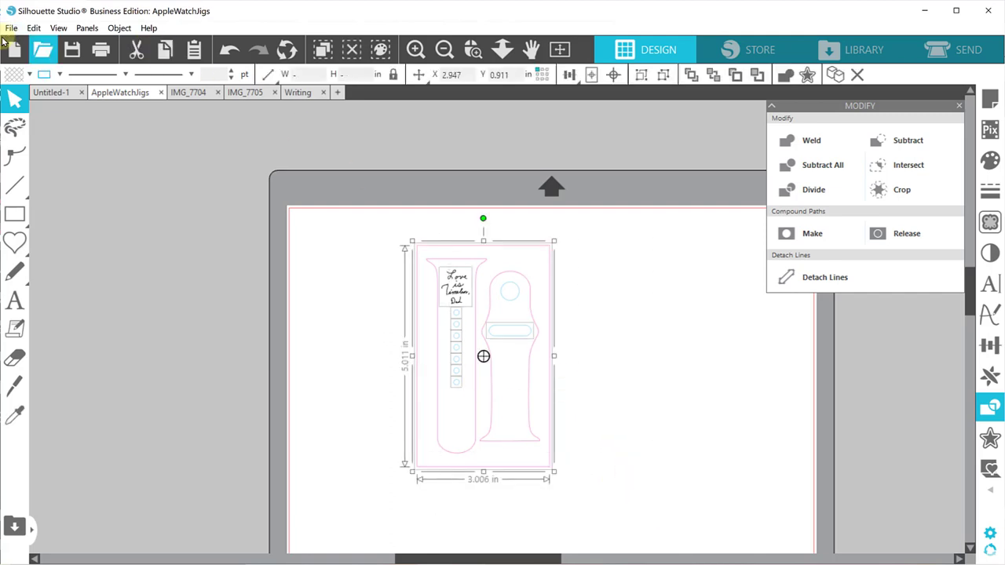
left_click(11, 28)
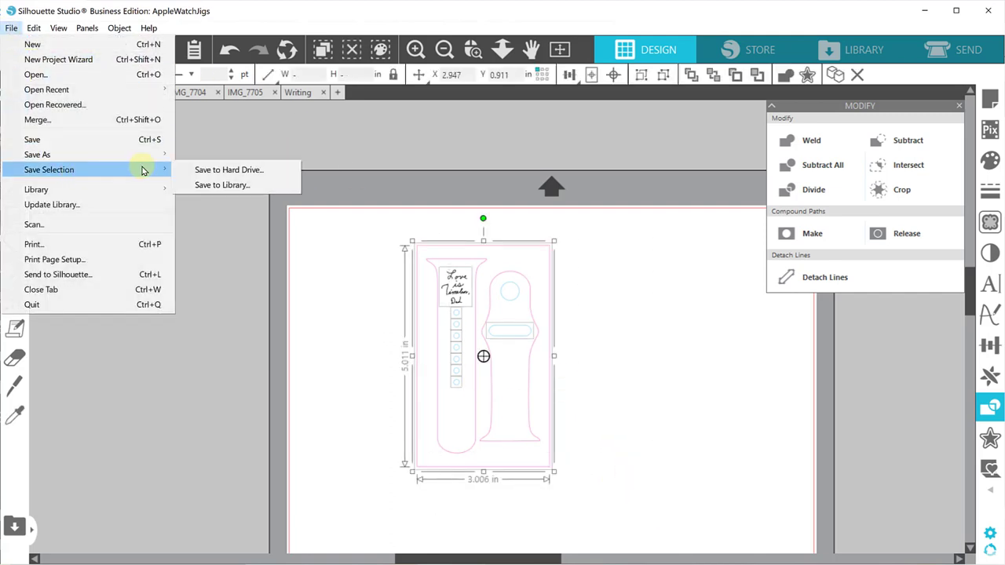
left_click(230, 169)
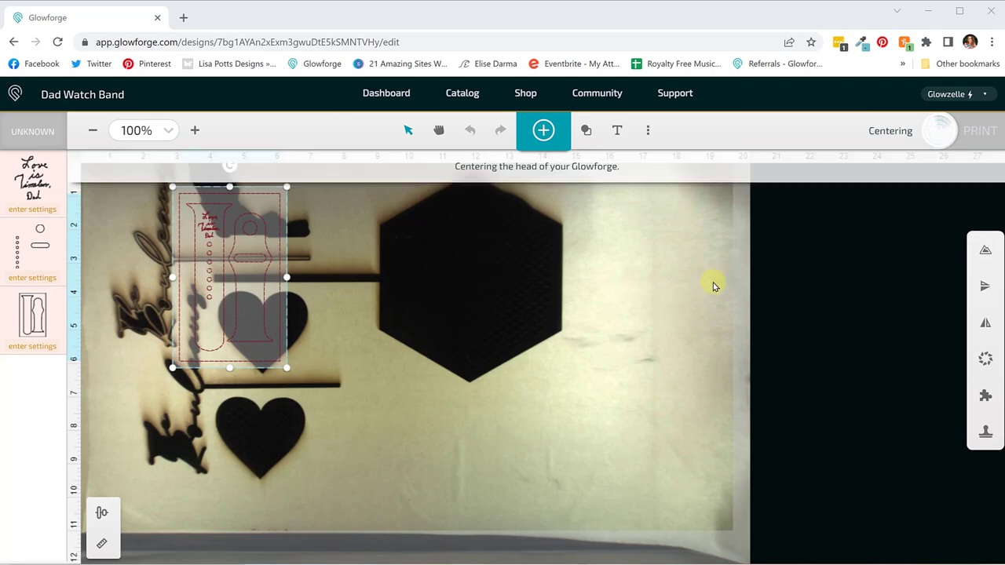
mouse_move(418, 304)
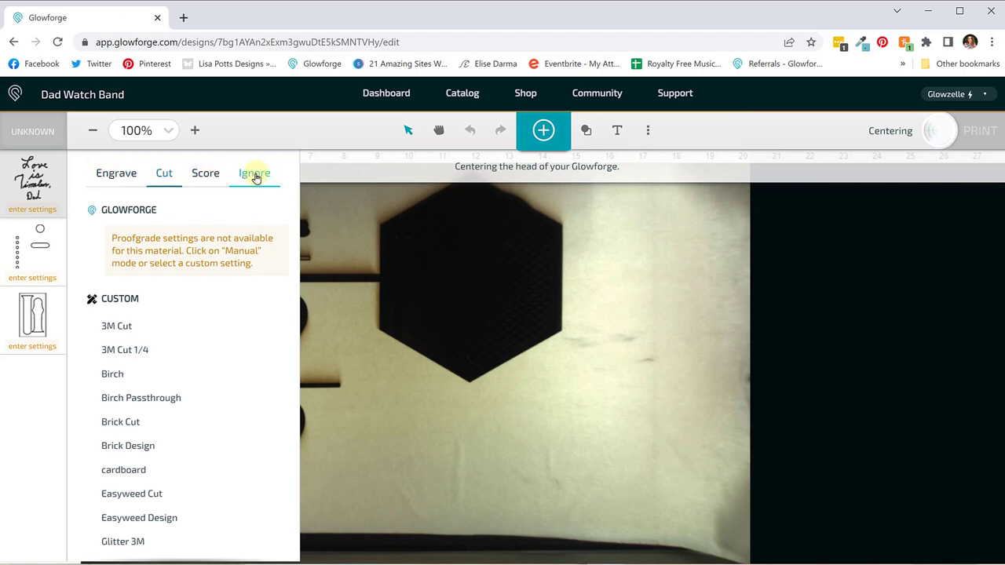
Set the handwriting and holes steps to Ignore and give the band outline the custom cardboard cut
left_click(254, 173)
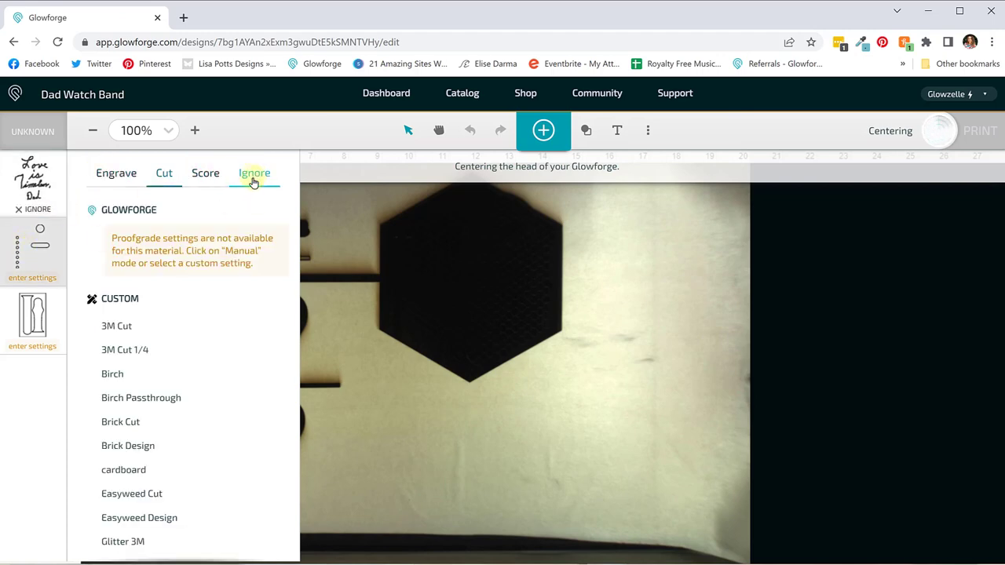
left_click(254, 172)
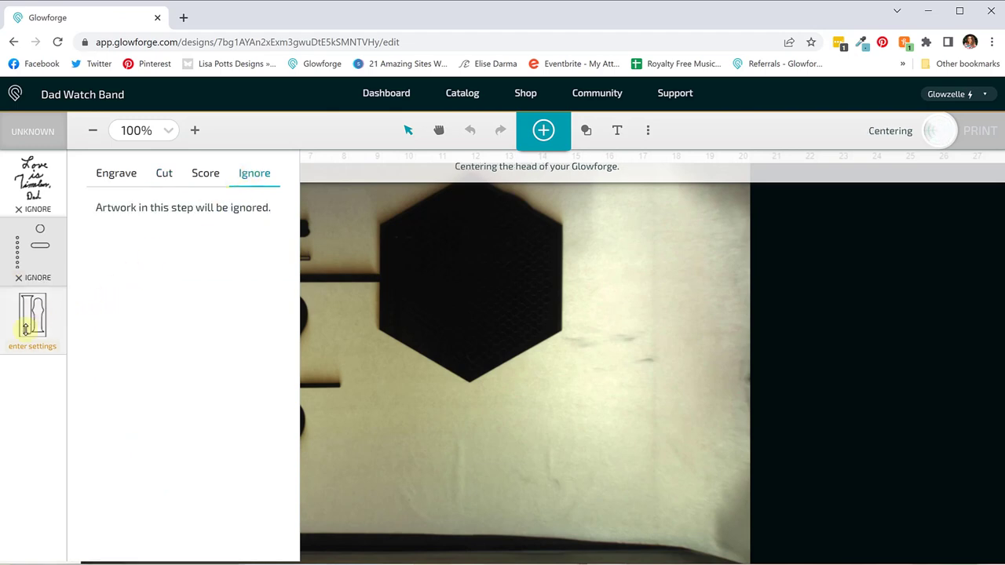
left_click(163, 173)
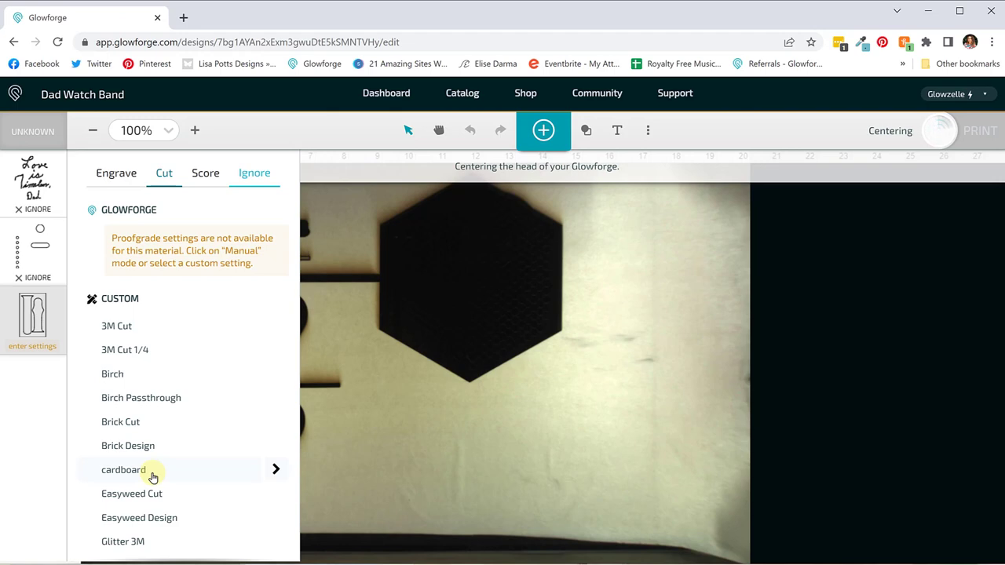
left_click(122, 469)
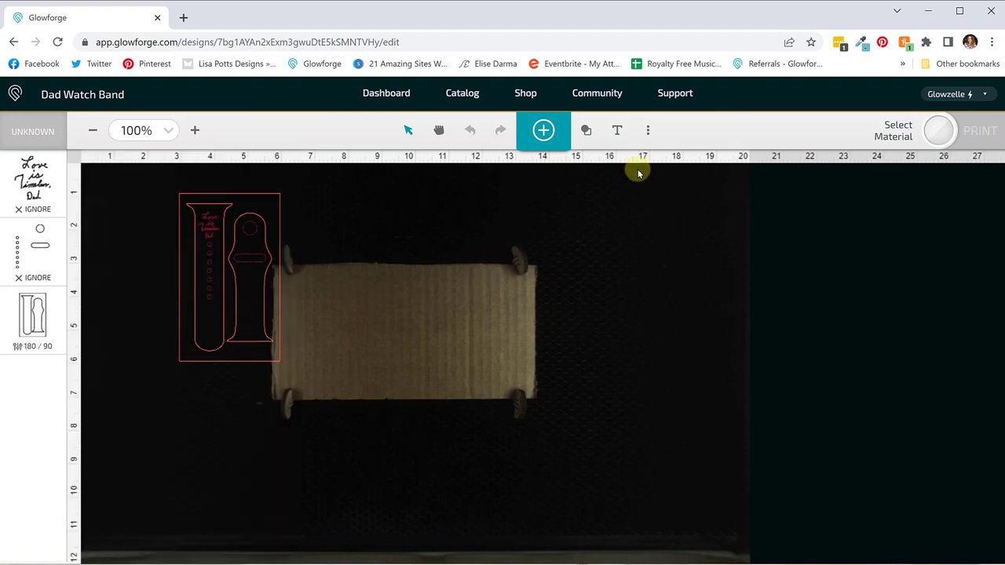
Set Focus on the cardboard sheet, then rotate the whole watch band design 90° to lie horizontally
left_click(646, 130)
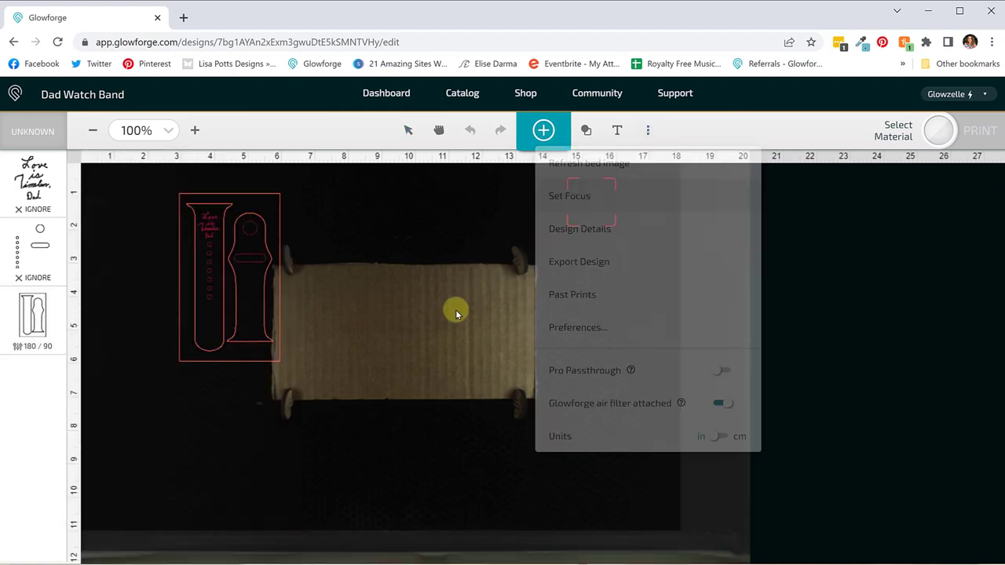
left_click(396, 328)
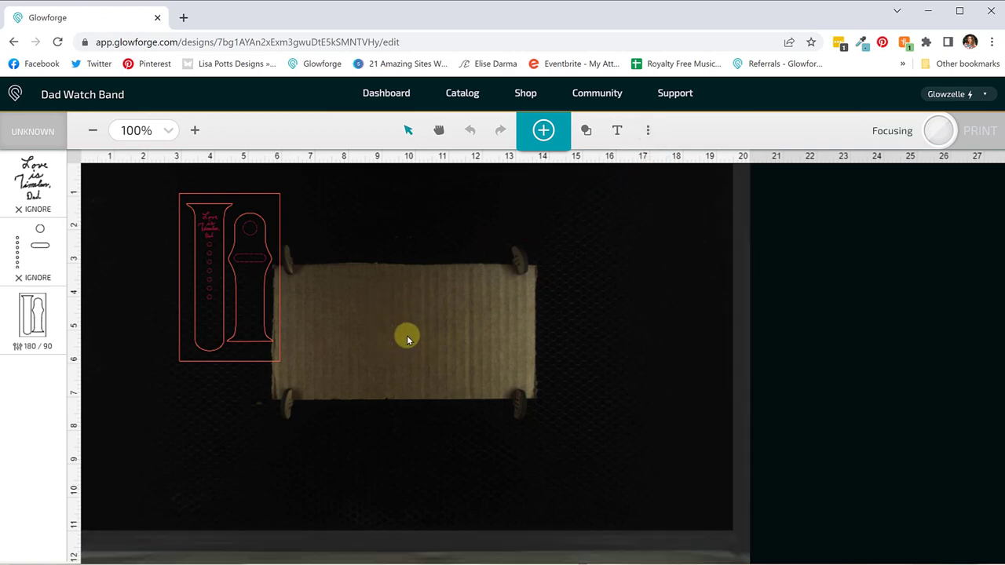
mouse_move(414, 313)
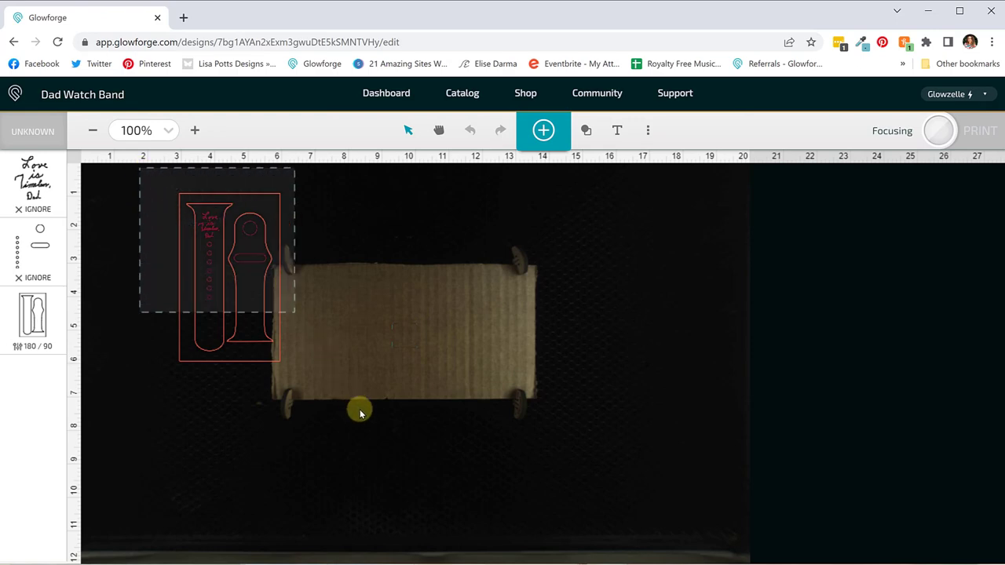
left_click(228, 274)
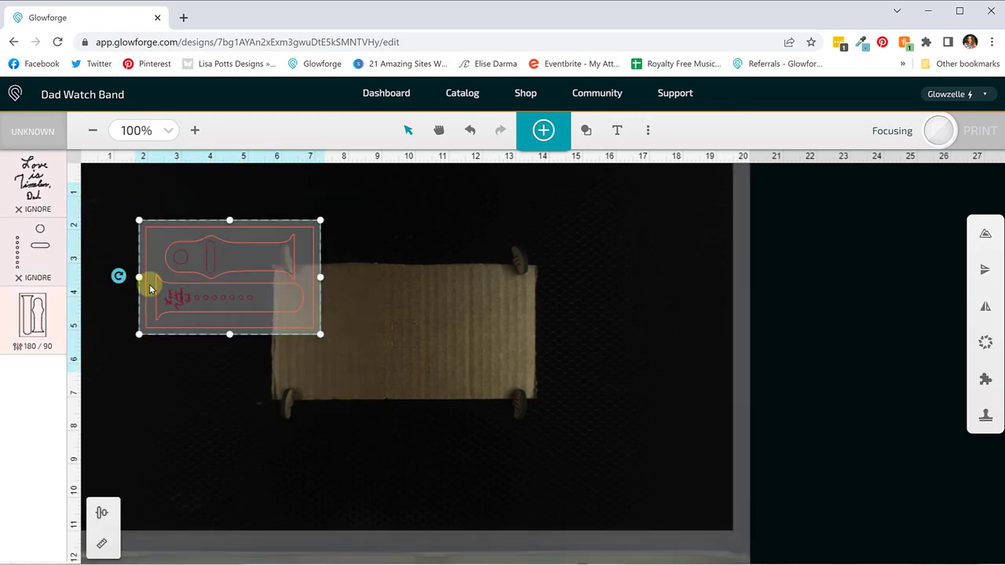
left_click(286, 317)
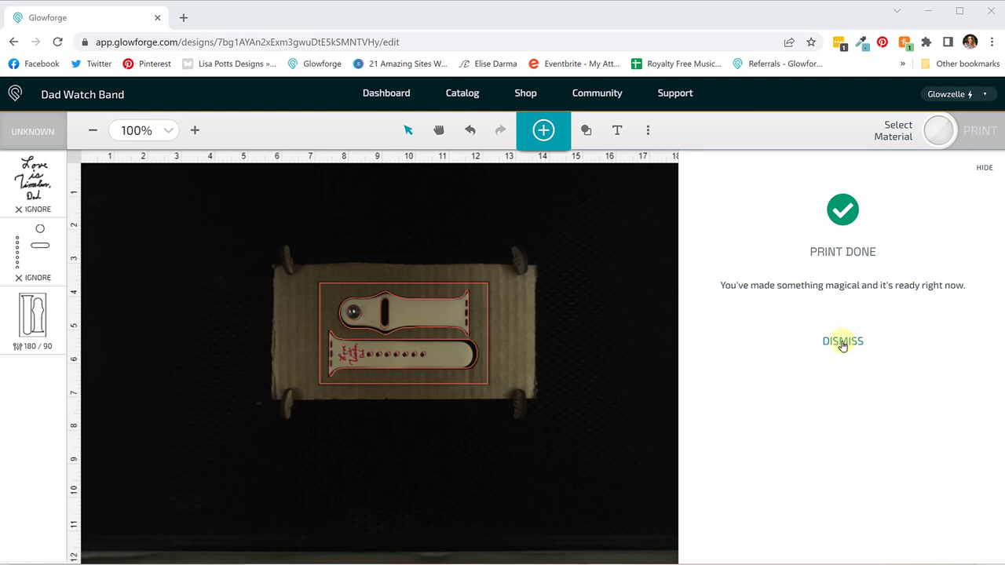
Dismiss the Print Done notice after the jig outline is cut
left_click(842, 341)
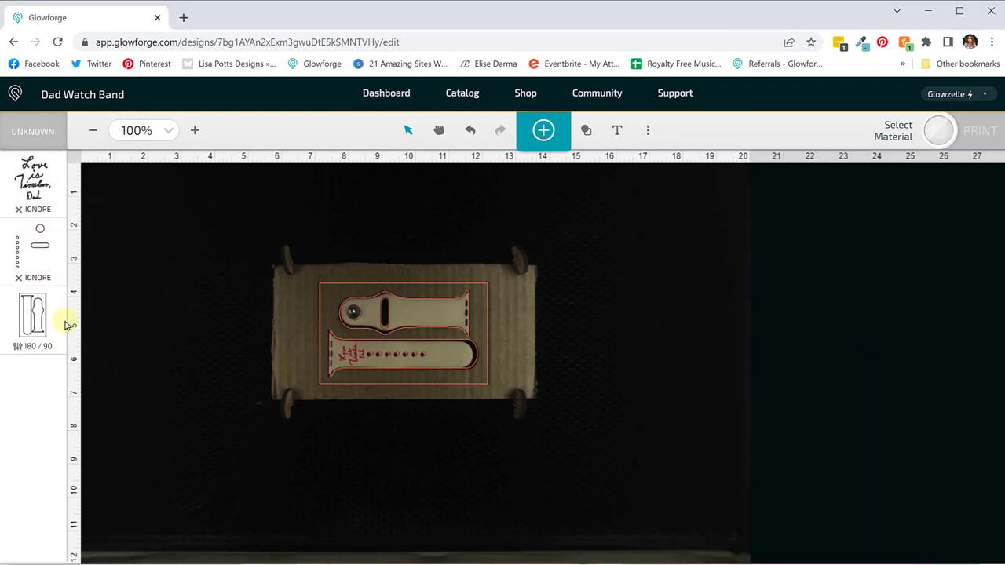
Set the jig outline step to Ignore and bring up the handwritten text step's settings
left_click(32, 317)
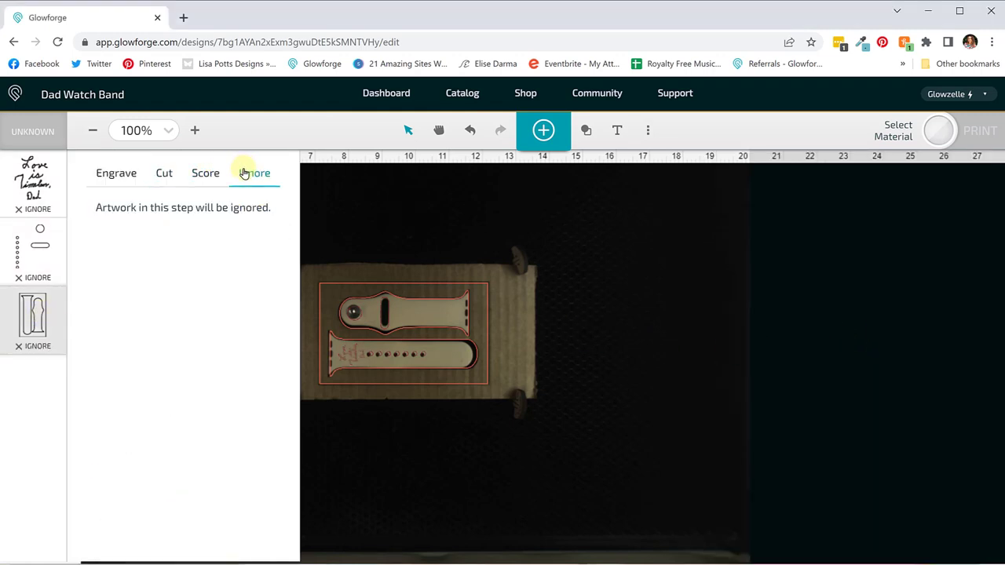
left_click(255, 173)
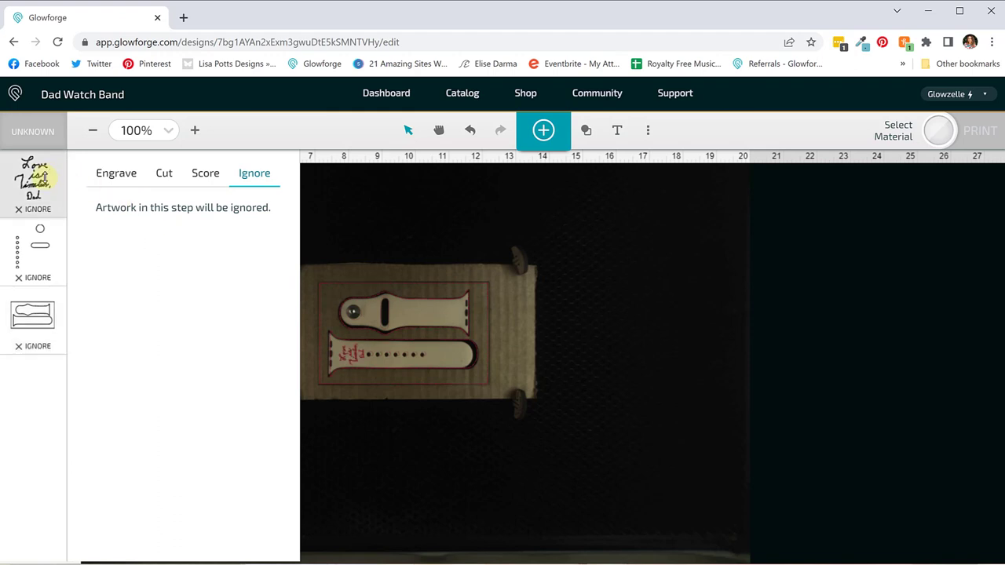
left_click(116, 173)
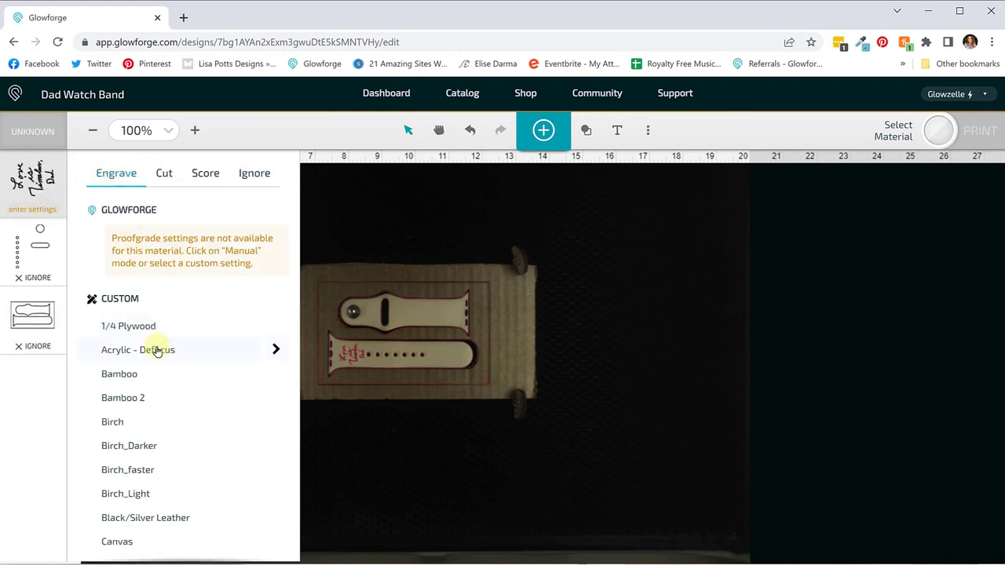
scroll("down", 3)
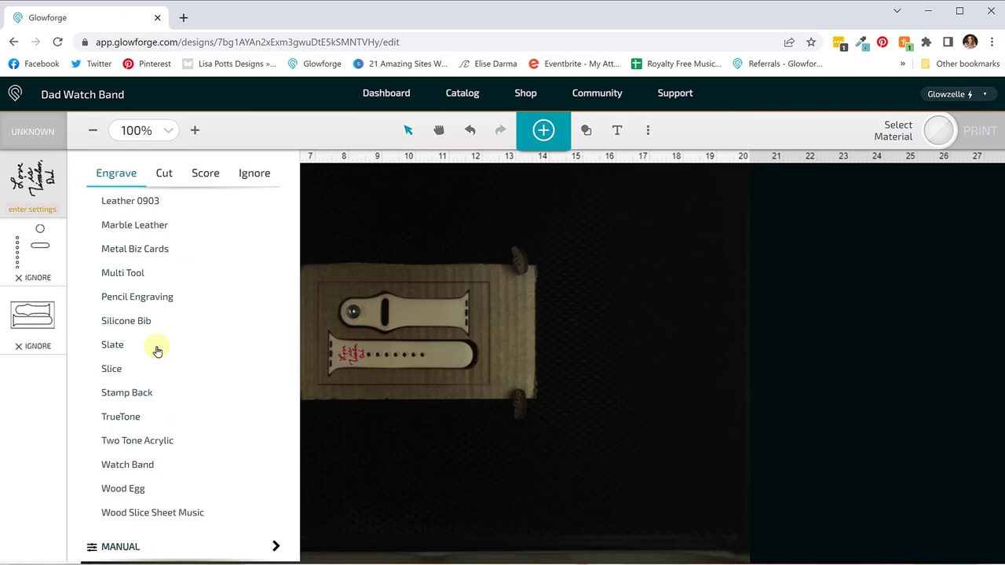
mouse_move(276, 462)
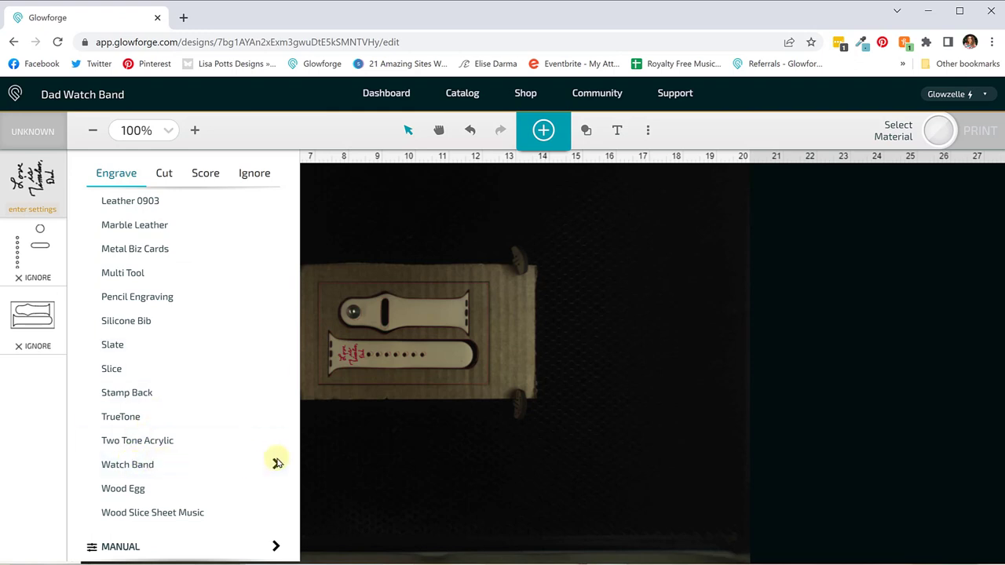
Give the handwriting step the Watch Band engrave preset (speed 600, power 65) with manual focus height 0.108
left_click(127, 465)
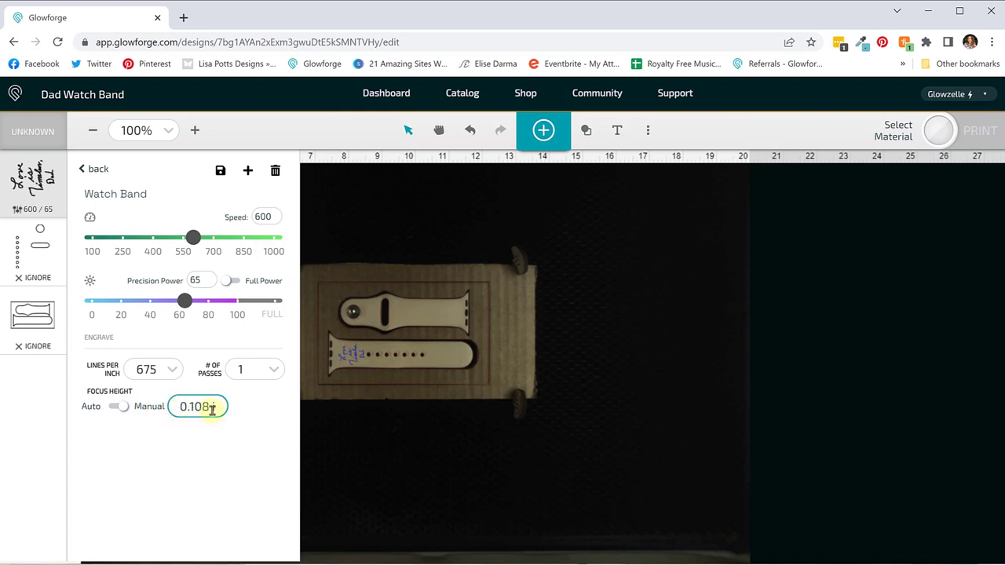
left_click(414, 330)
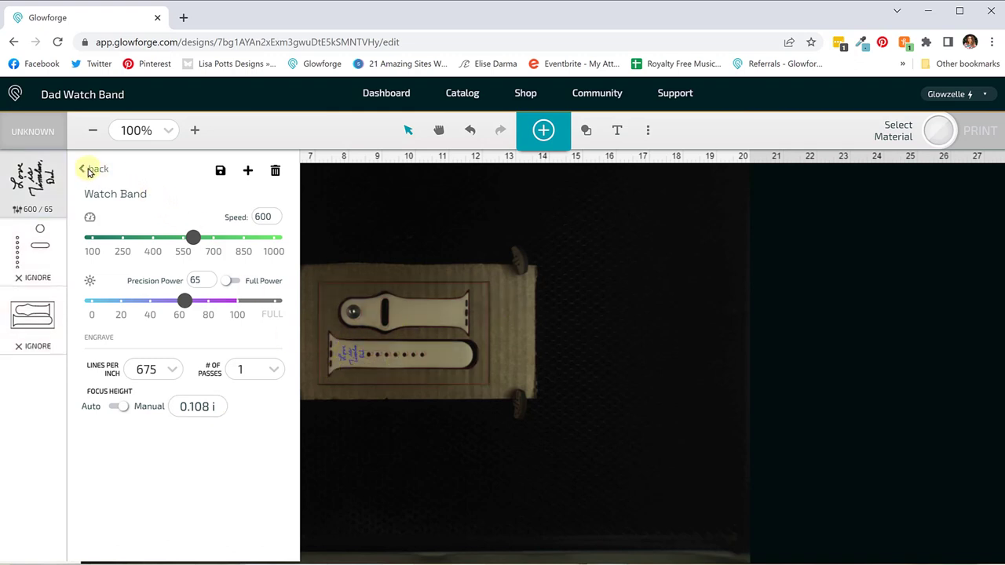
left_click(94, 169)
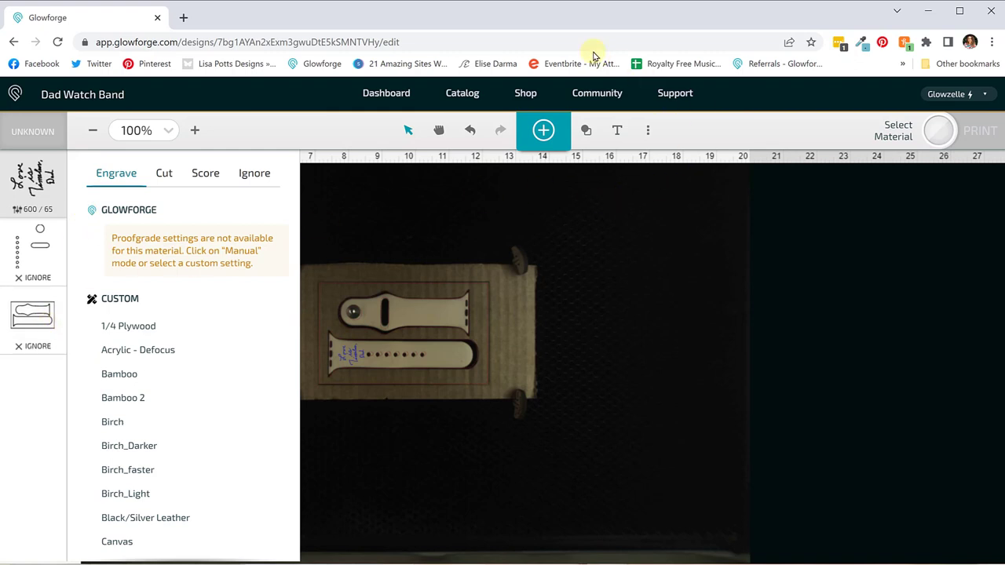
mouse_move(116, 202)
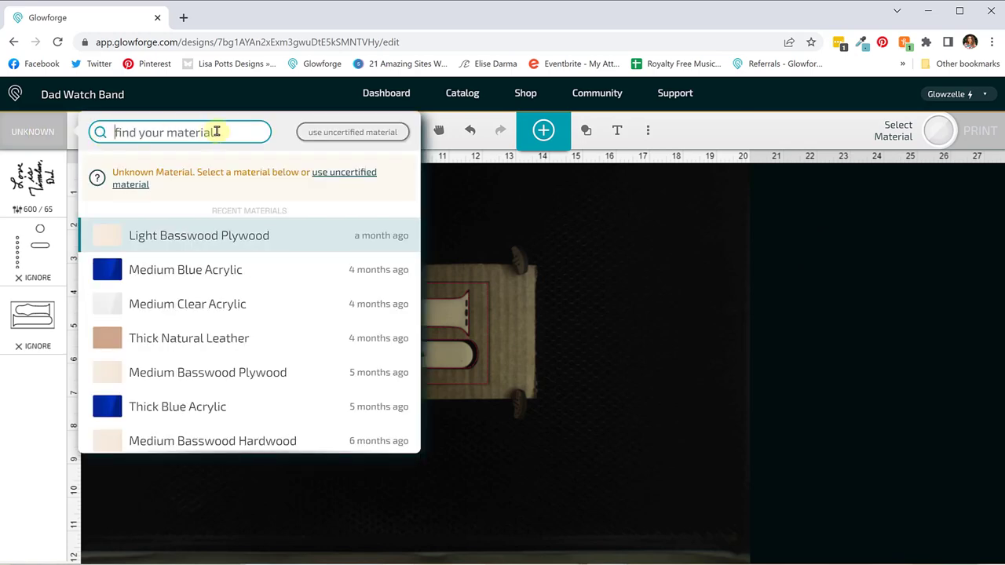
Search 'cardboard', choose 1/8" Corrugated Cardboard as the material, and start the engraving print
type("car")
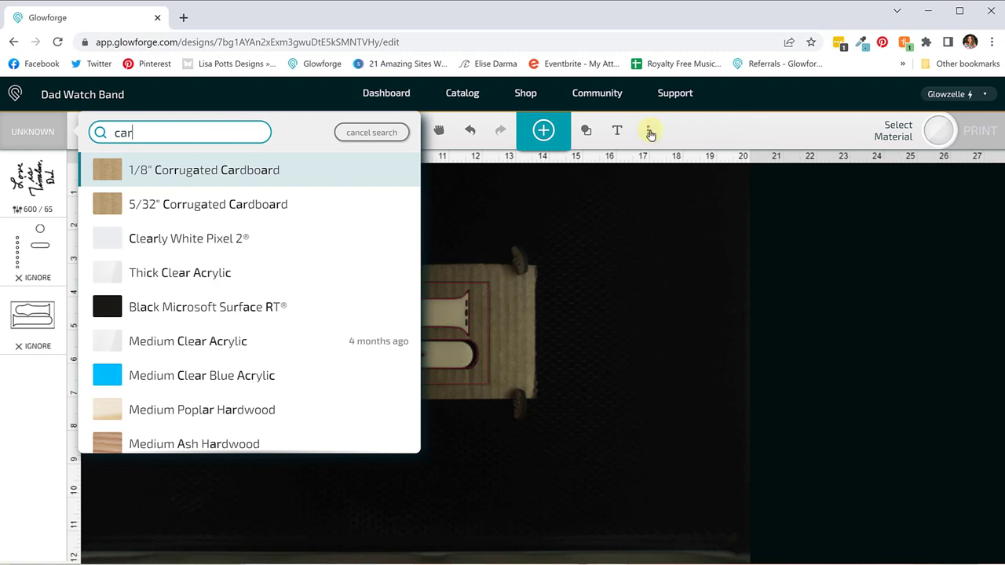
left_click(646, 130)
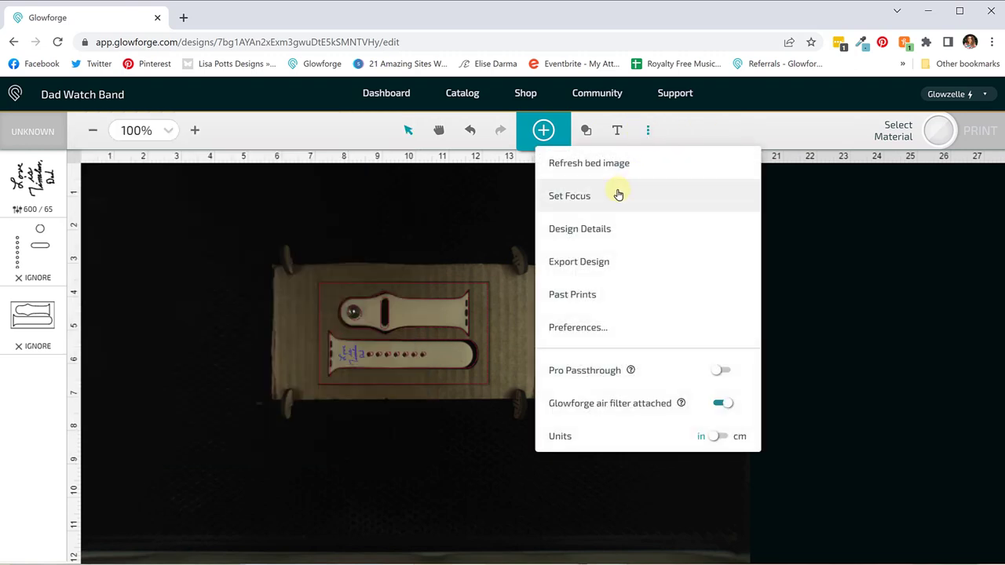
mouse_move(364, 182)
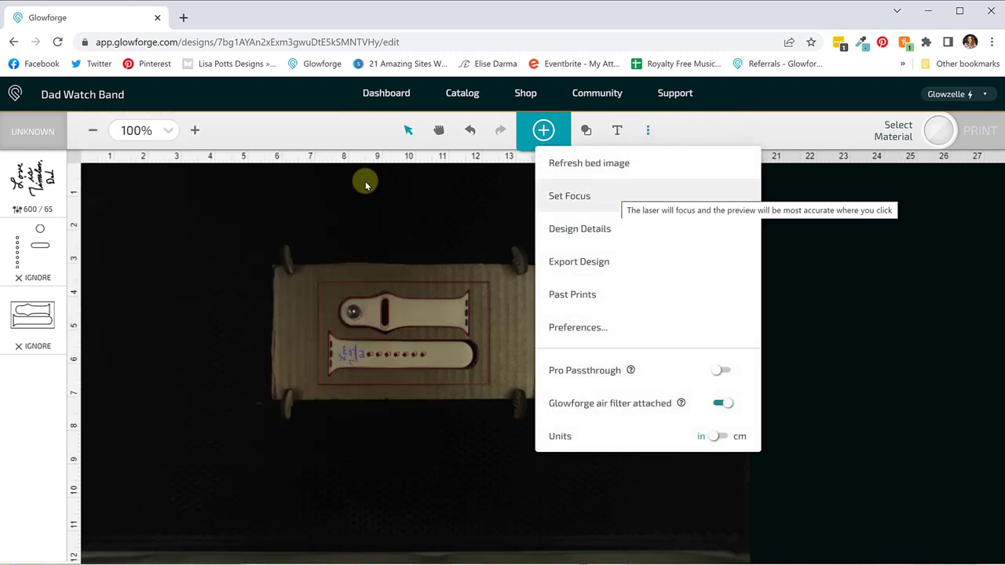
left_click(33, 132)
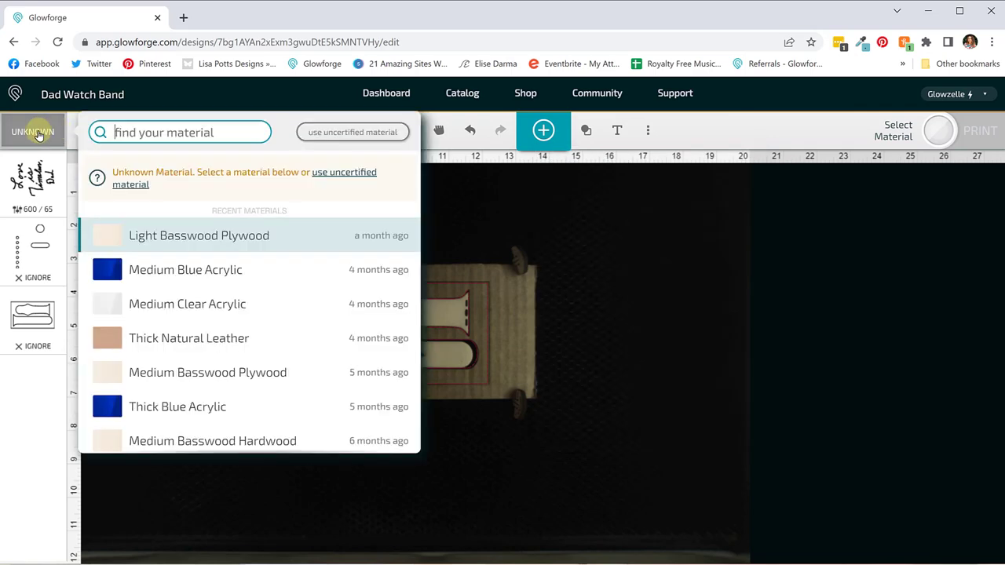
type("cardbo")
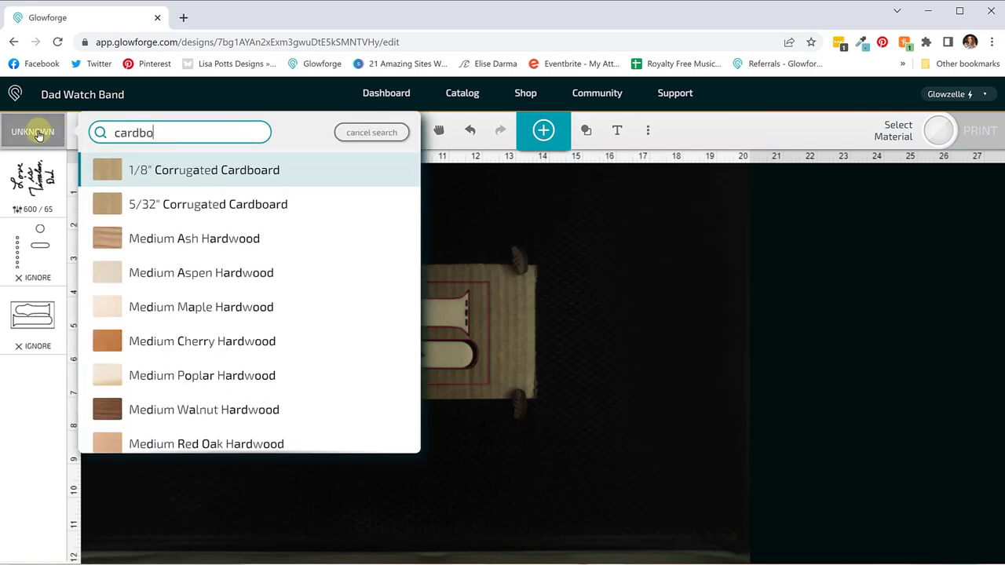
type("ard")
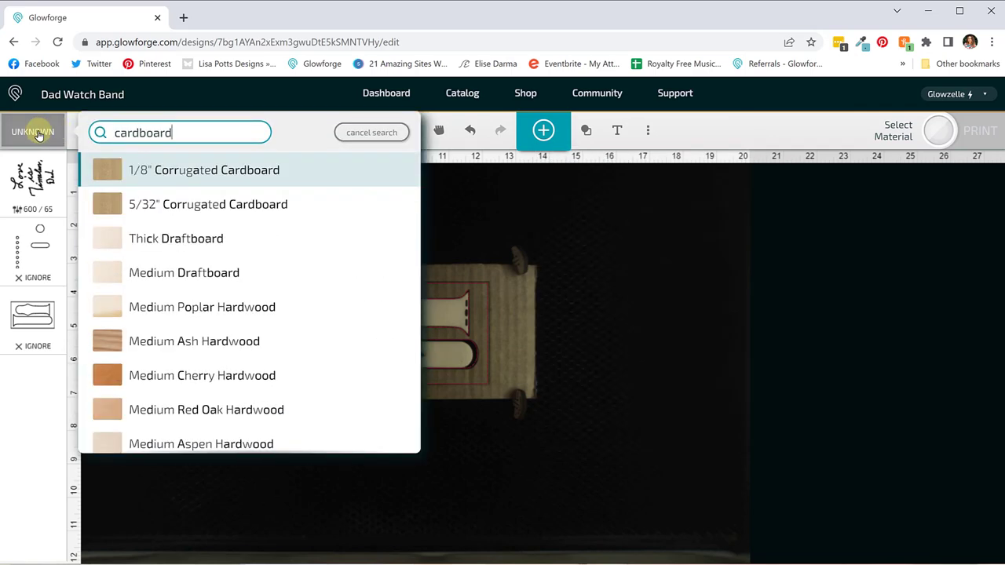
left_click(204, 170)
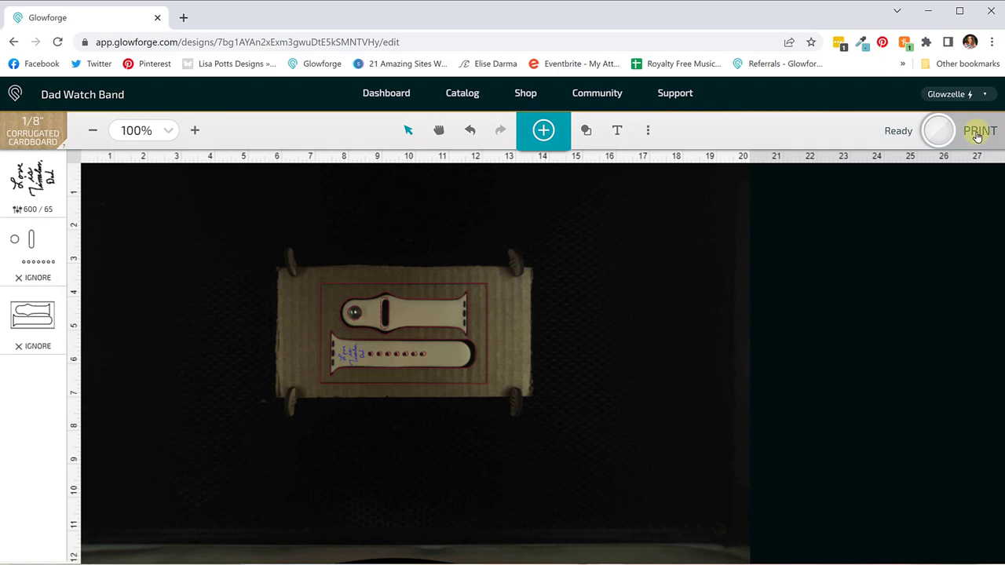
left_click(979, 130)
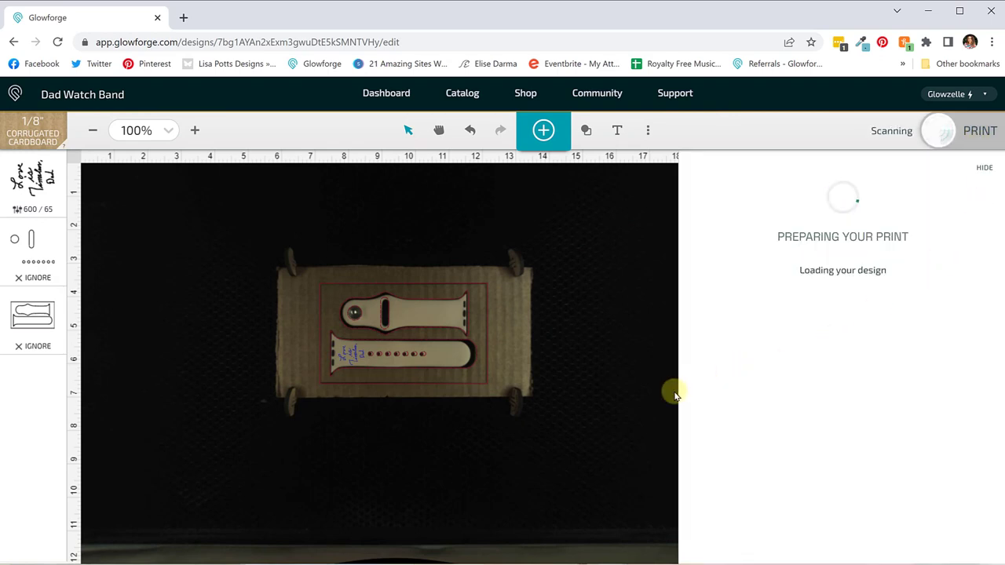